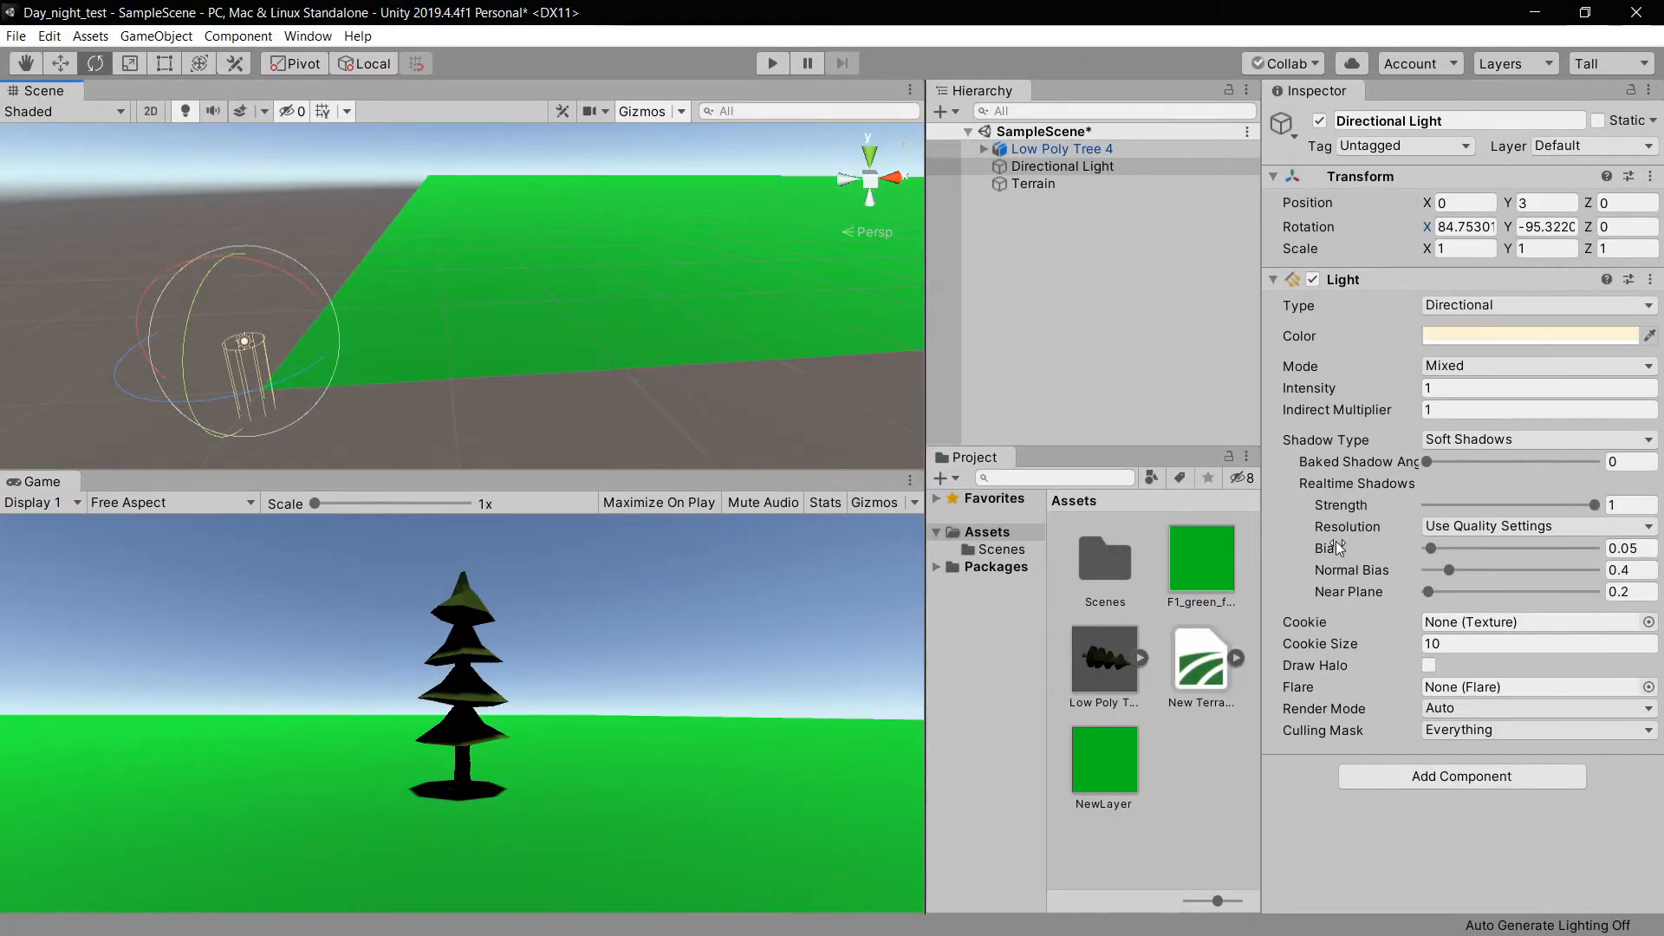
# - Inspect the directional light, low poly tree and terrain, then show the Assets folder contents
pyautogui.click(1057, 149)
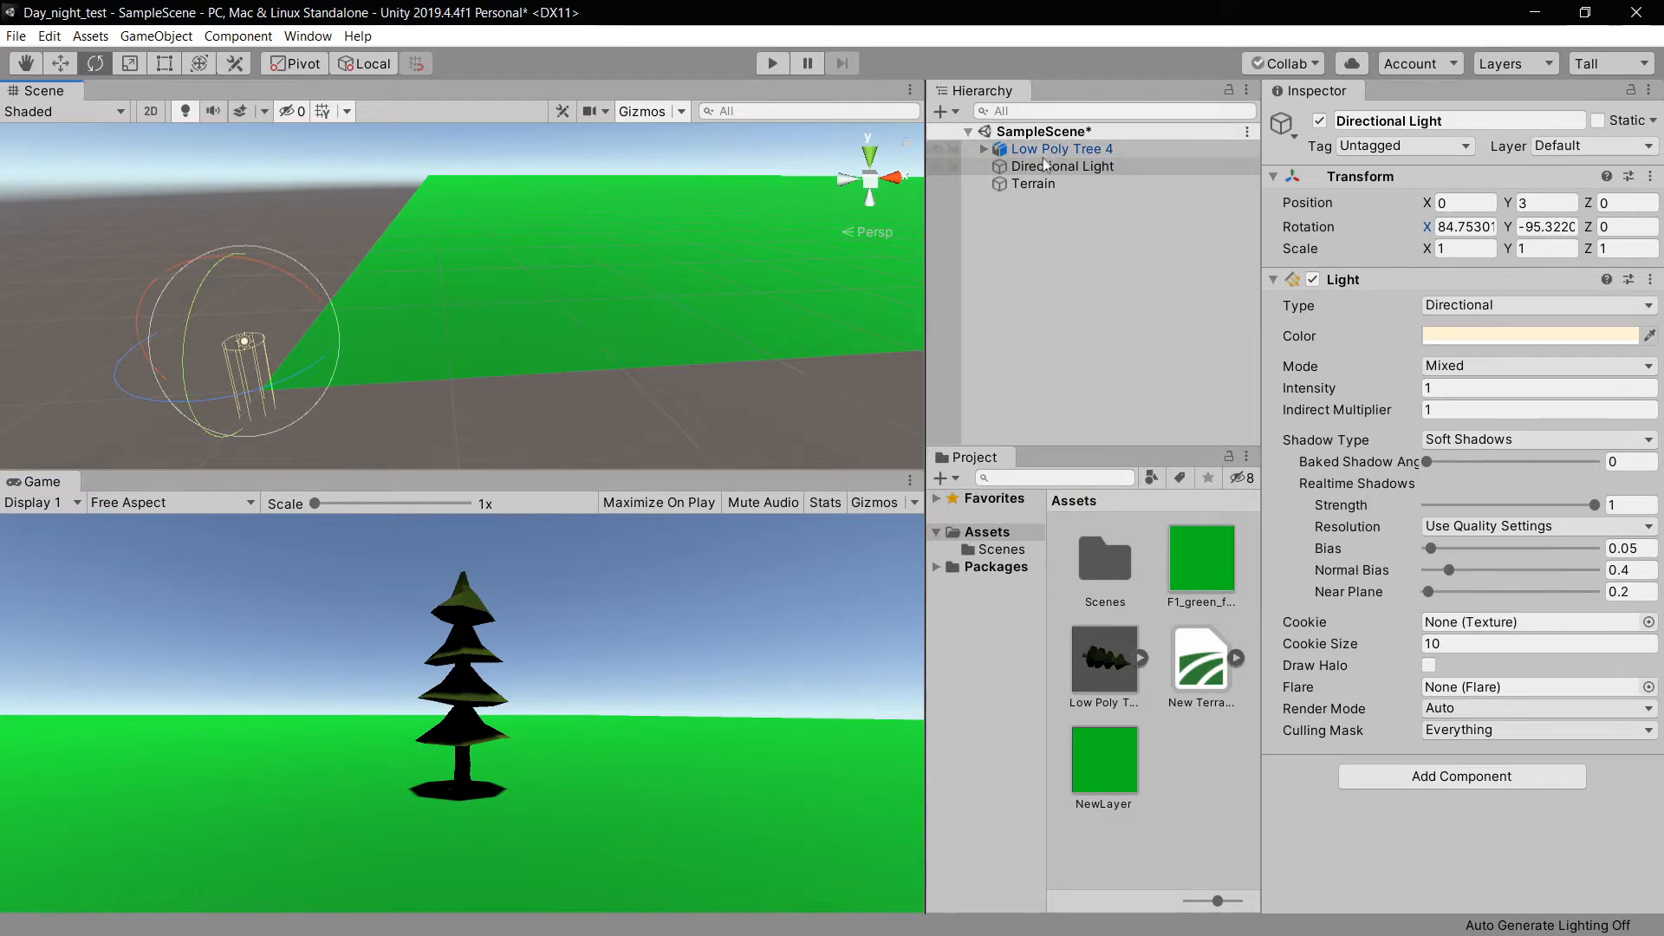
pyautogui.click(1058, 149)
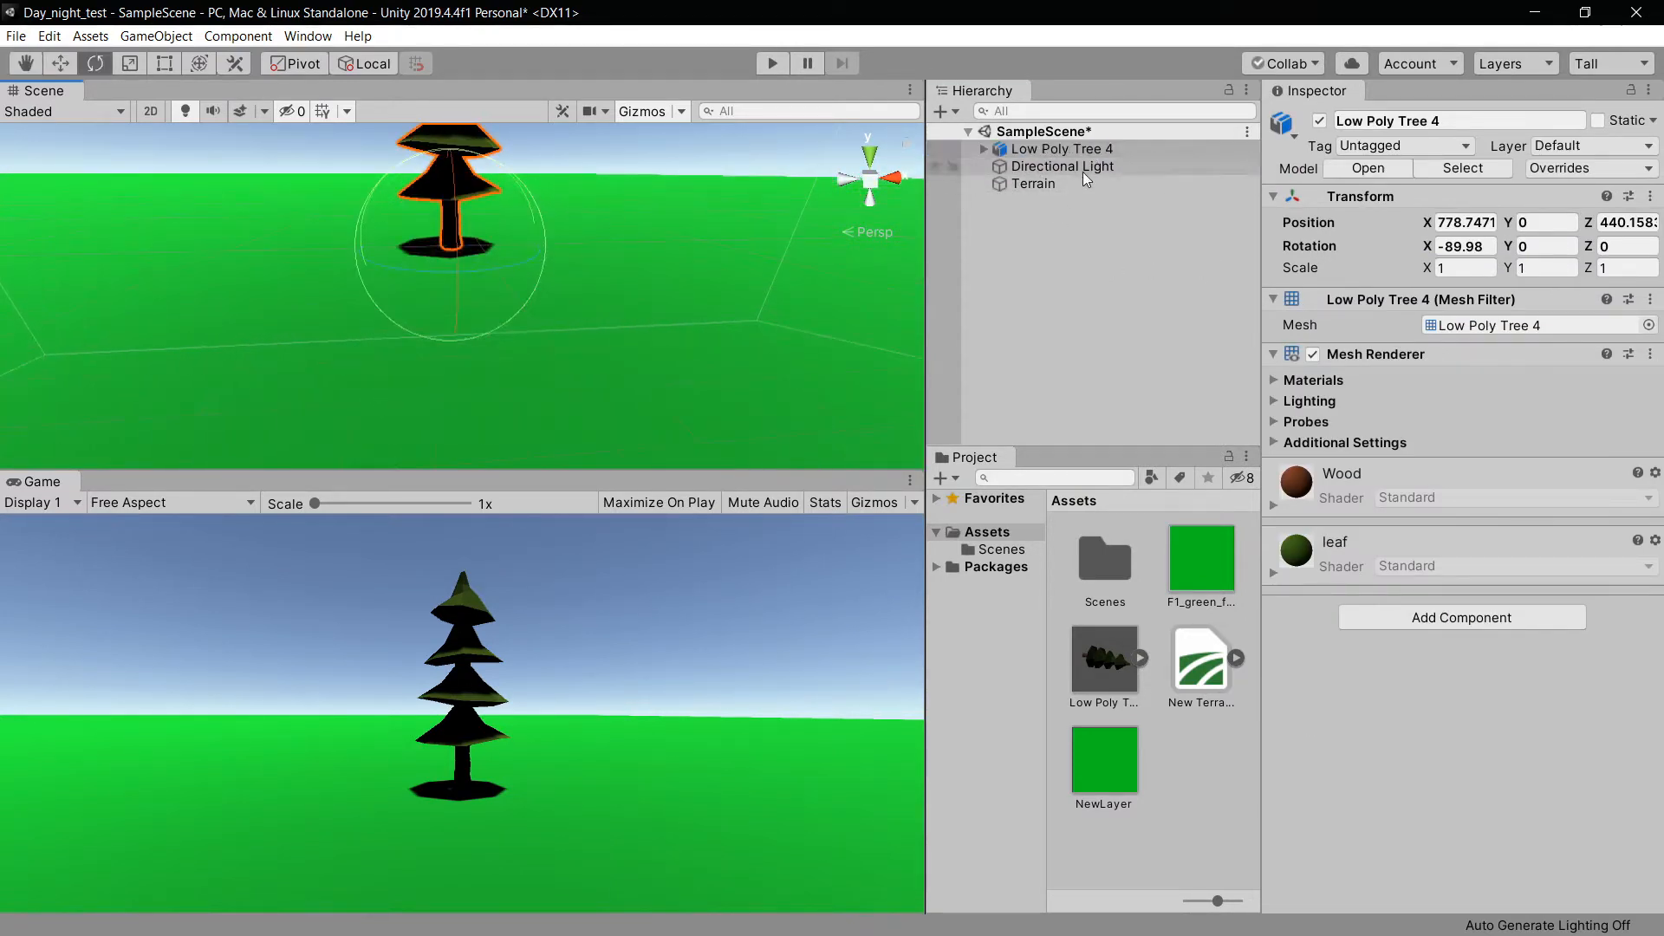
pyautogui.click(1062, 167)
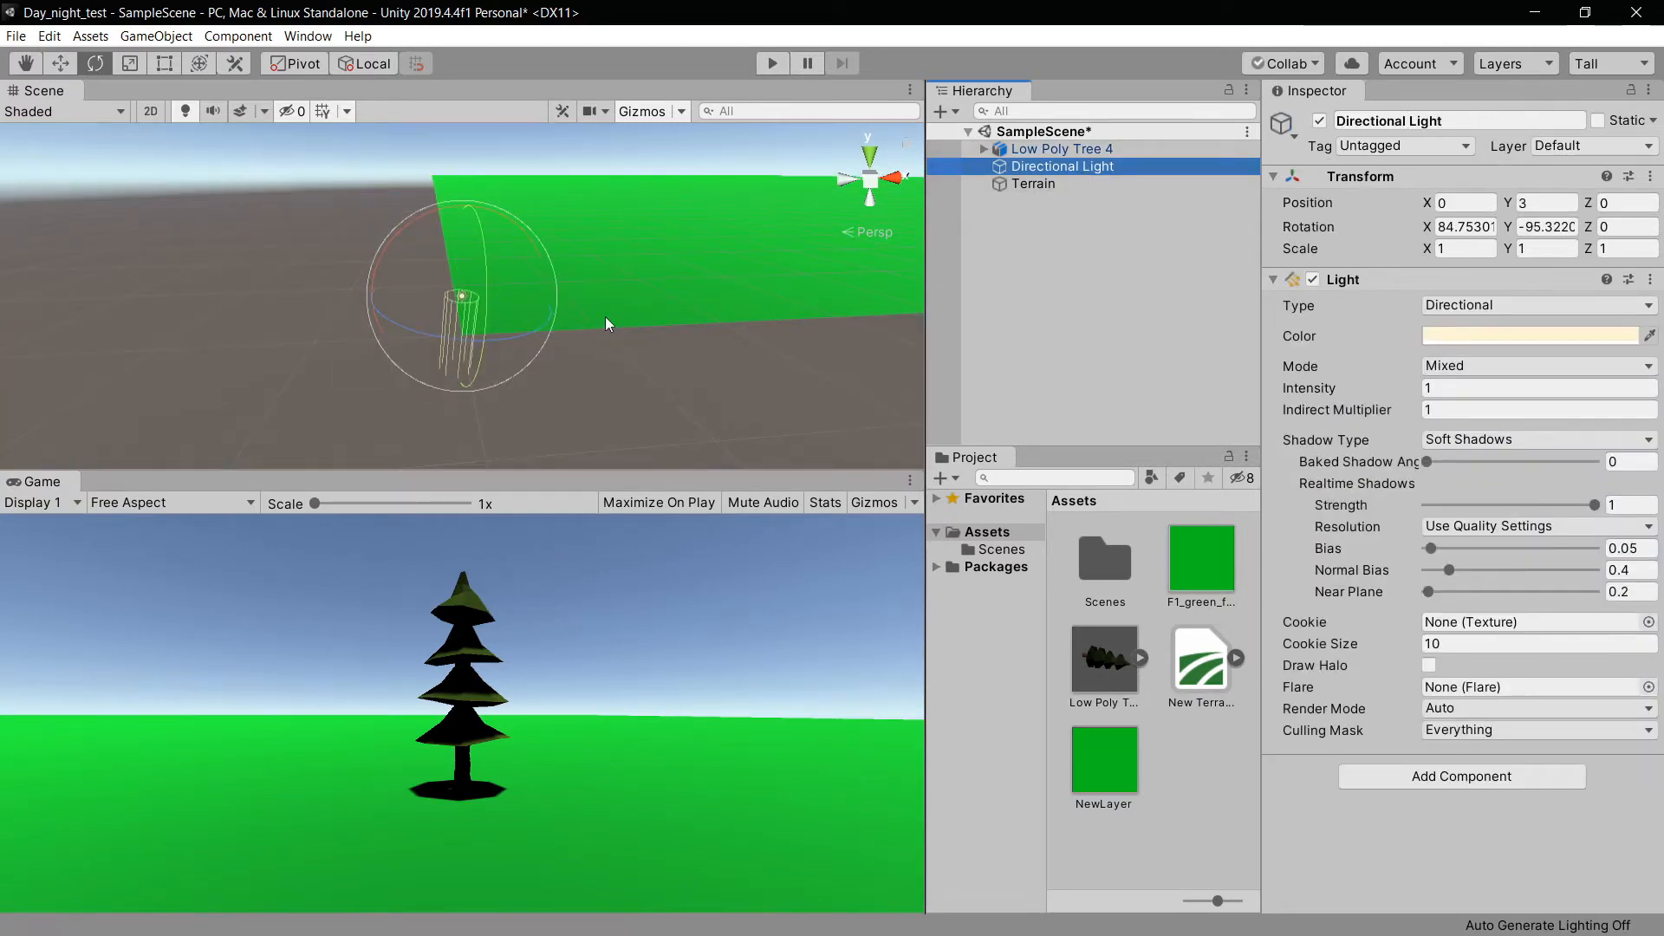
pyautogui.click(1034, 184)
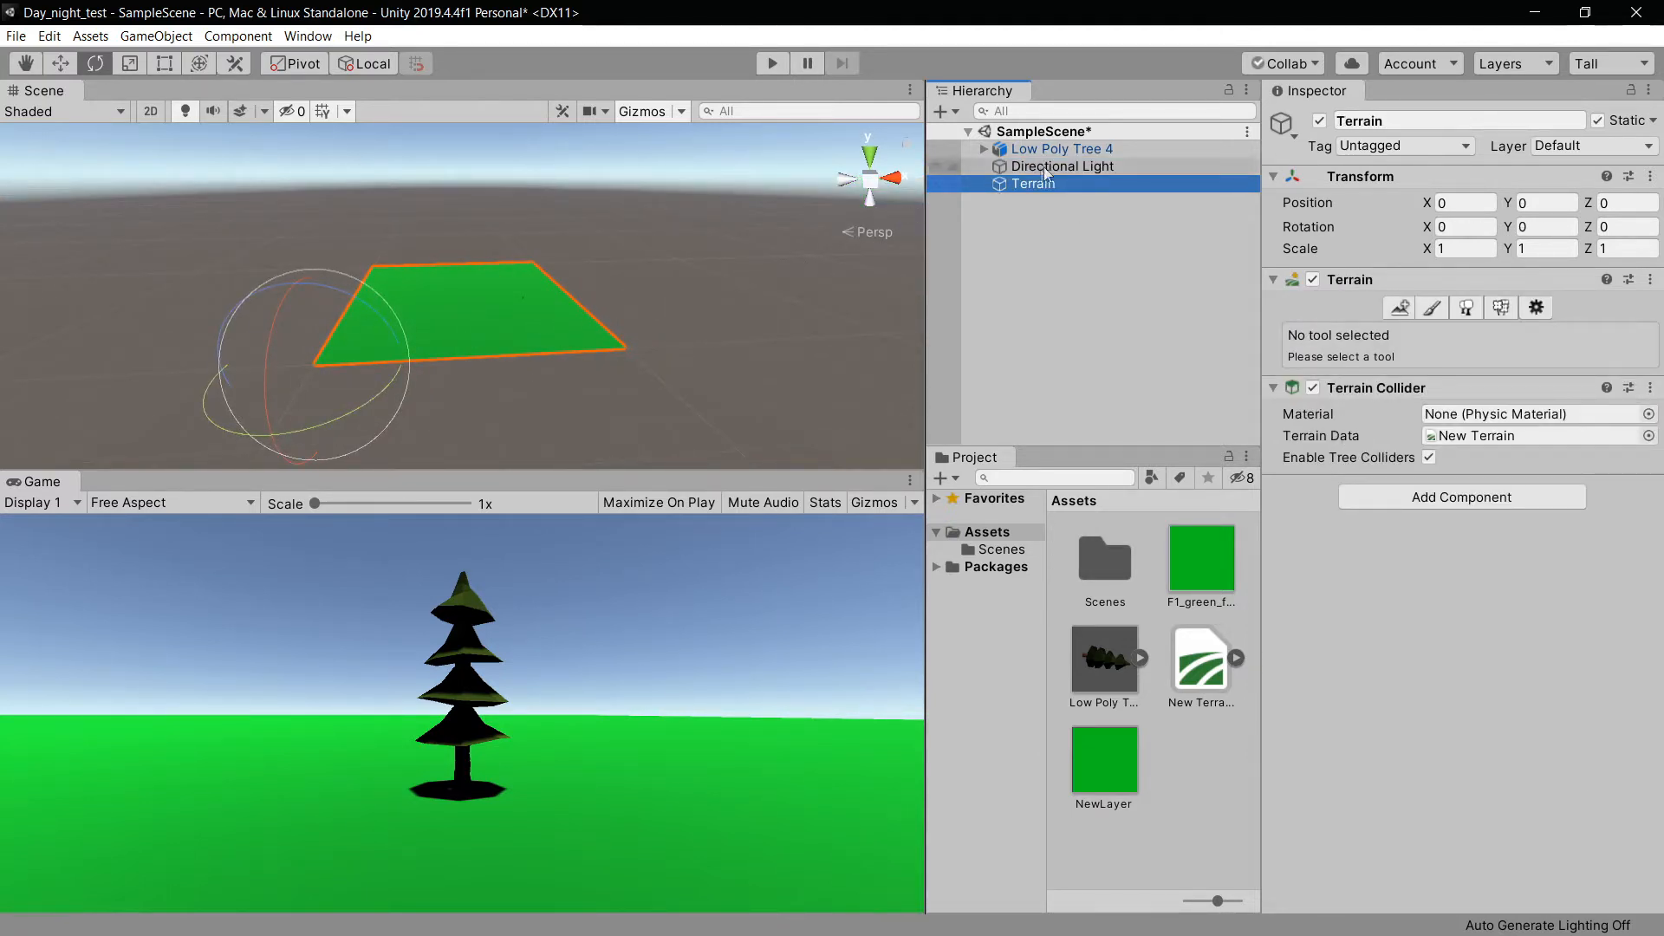
pyautogui.click(1057, 149)
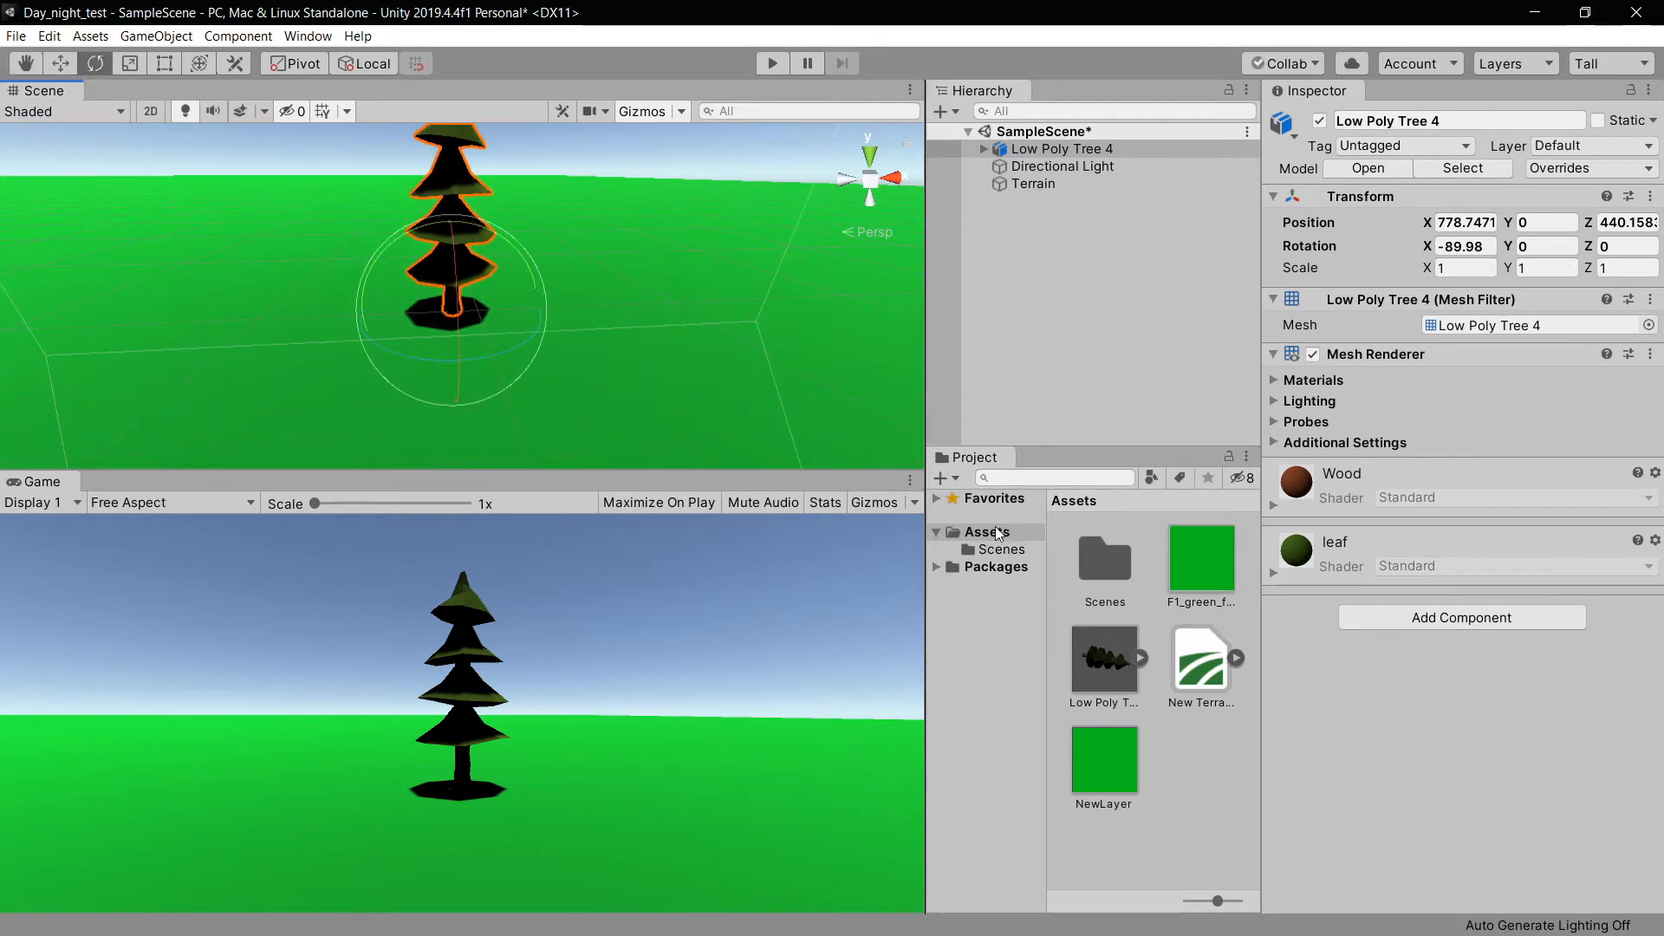
pyautogui.click(981, 531)
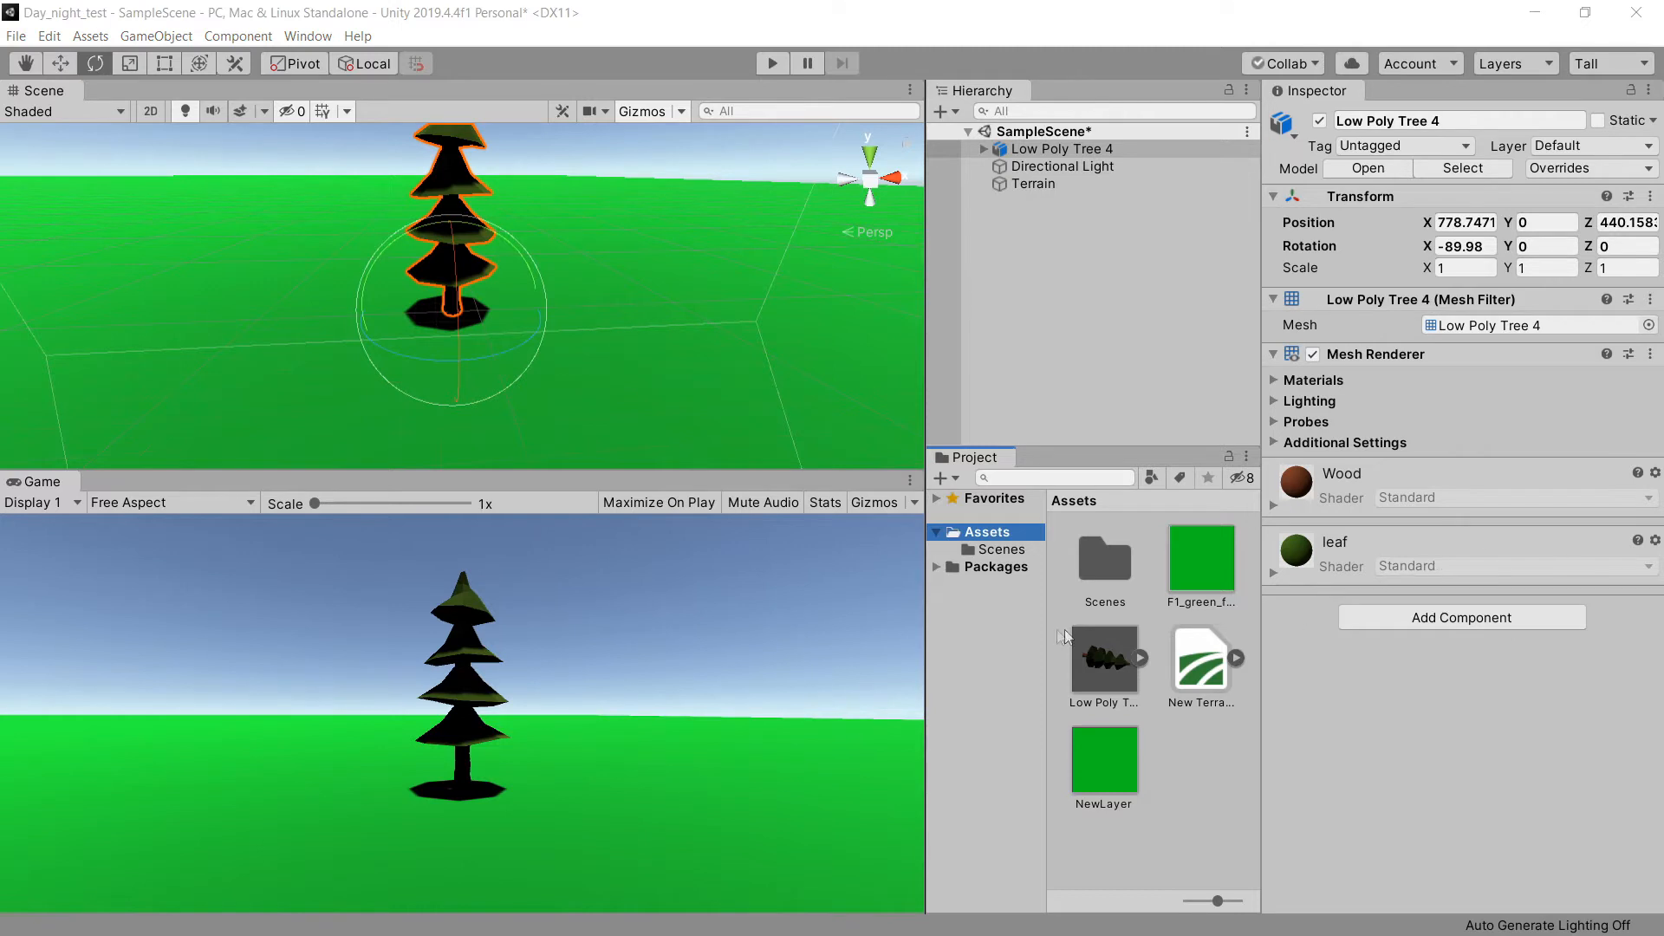
pyautogui.moveTo(1006, 636)
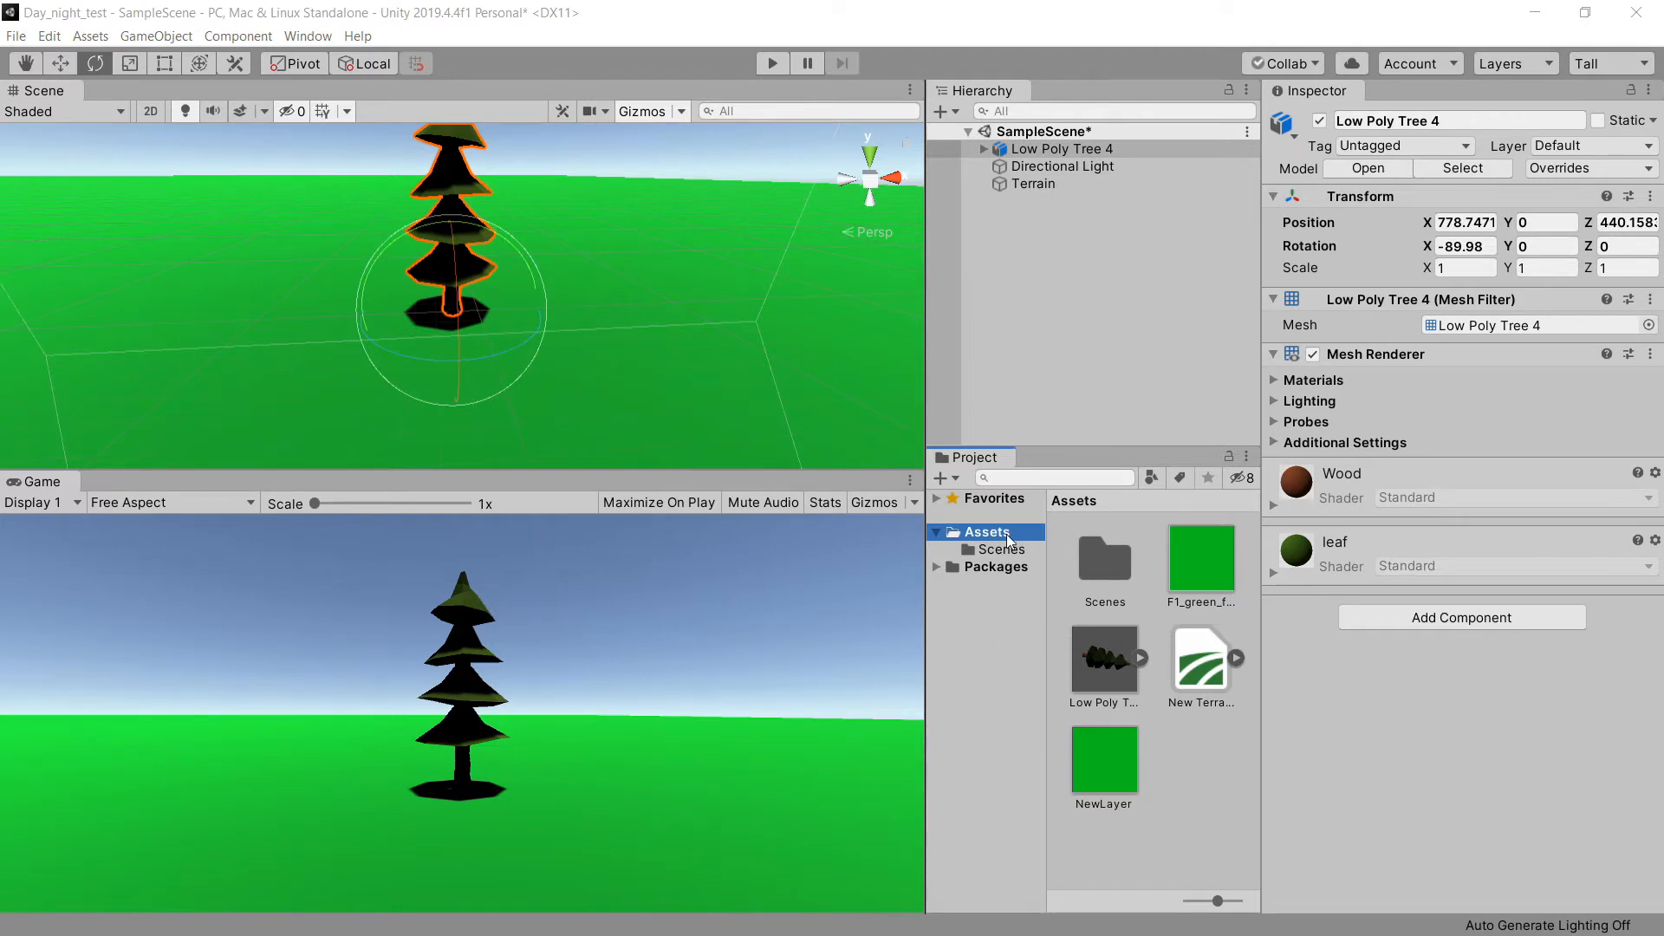
# - Create a scripts folder in Assets holding a new C# script named daynight and open it for editing
pyautogui.rightClick(985, 532)
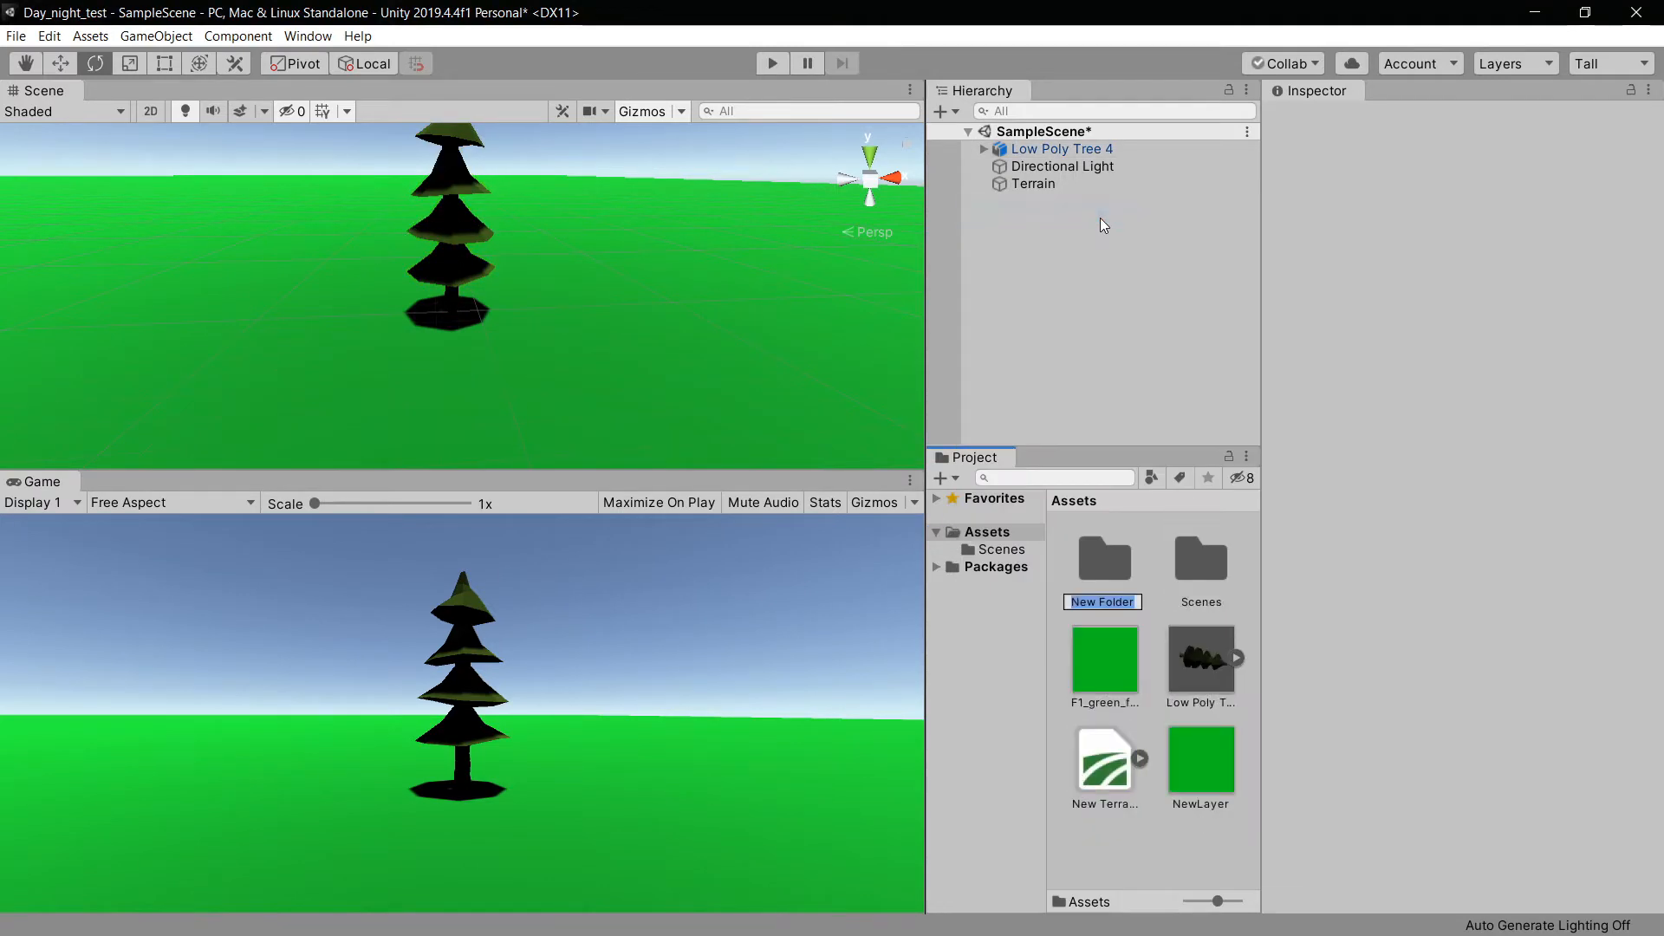
pyautogui.write('script')
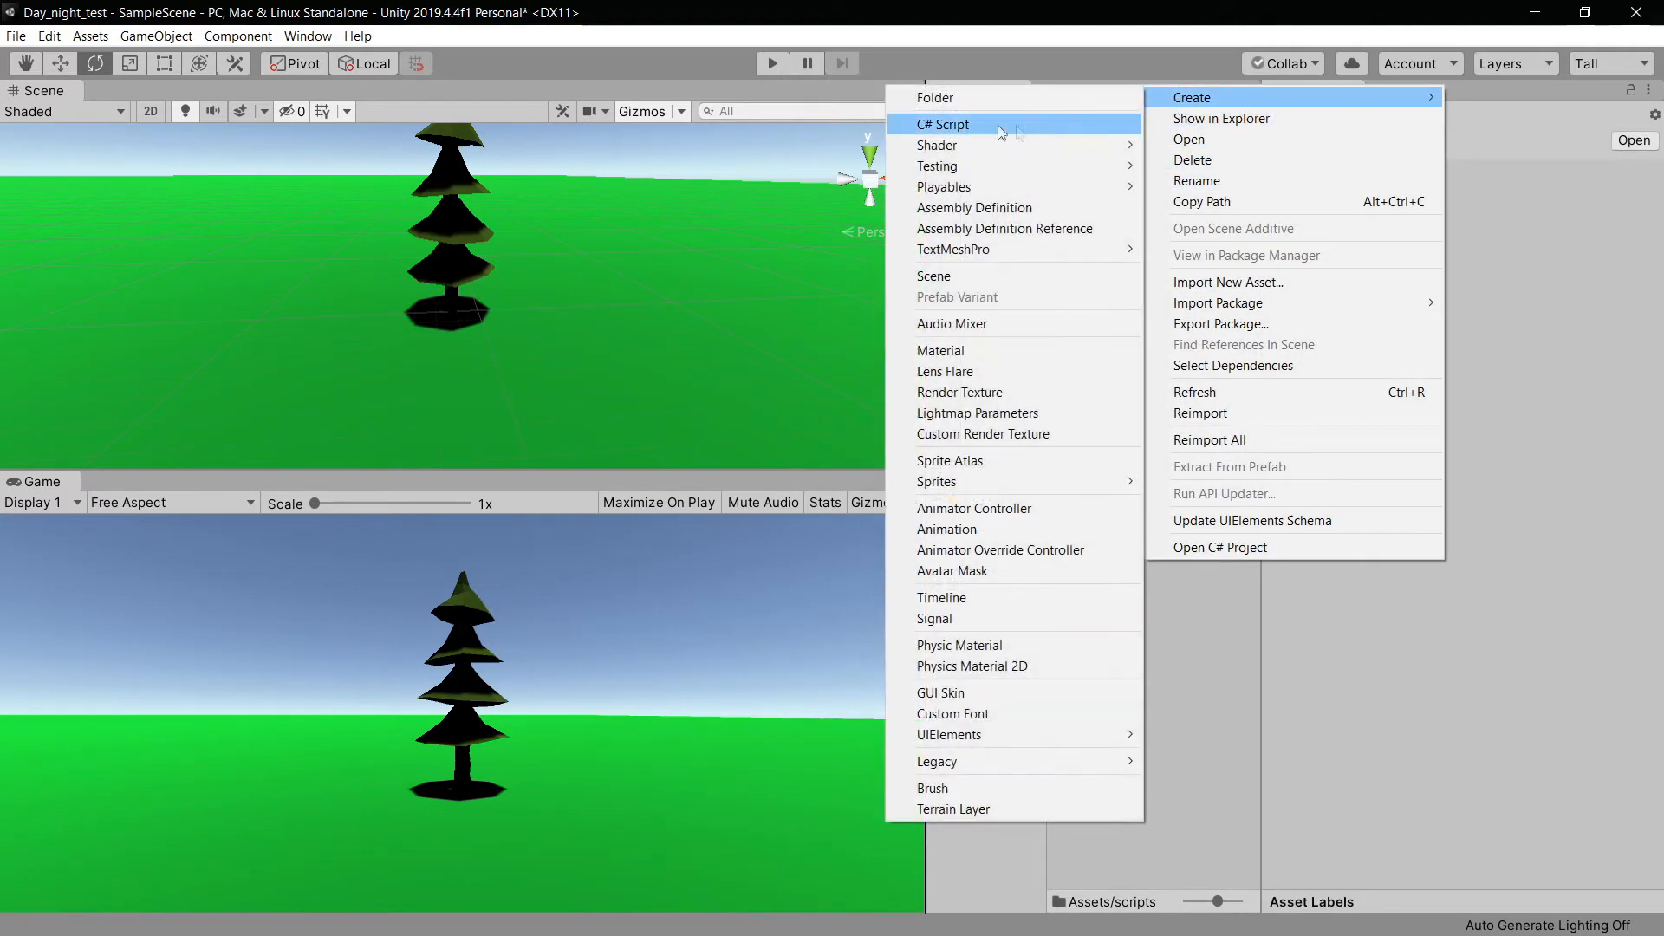
pyautogui.click(944, 124)
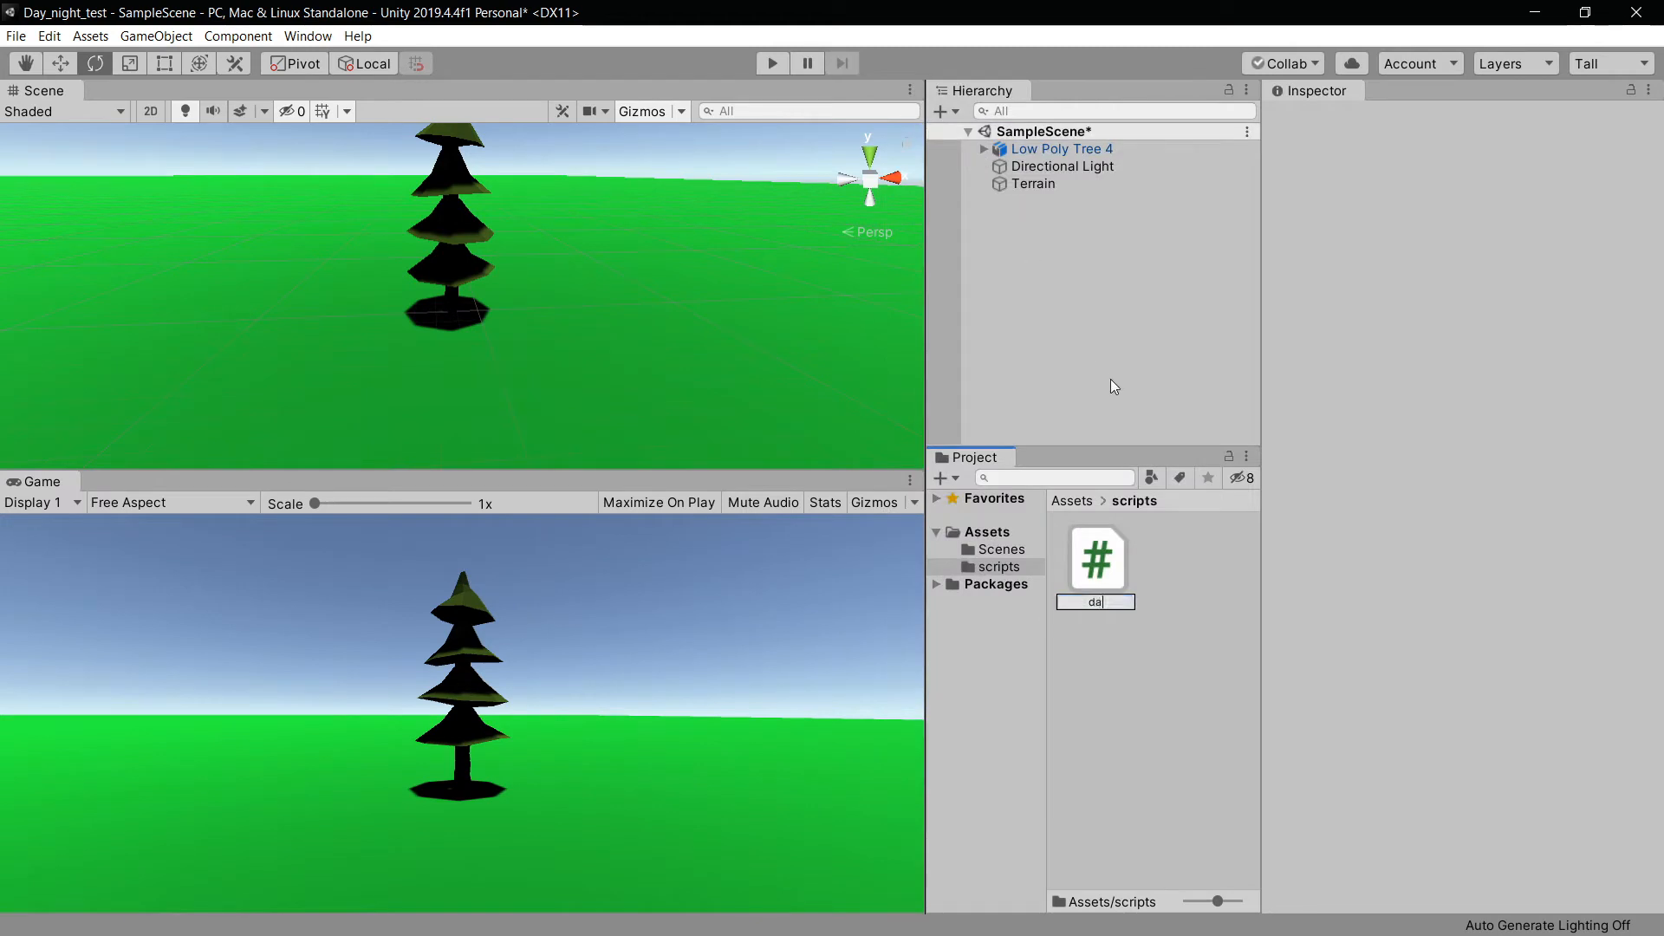
pyautogui.write('yn')
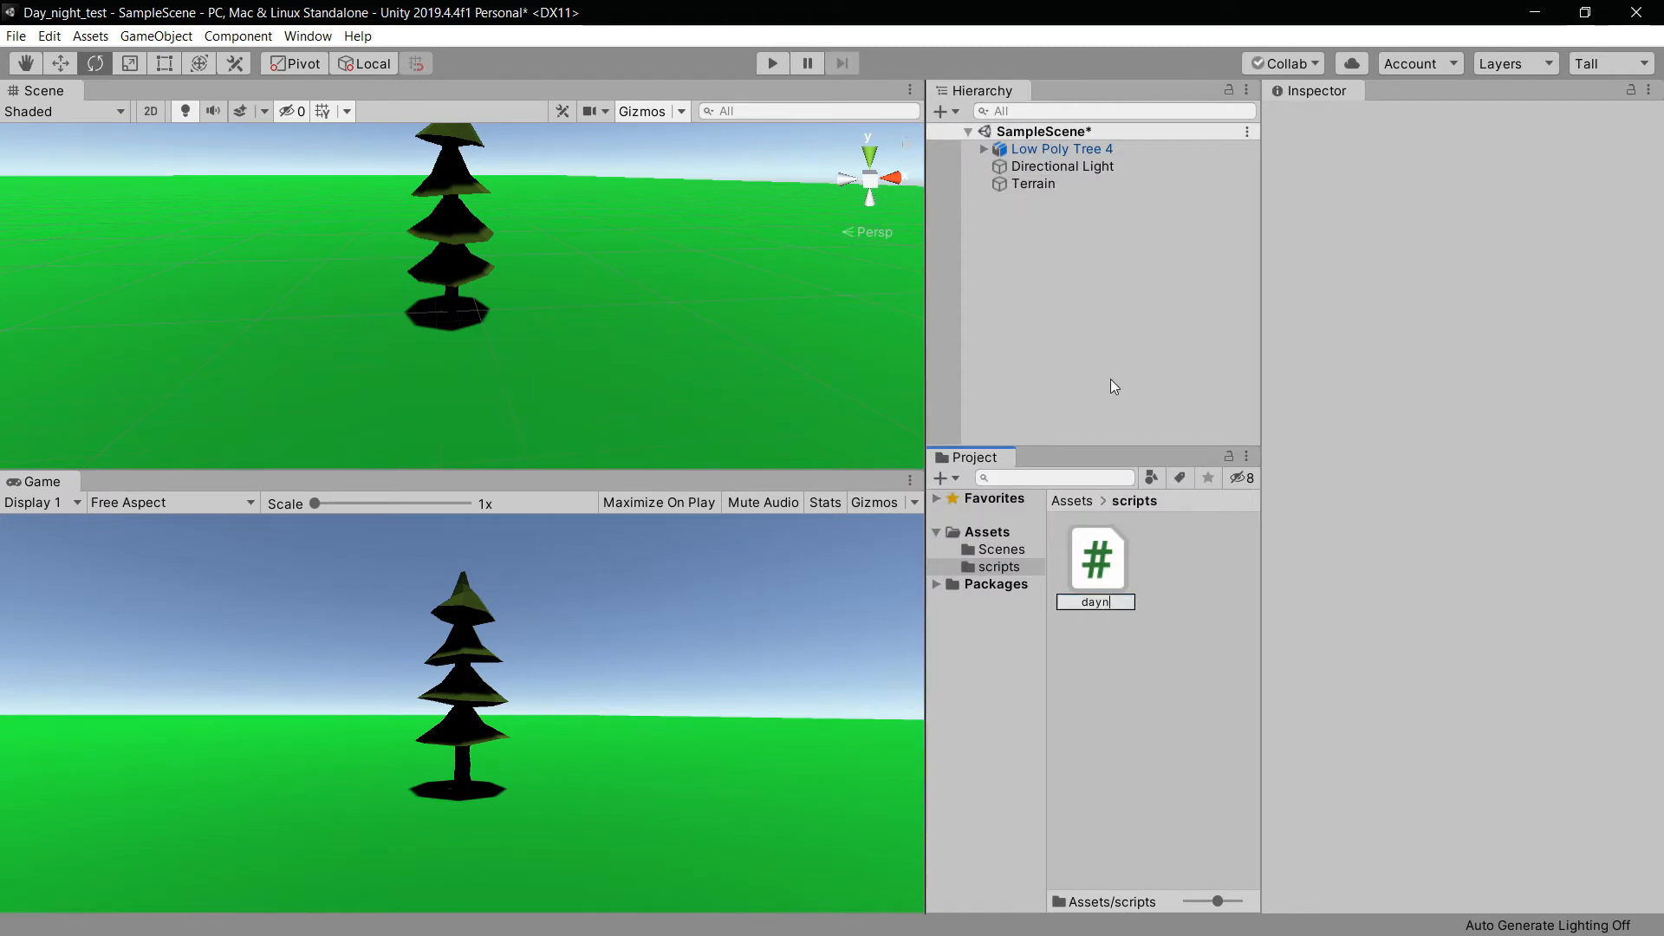
pyautogui.write('ight')
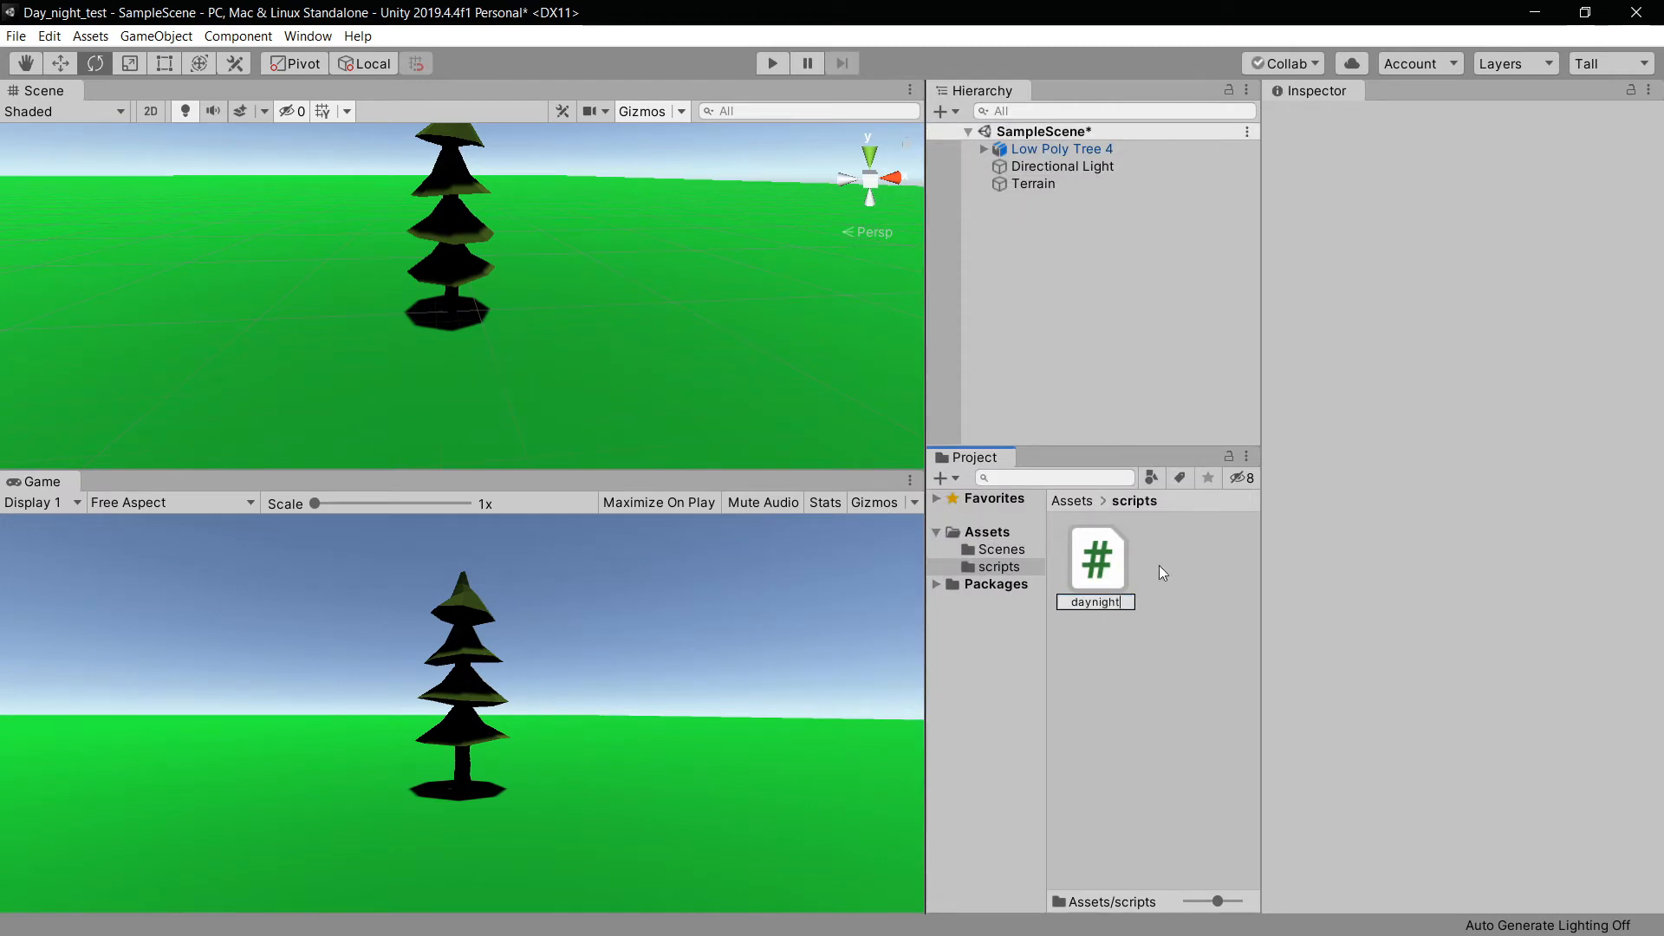
pyautogui.click(1095, 557)
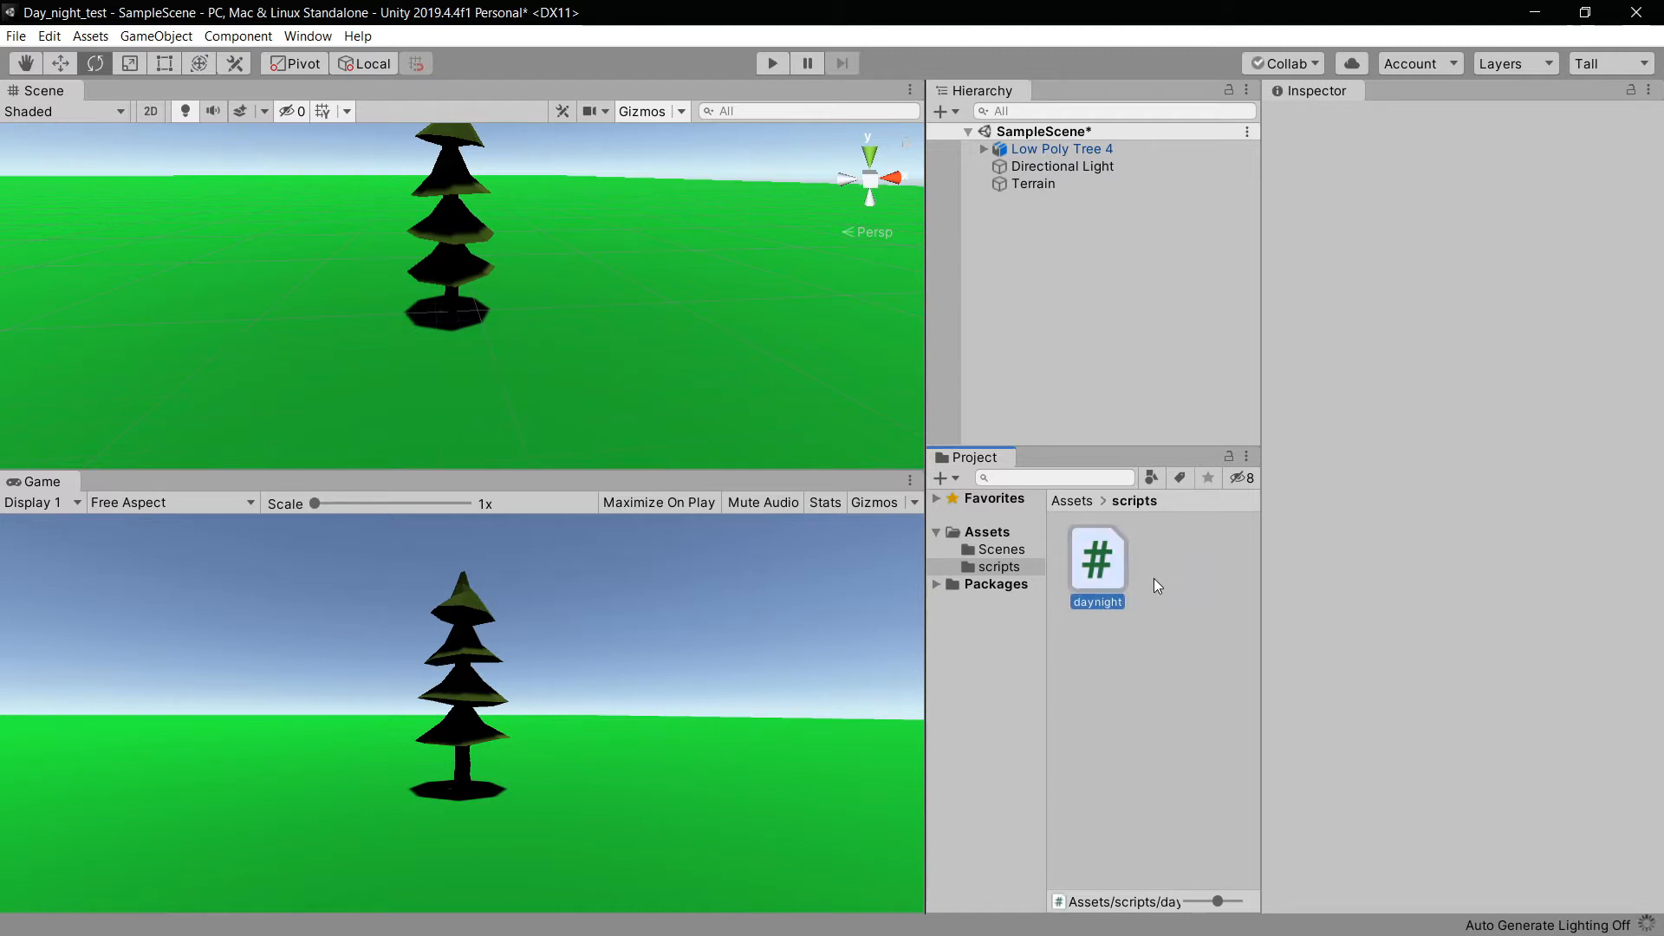
pyautogui.click(1095, 558)
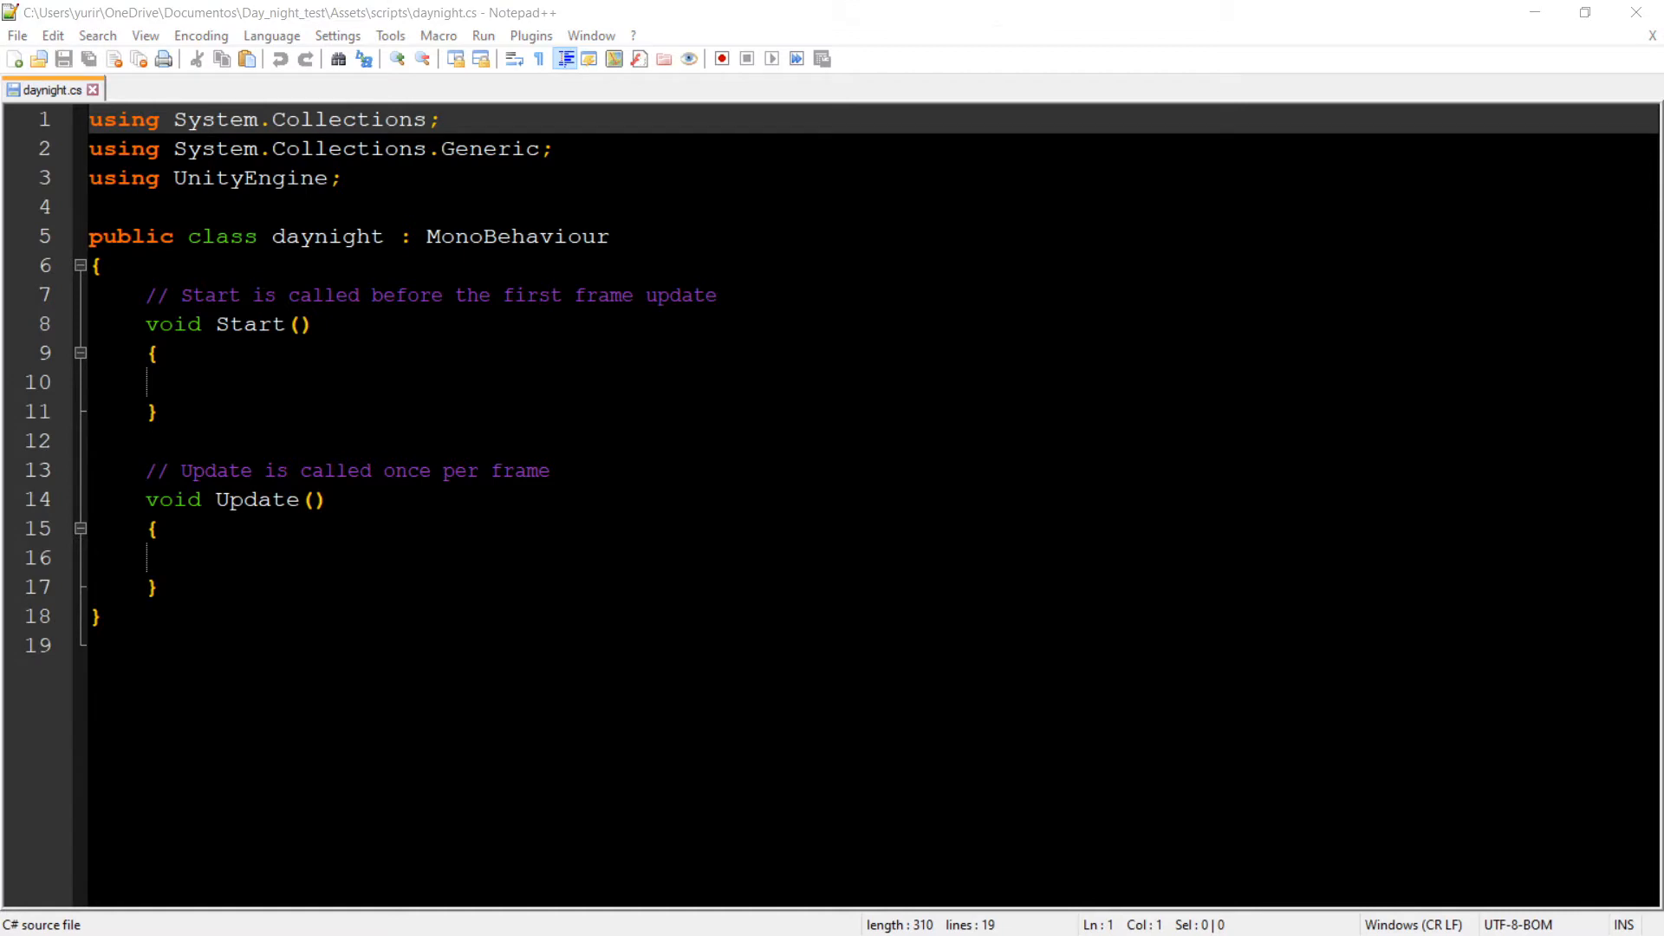
# - Declare a public float speed = 5 and a private float angle = 0 in the daynight class
pyautogui.press('Enter')
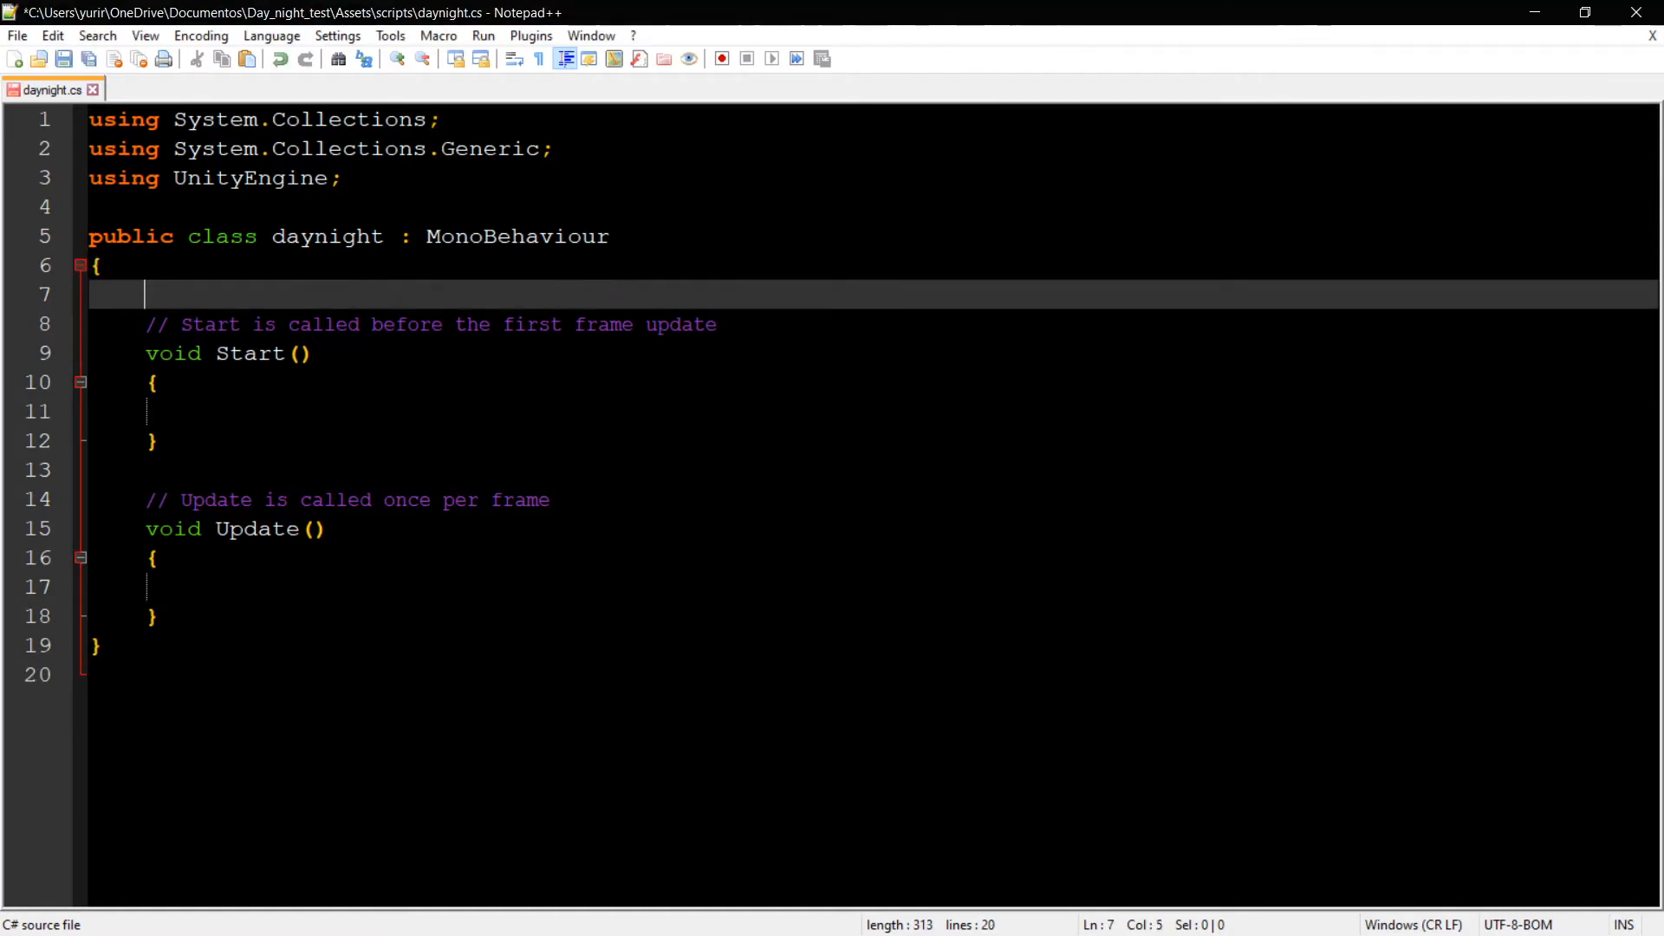
pyautogui.write('public')
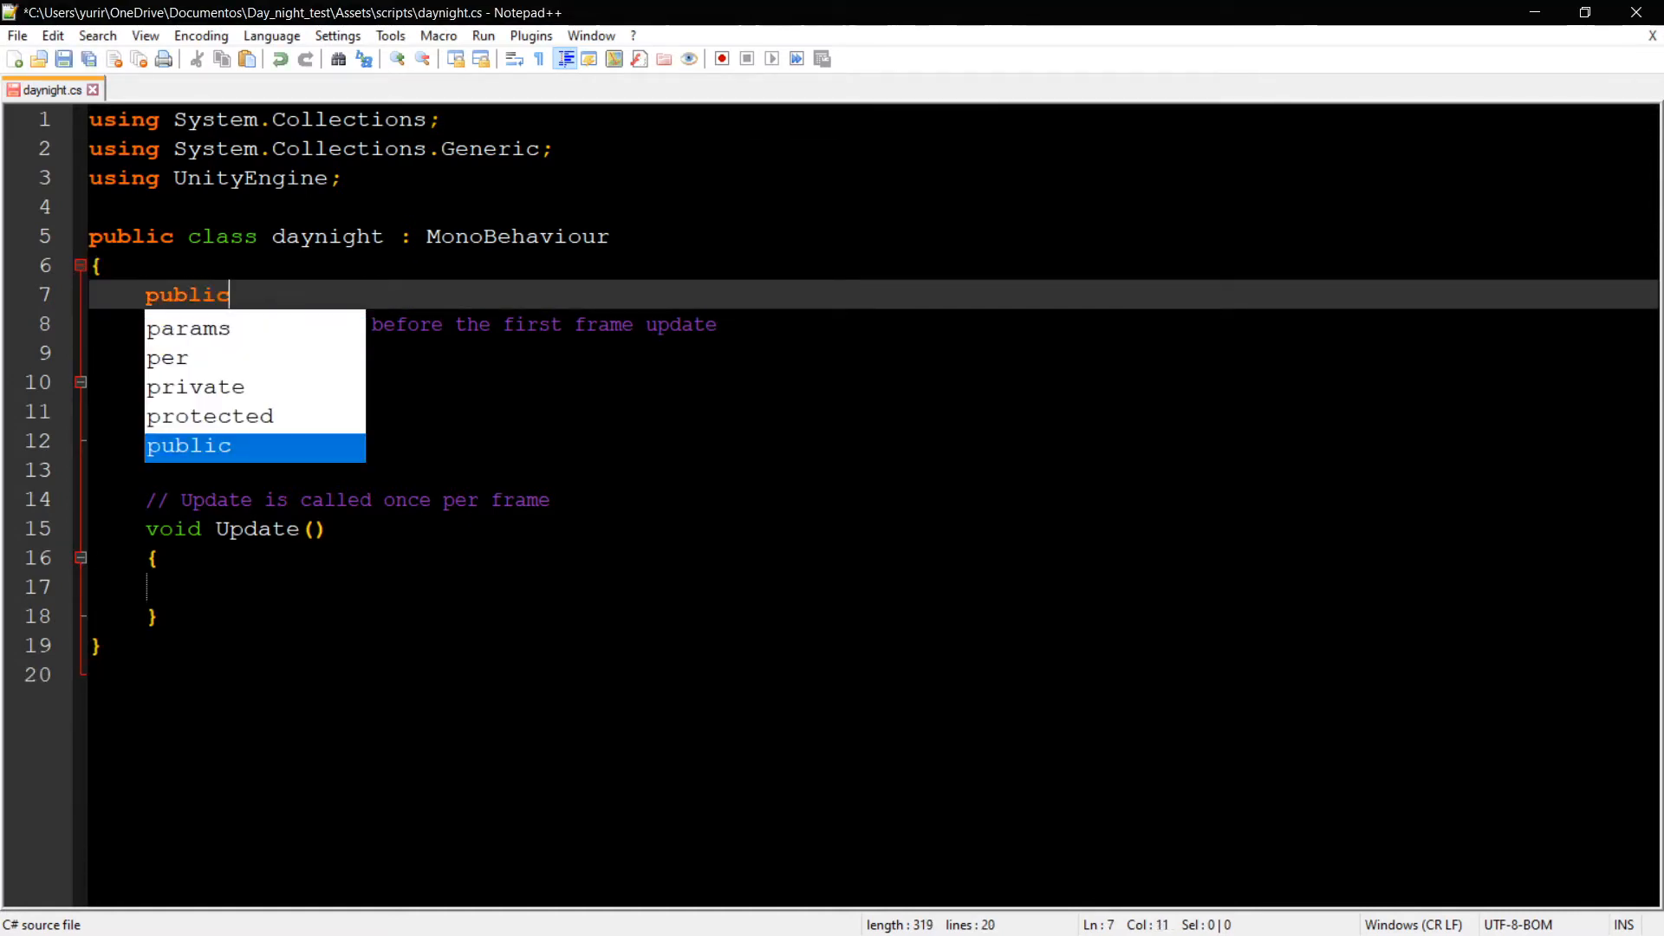
pyautogui.write('float')
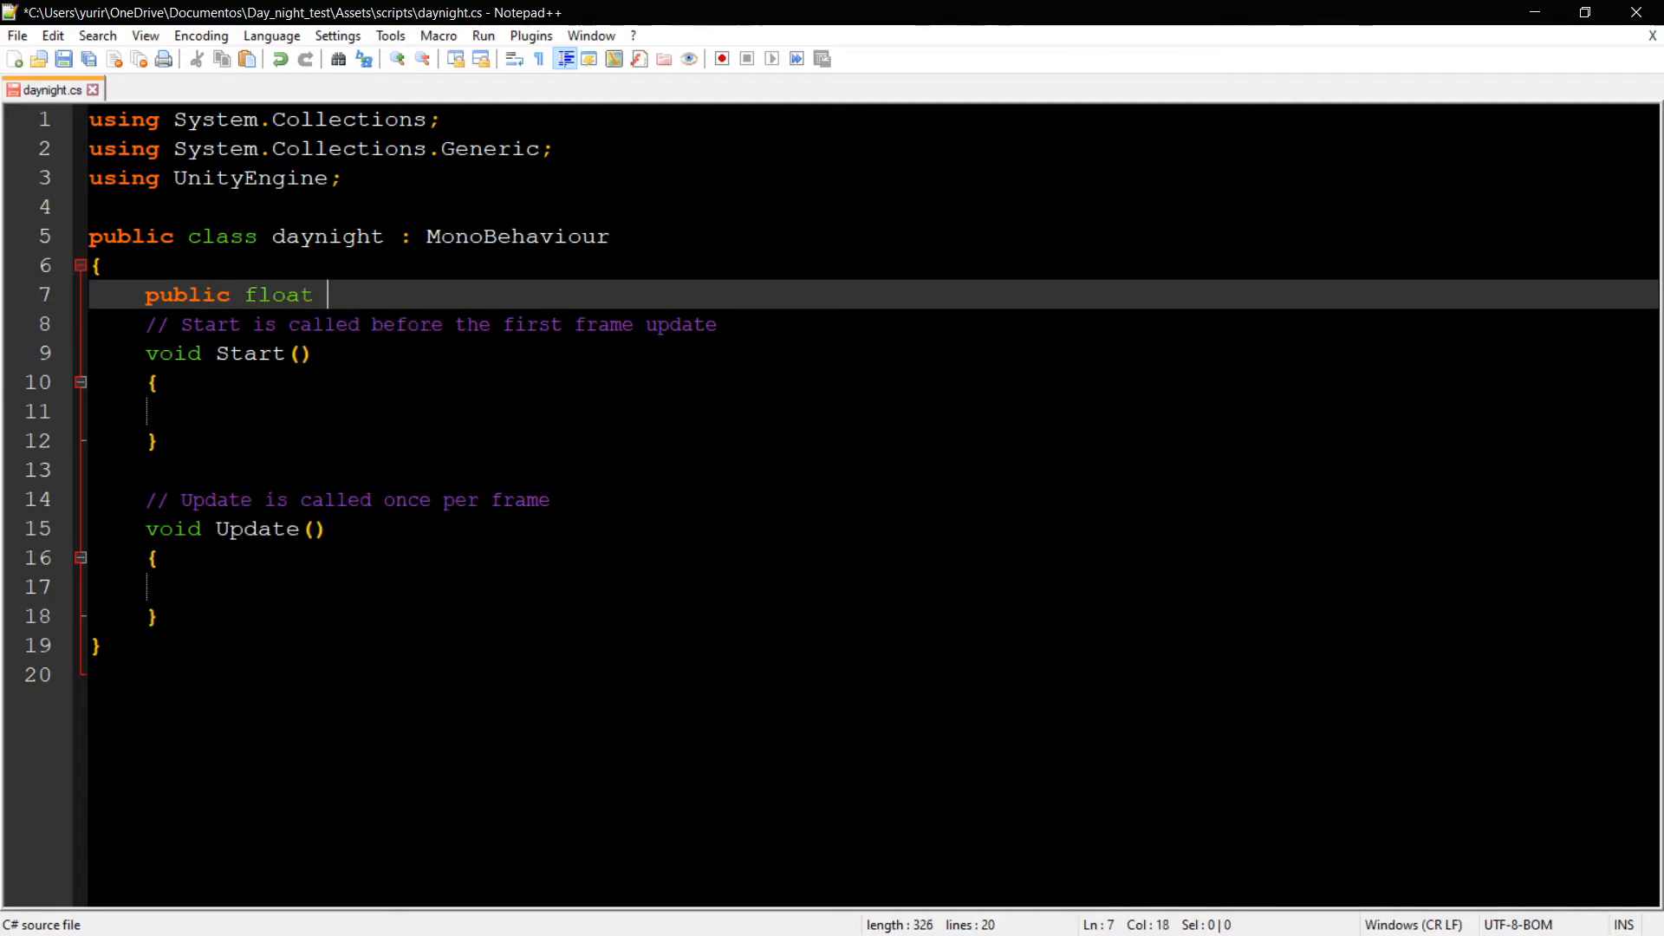
pyautogui.write('speed')
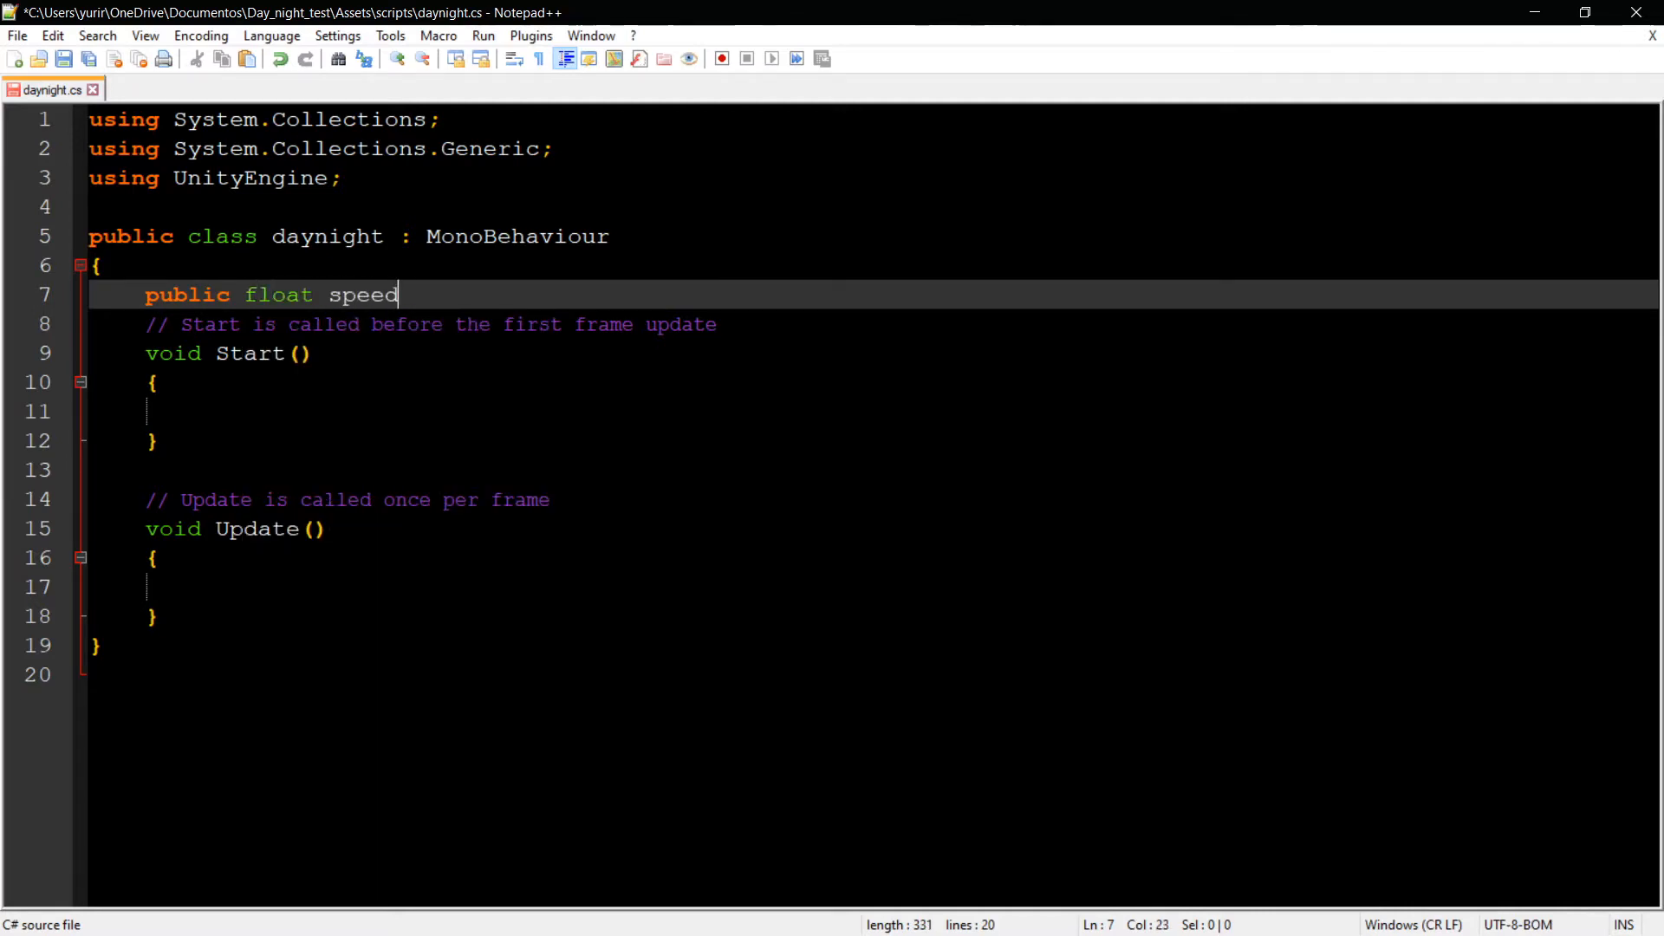
pyautogui.write('= 5;')
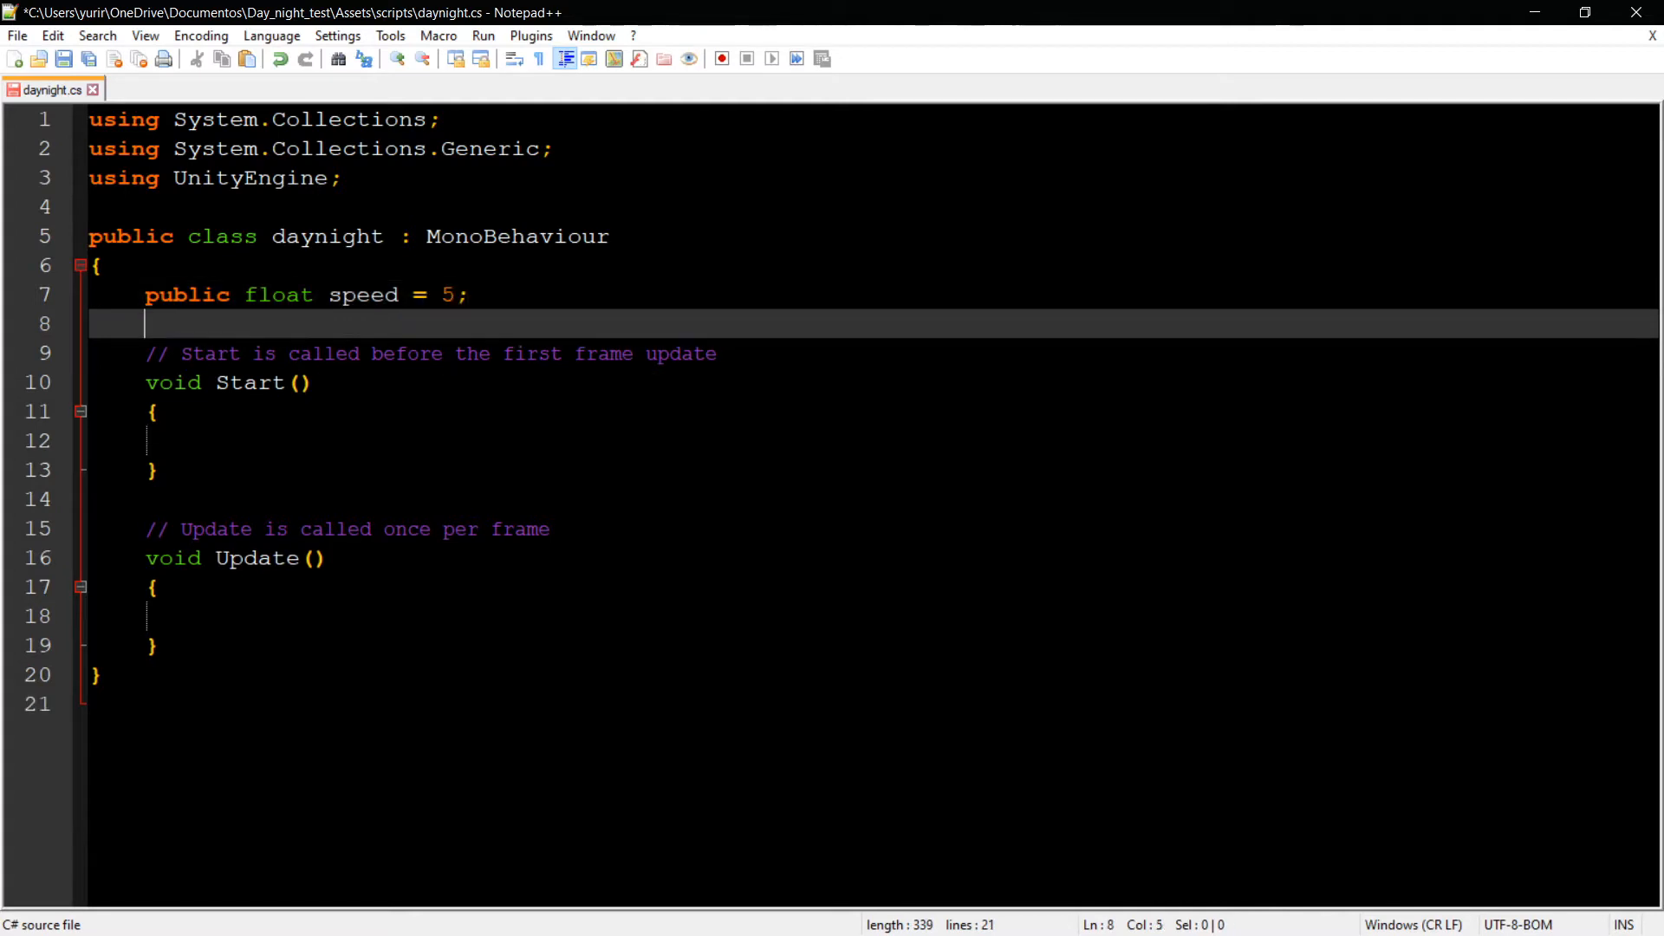
pyautogui.write('privat')
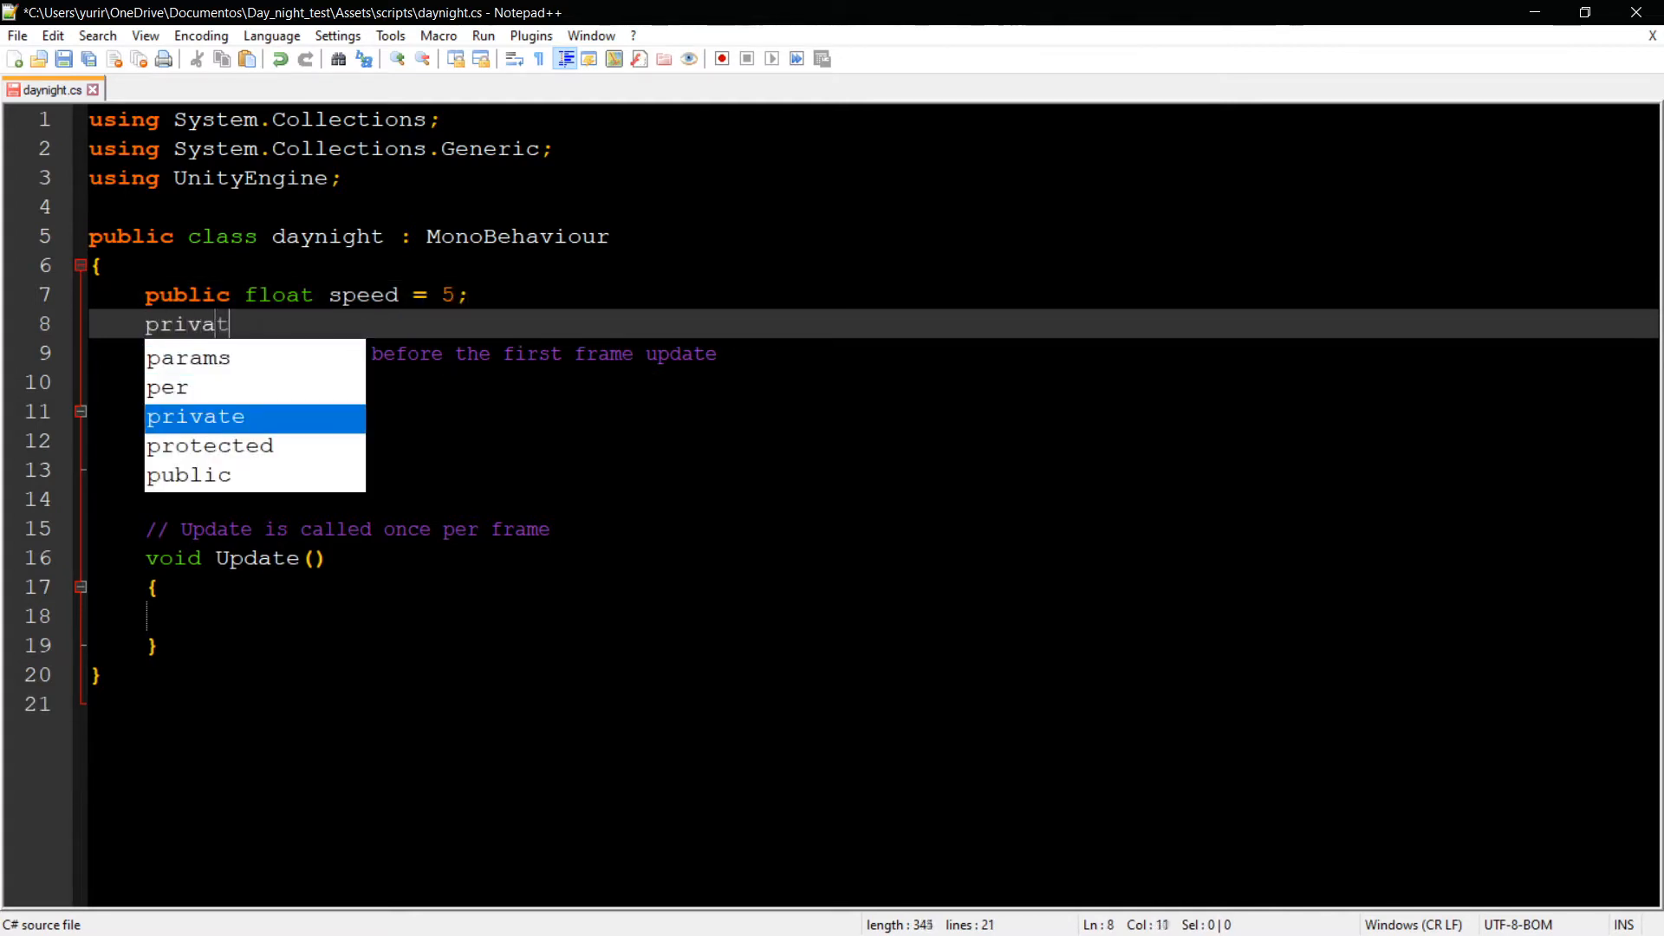
pyautogui.press('Tab')
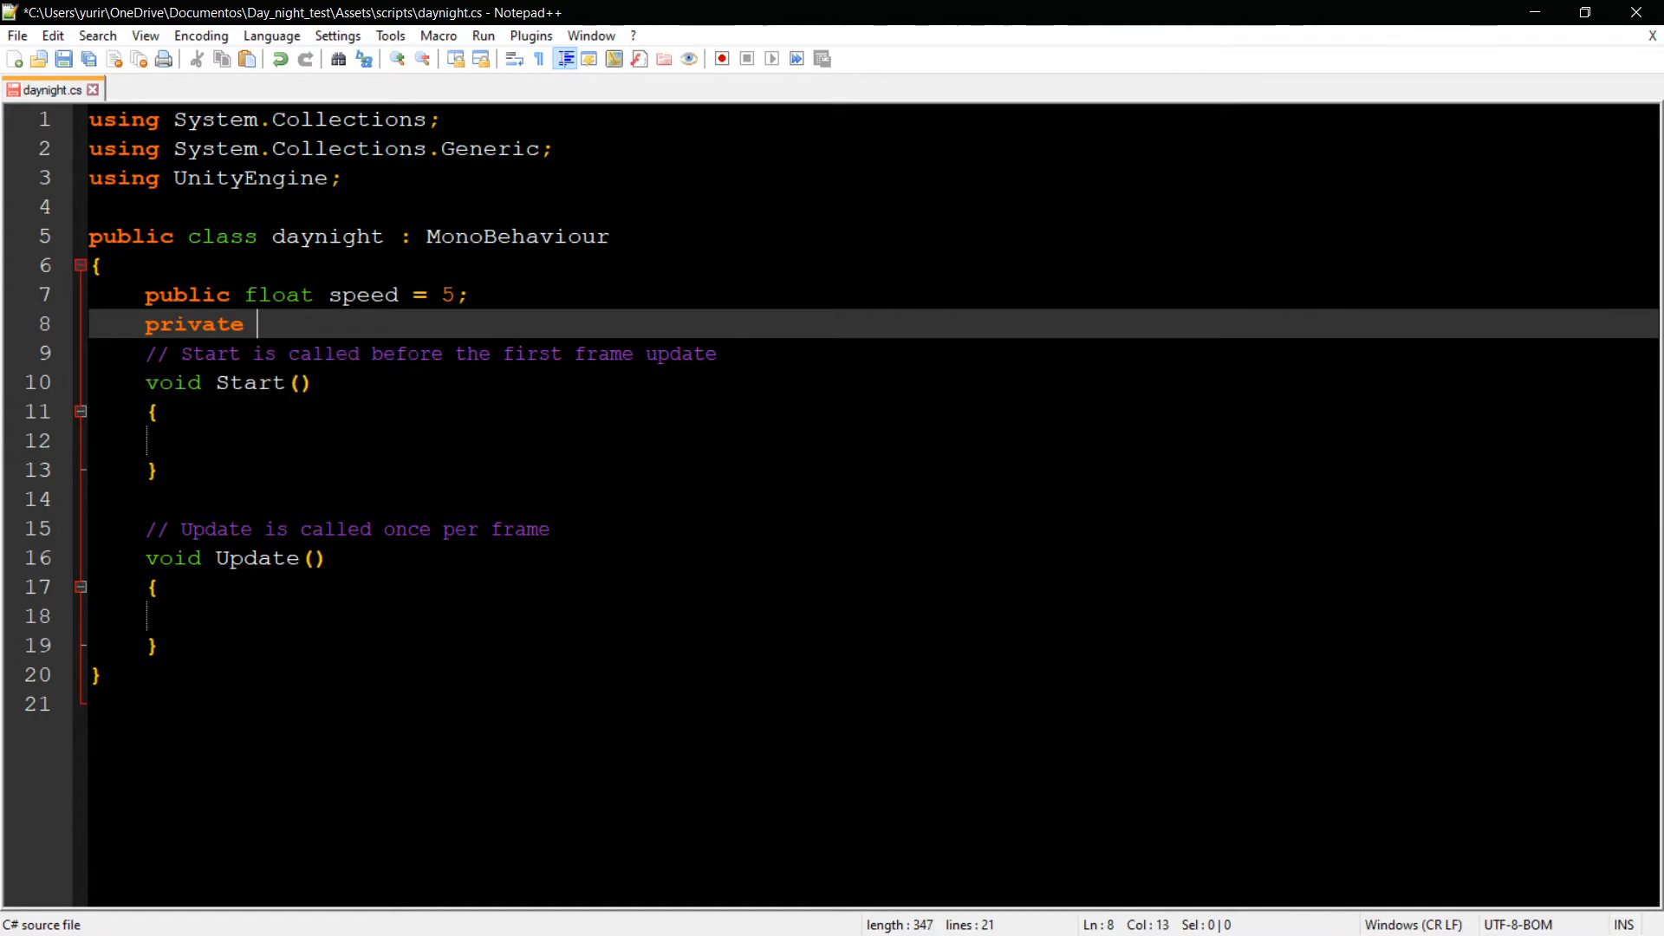
pyautogui.write('float an')
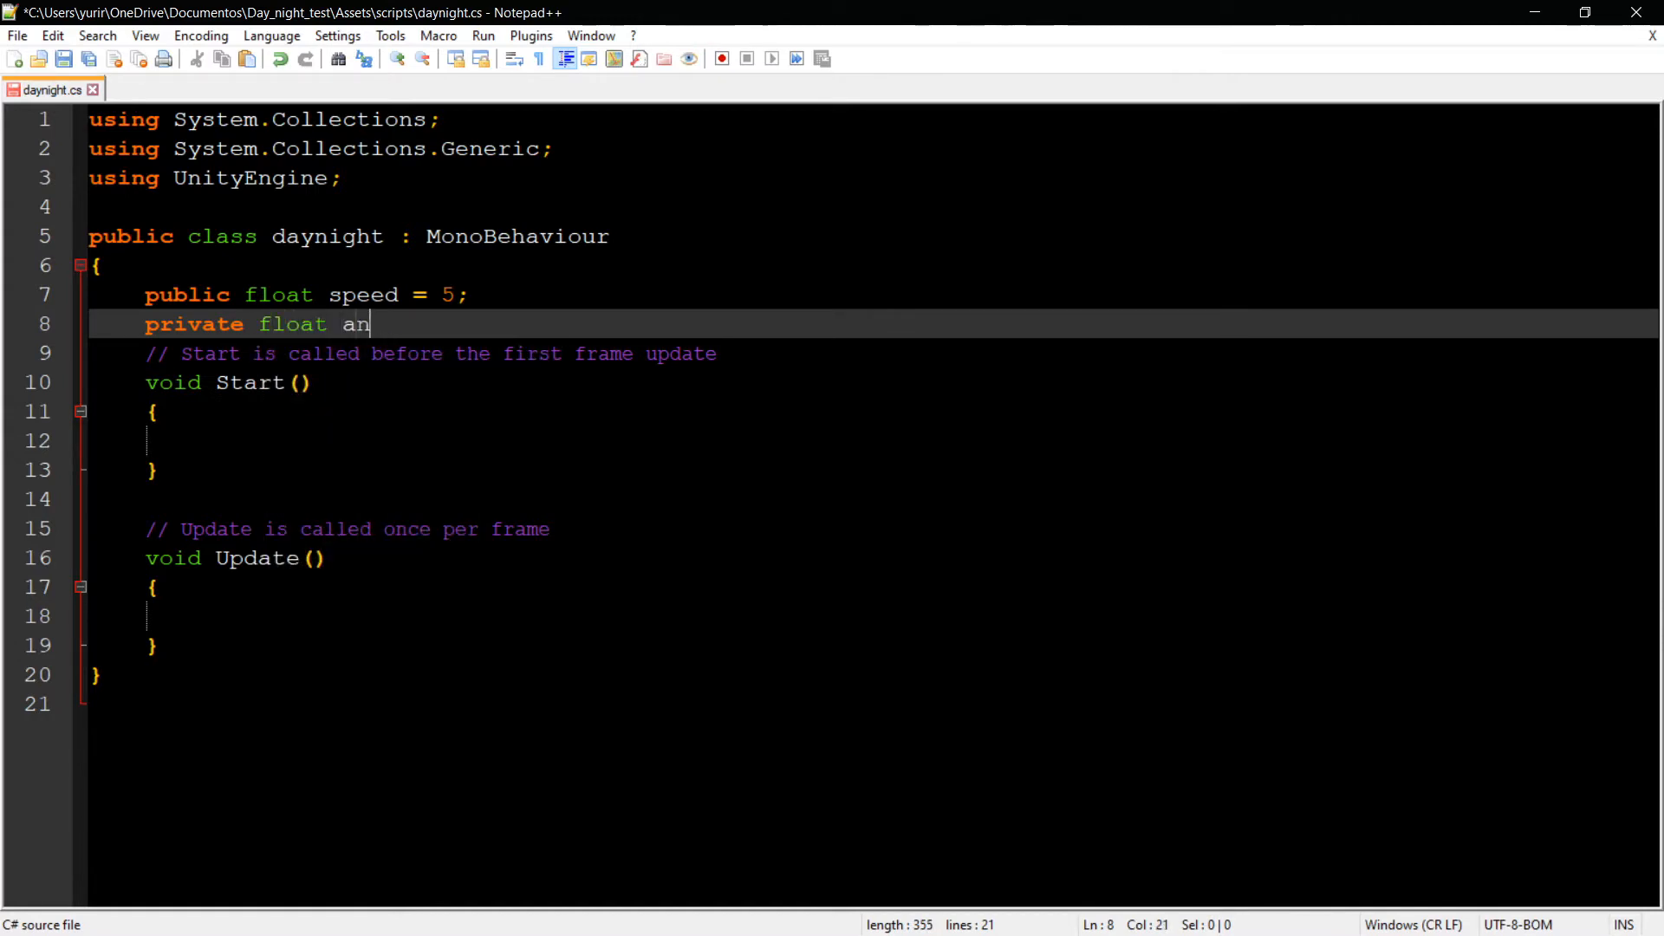
pyautogui.write('gle')
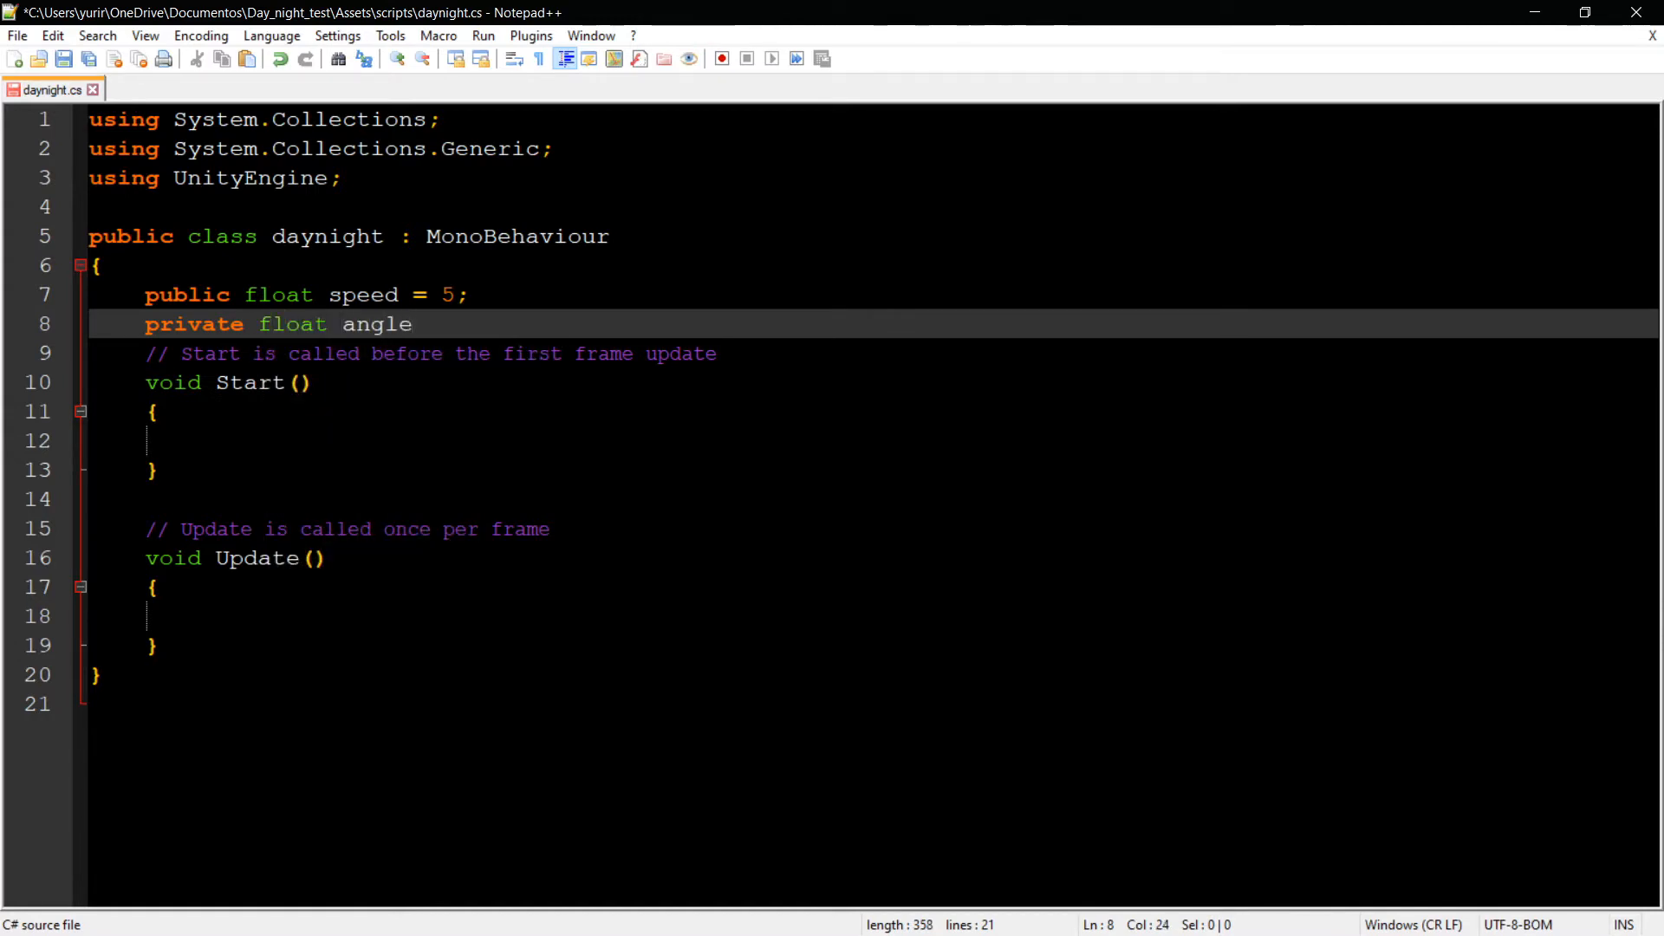
pyautogui.write('= 0;')
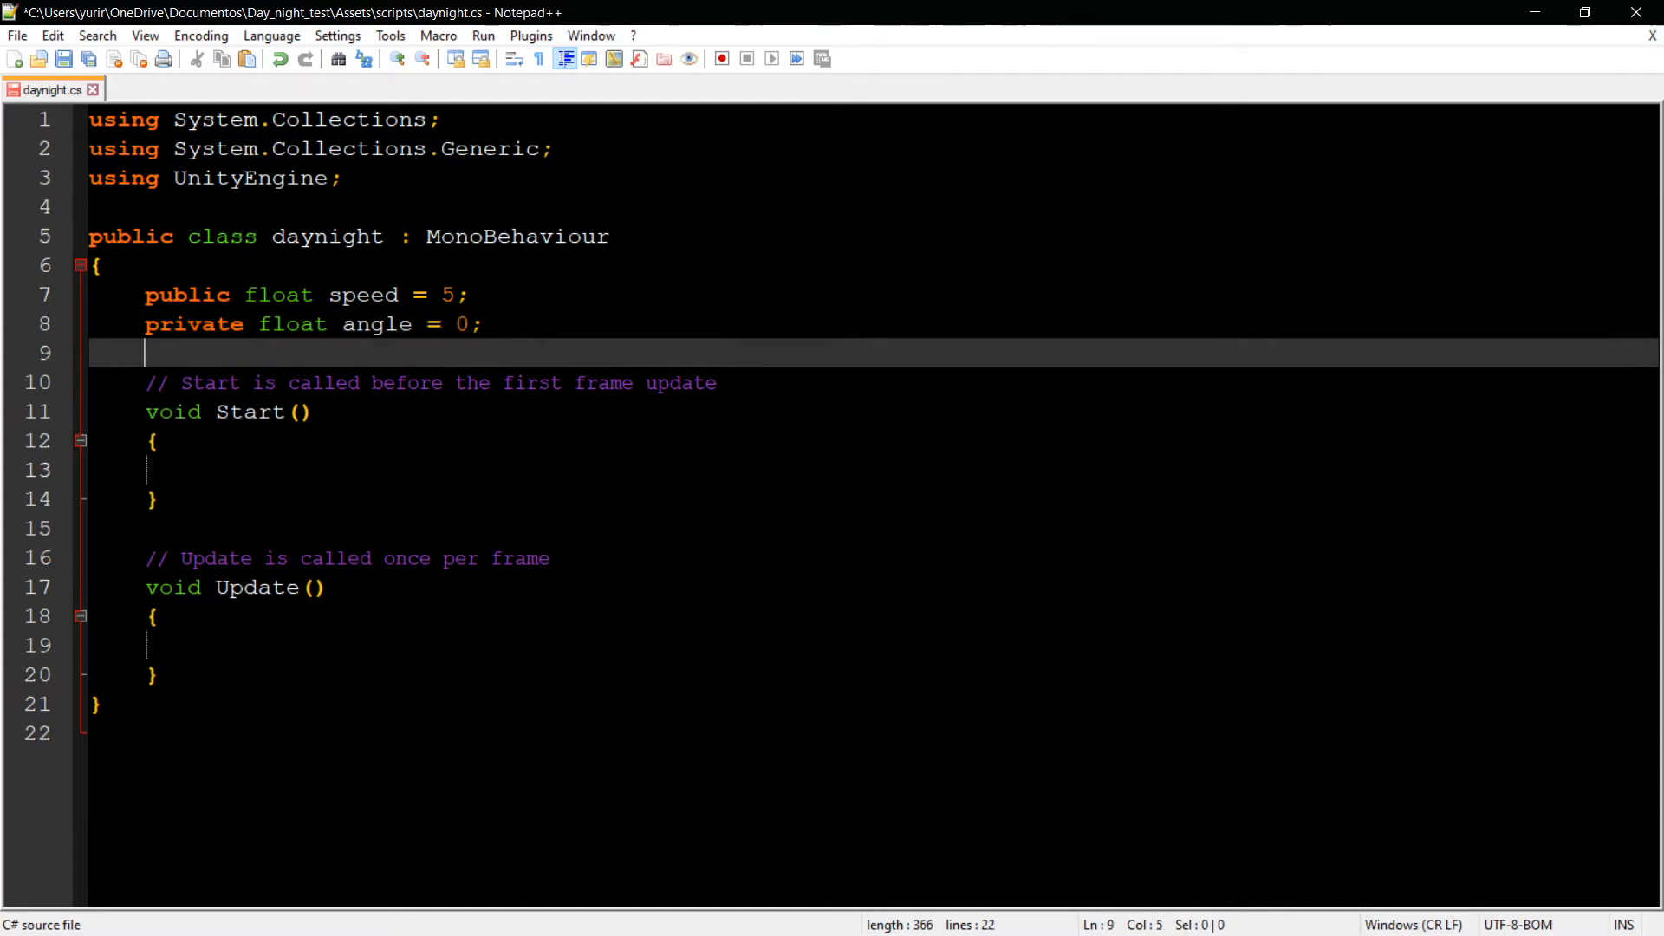
# - Declare a public GameObject field named directLight below angle
pyautogui.write('public')
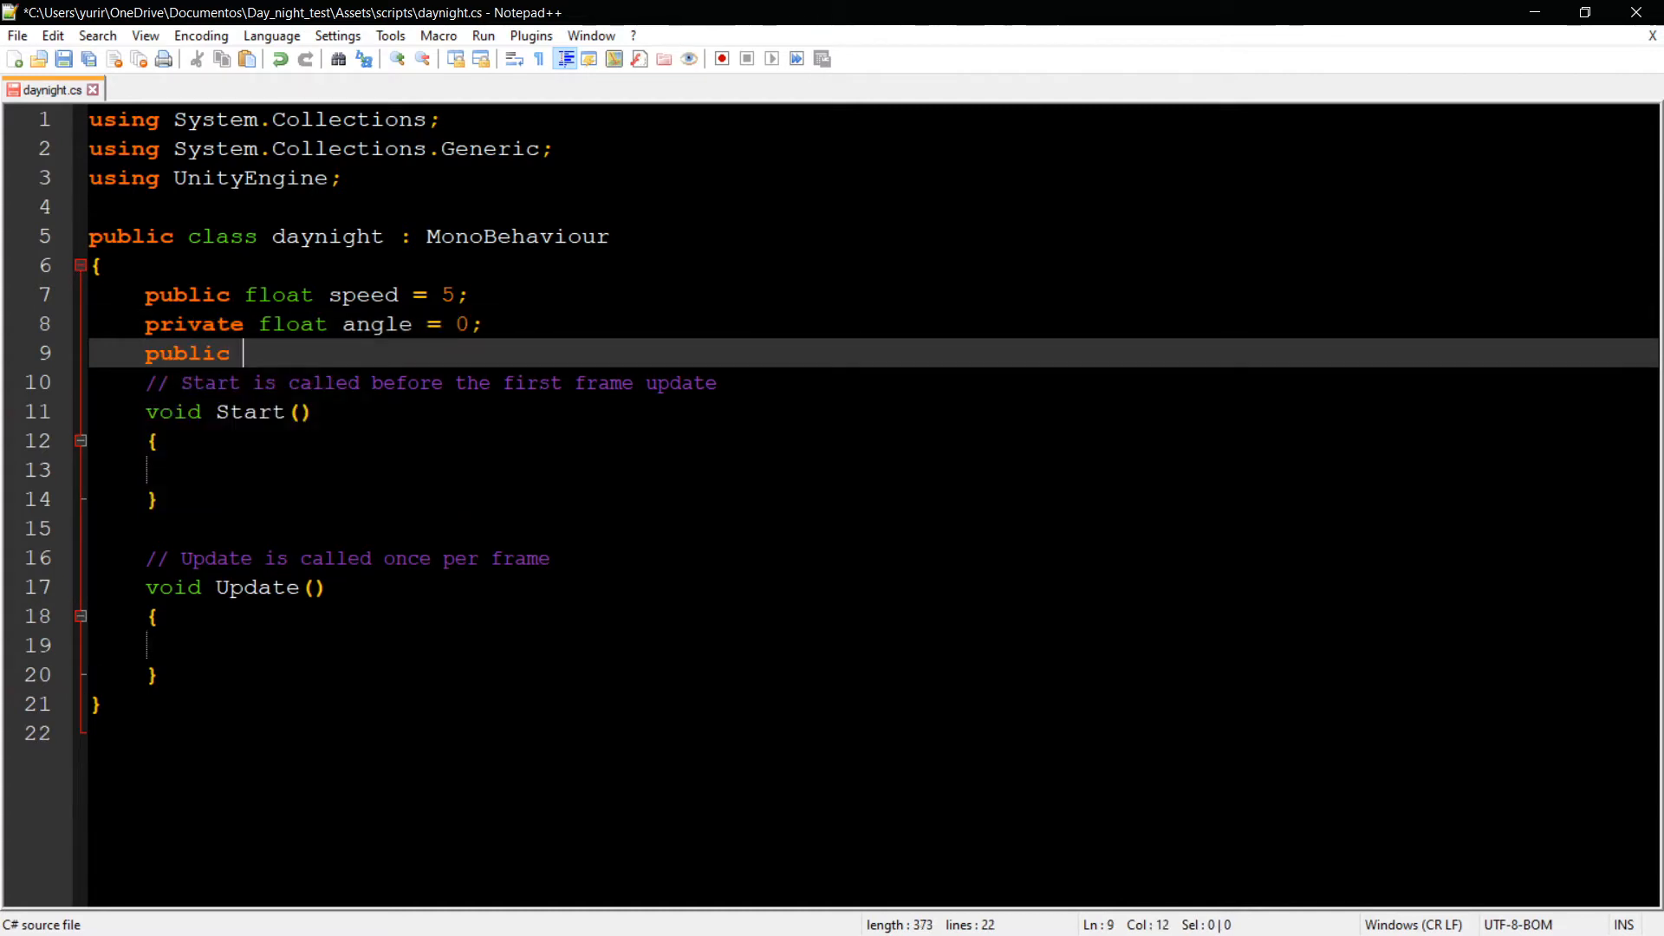
pyautogui.write('GameObject')
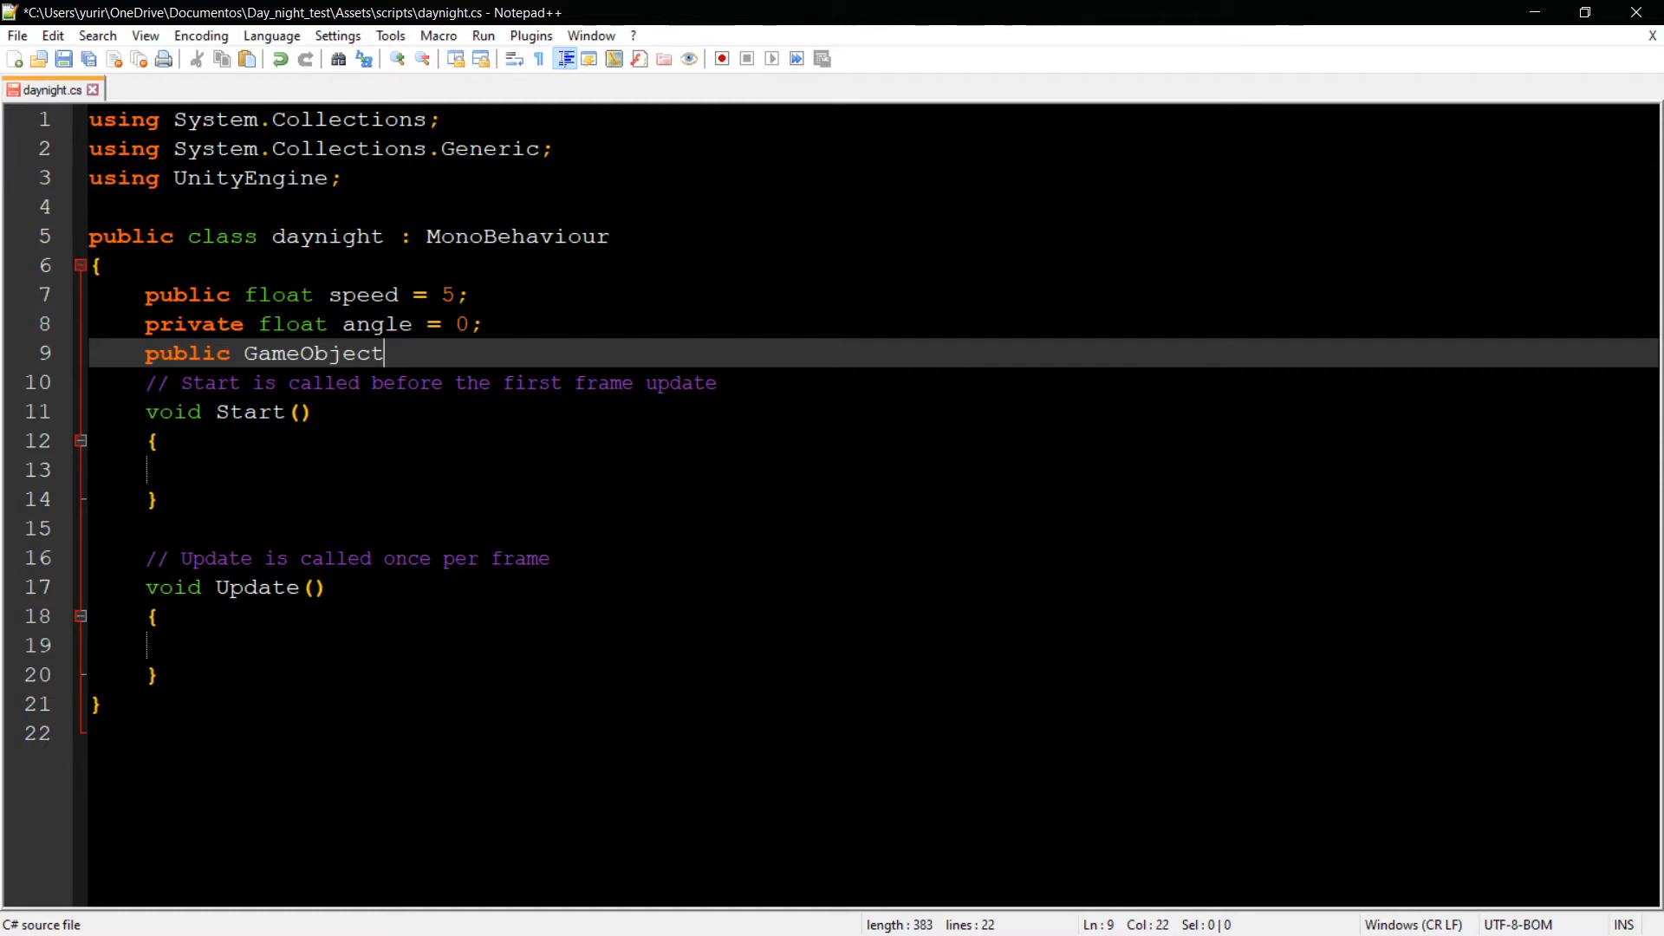
pyautogui.write('direc')
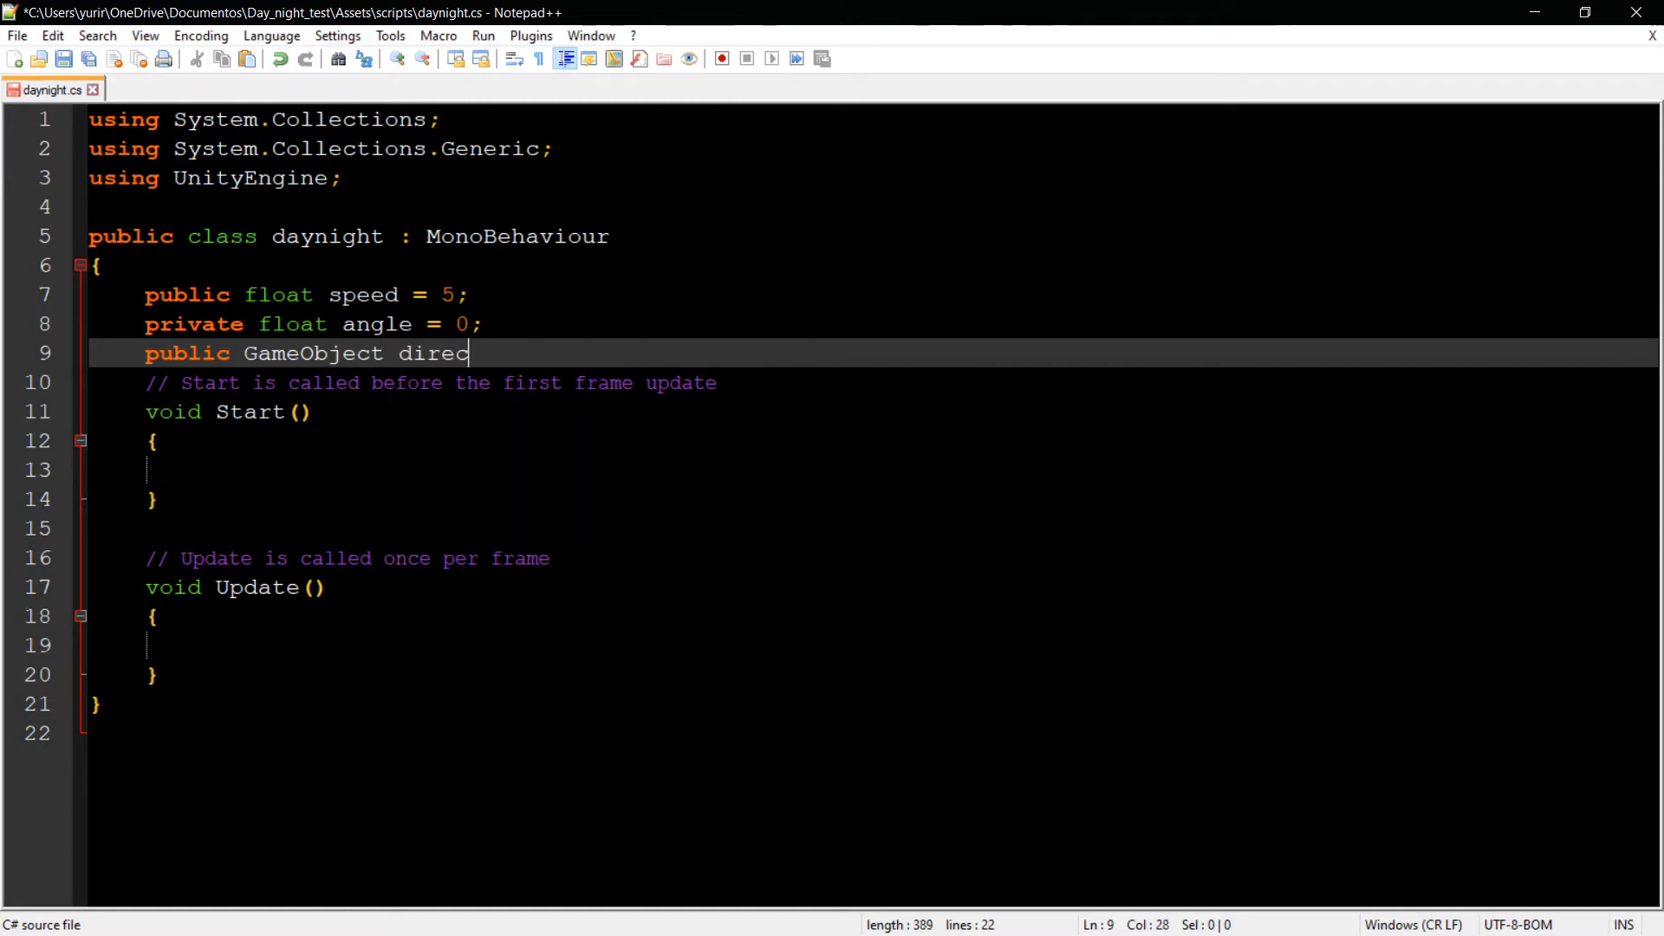
pyautogui.write('tLight;')
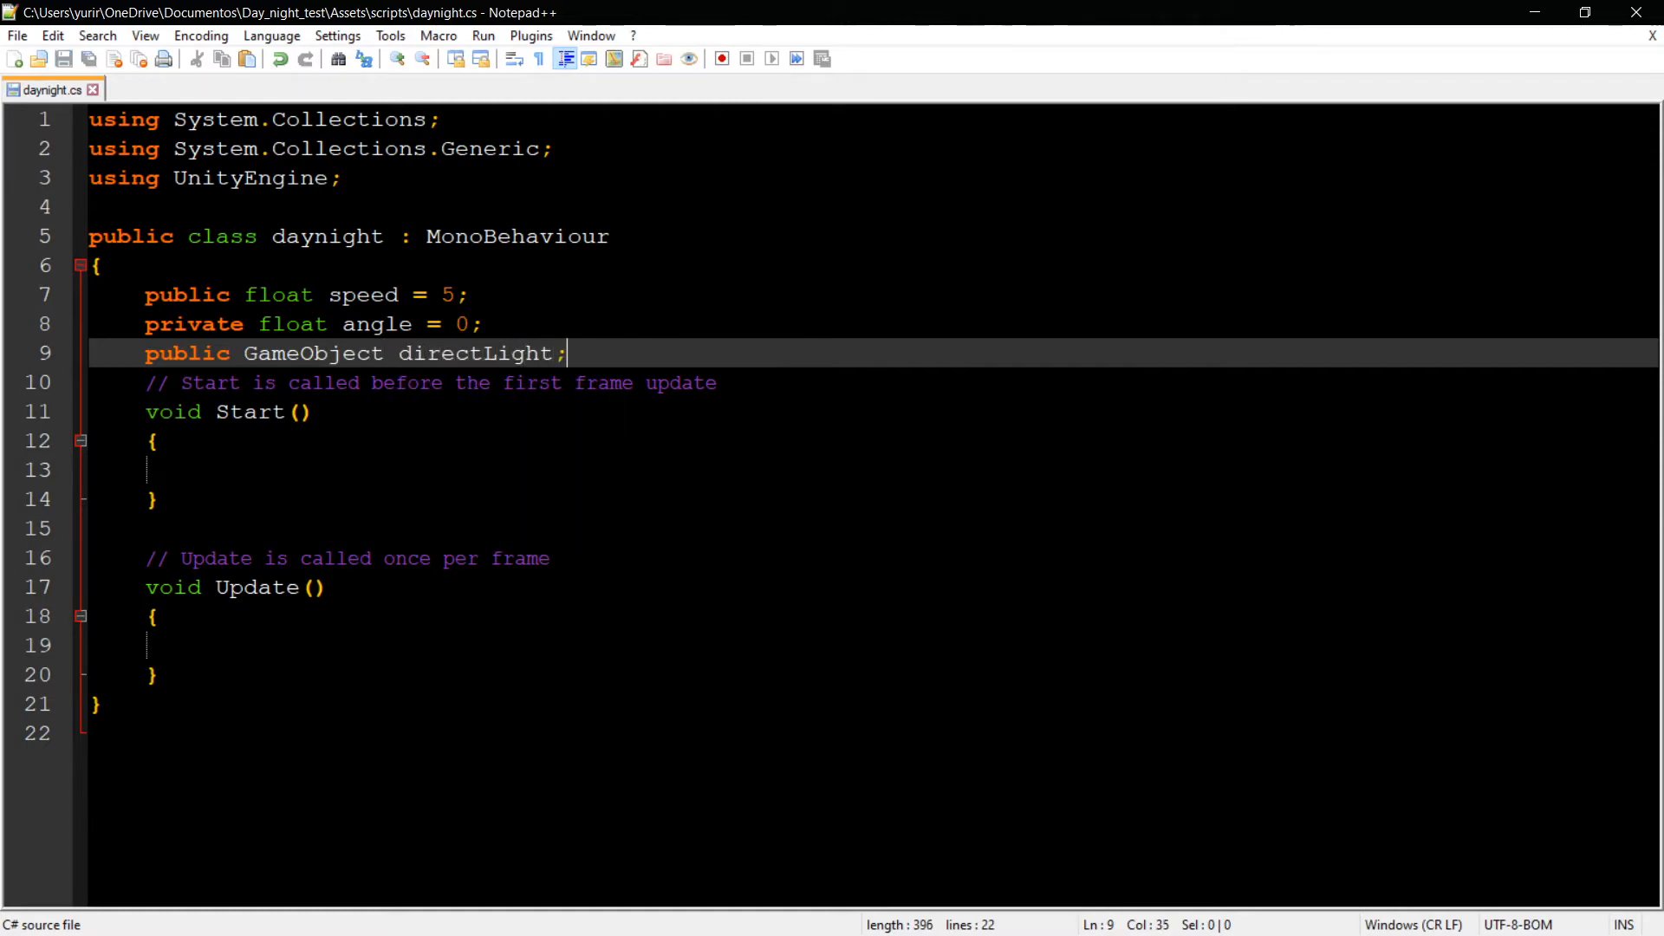
# - Replace the Start method with void ChangeAngle() whose body adds speed to angle
pyautogui.moveTo(569, 354); pyautogui.dragTo(192, 470)
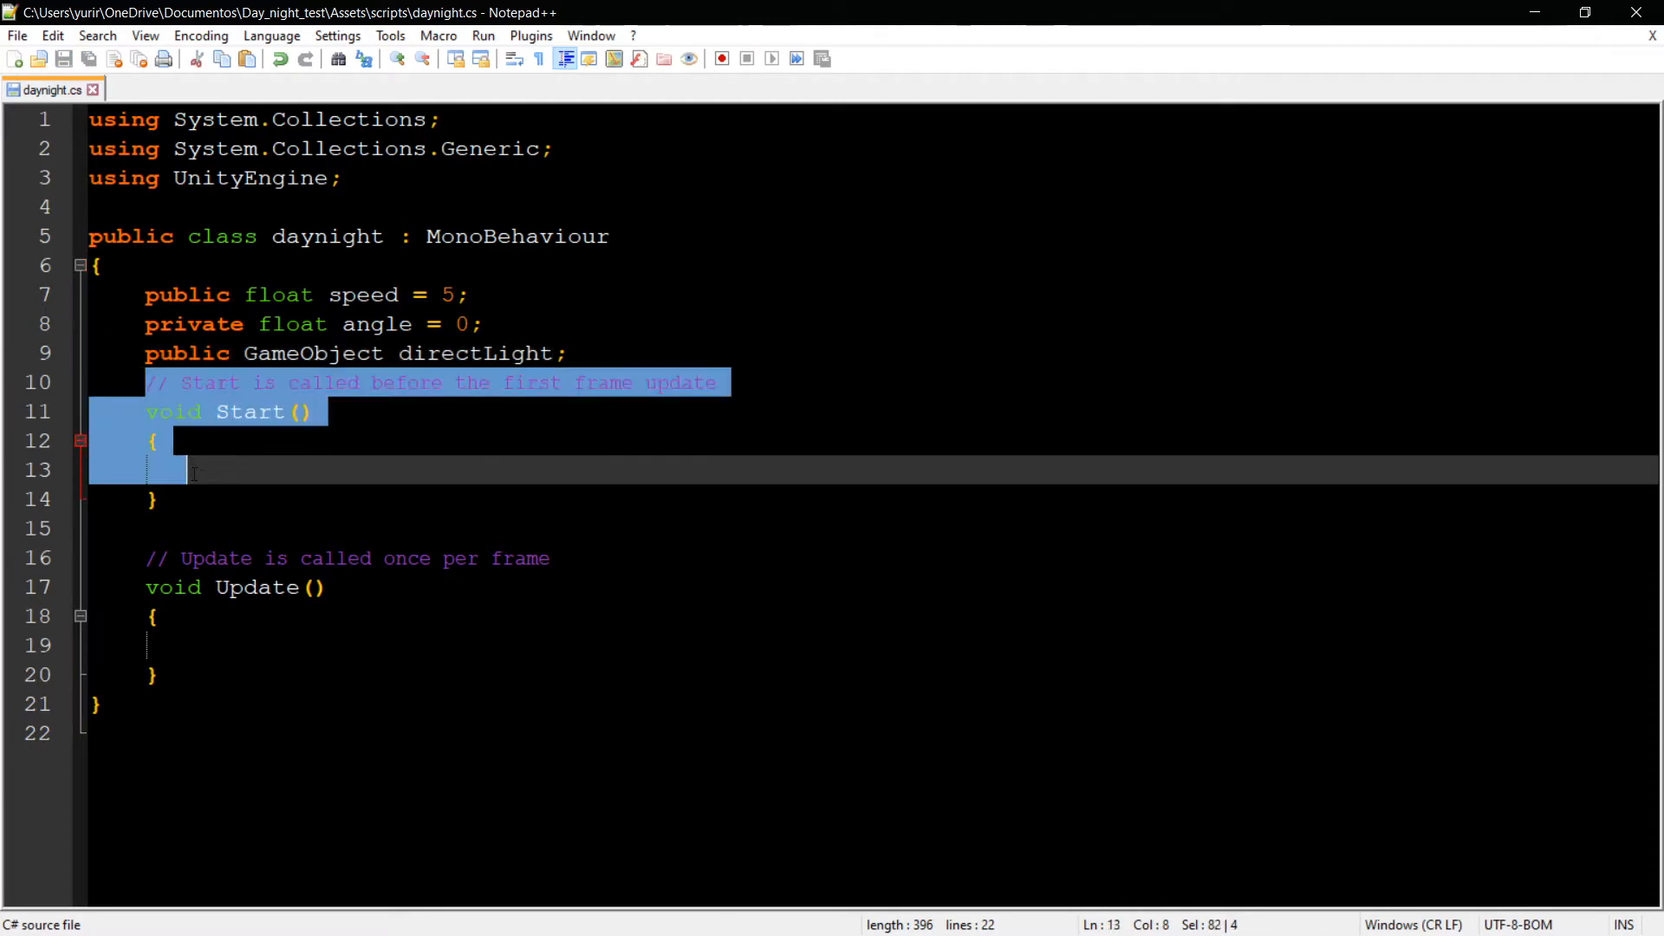
pyautogui.write('void')
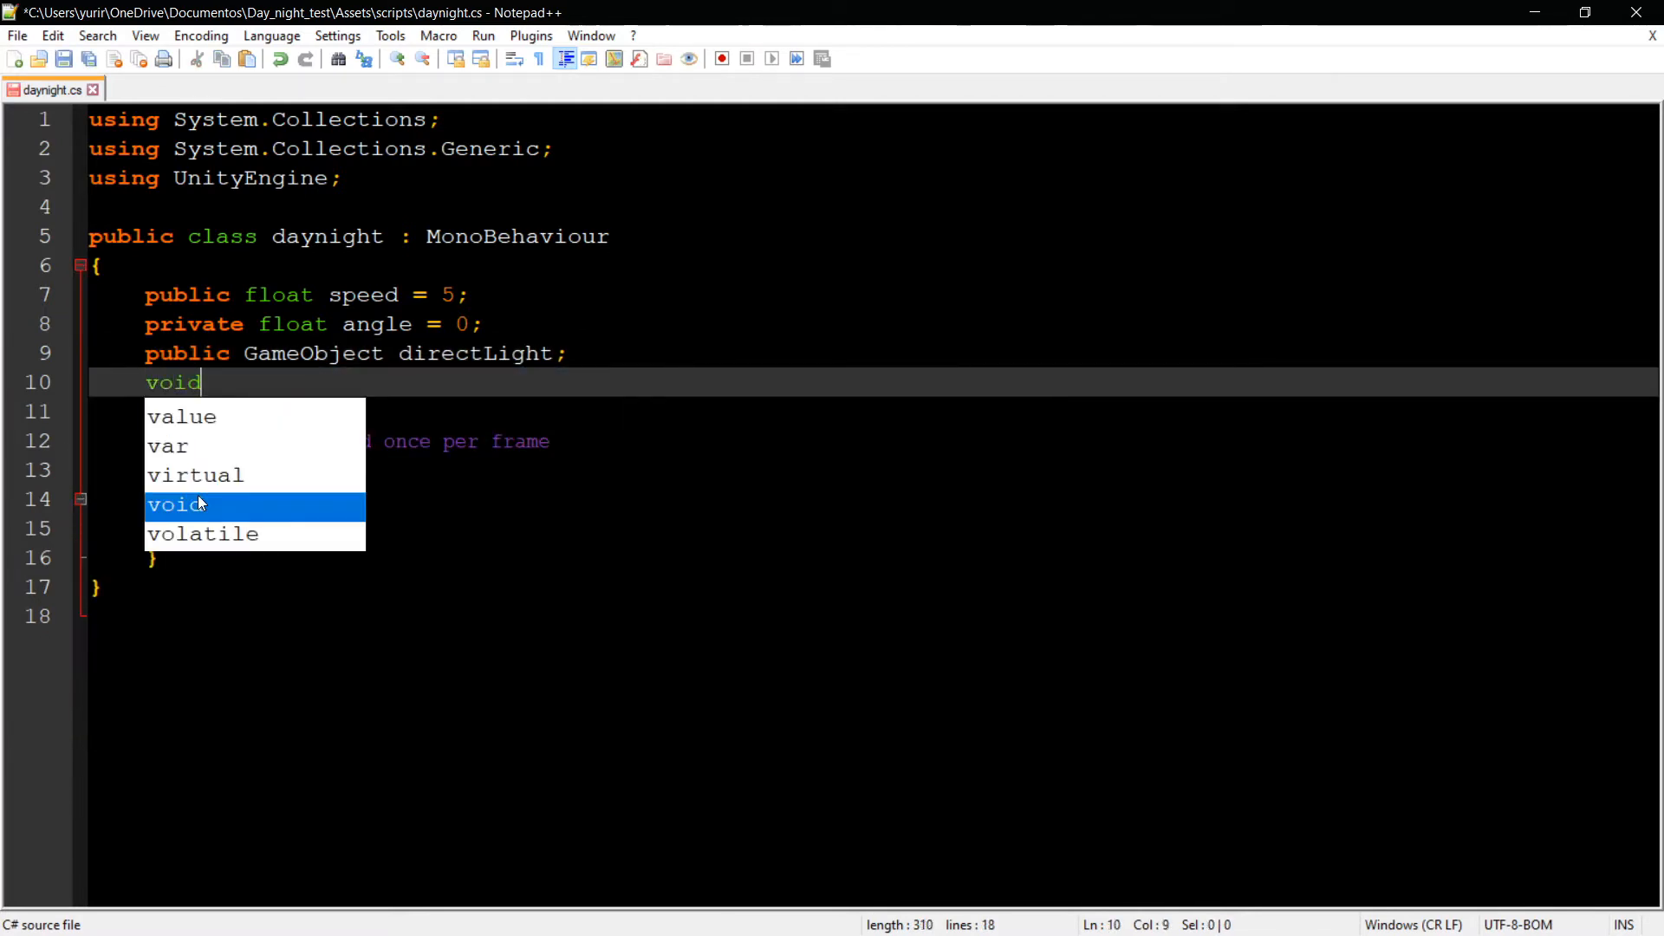
pyautogui.write('Change')
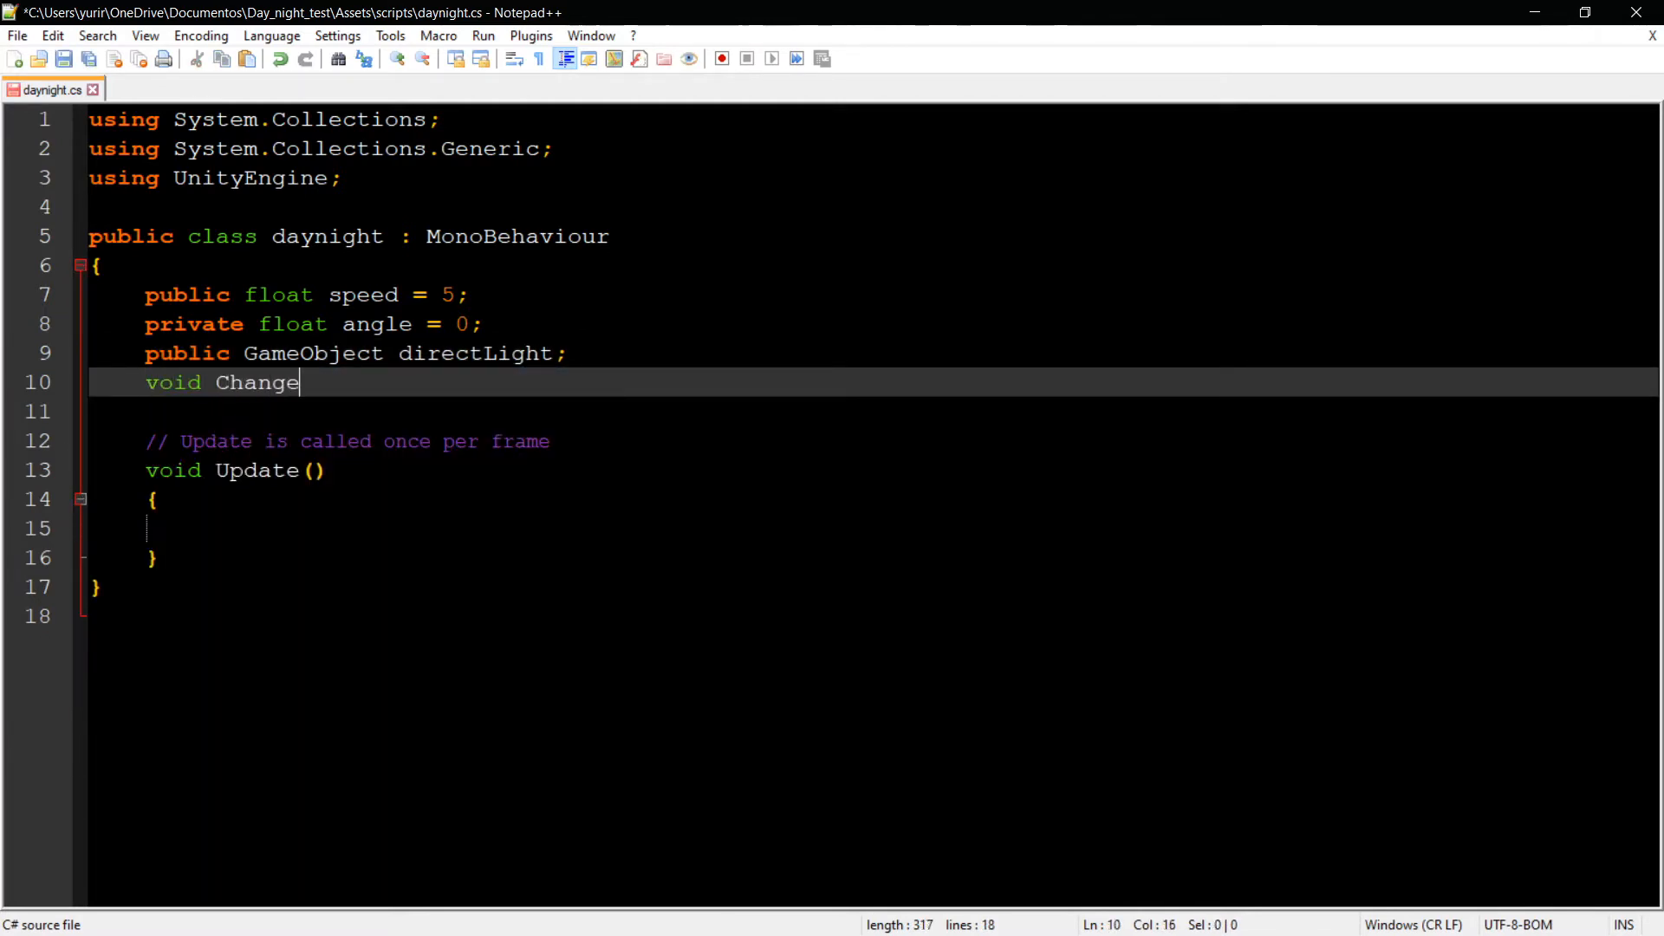
pyautogui.write('Angle (')
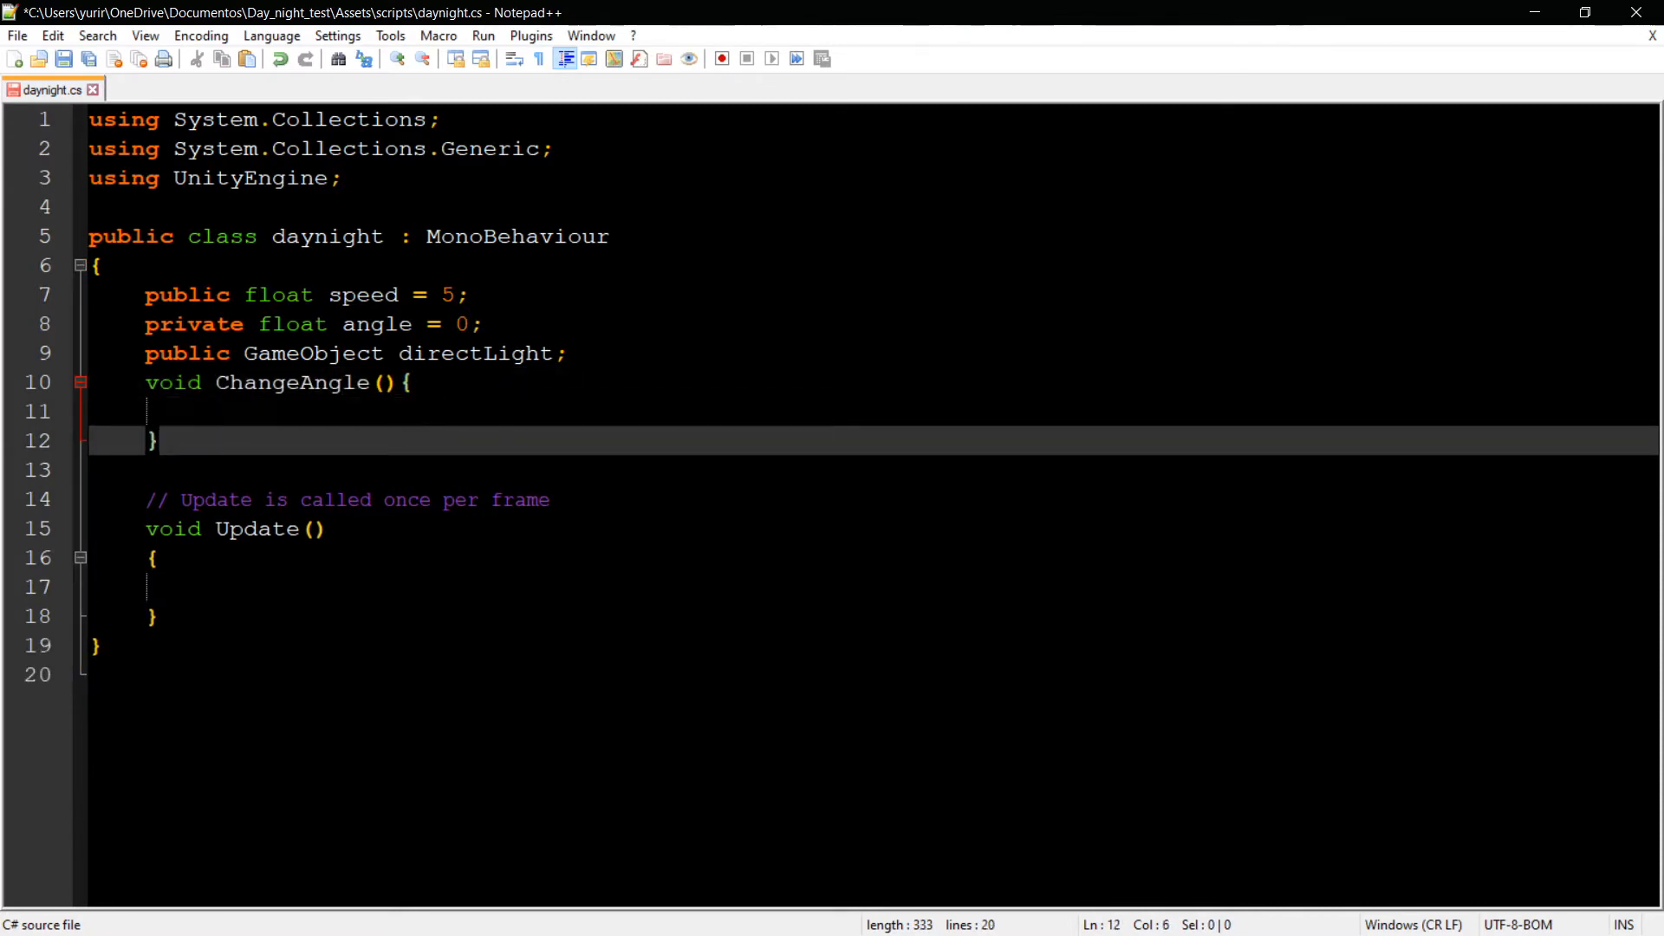
pyautogui.press('Enter')
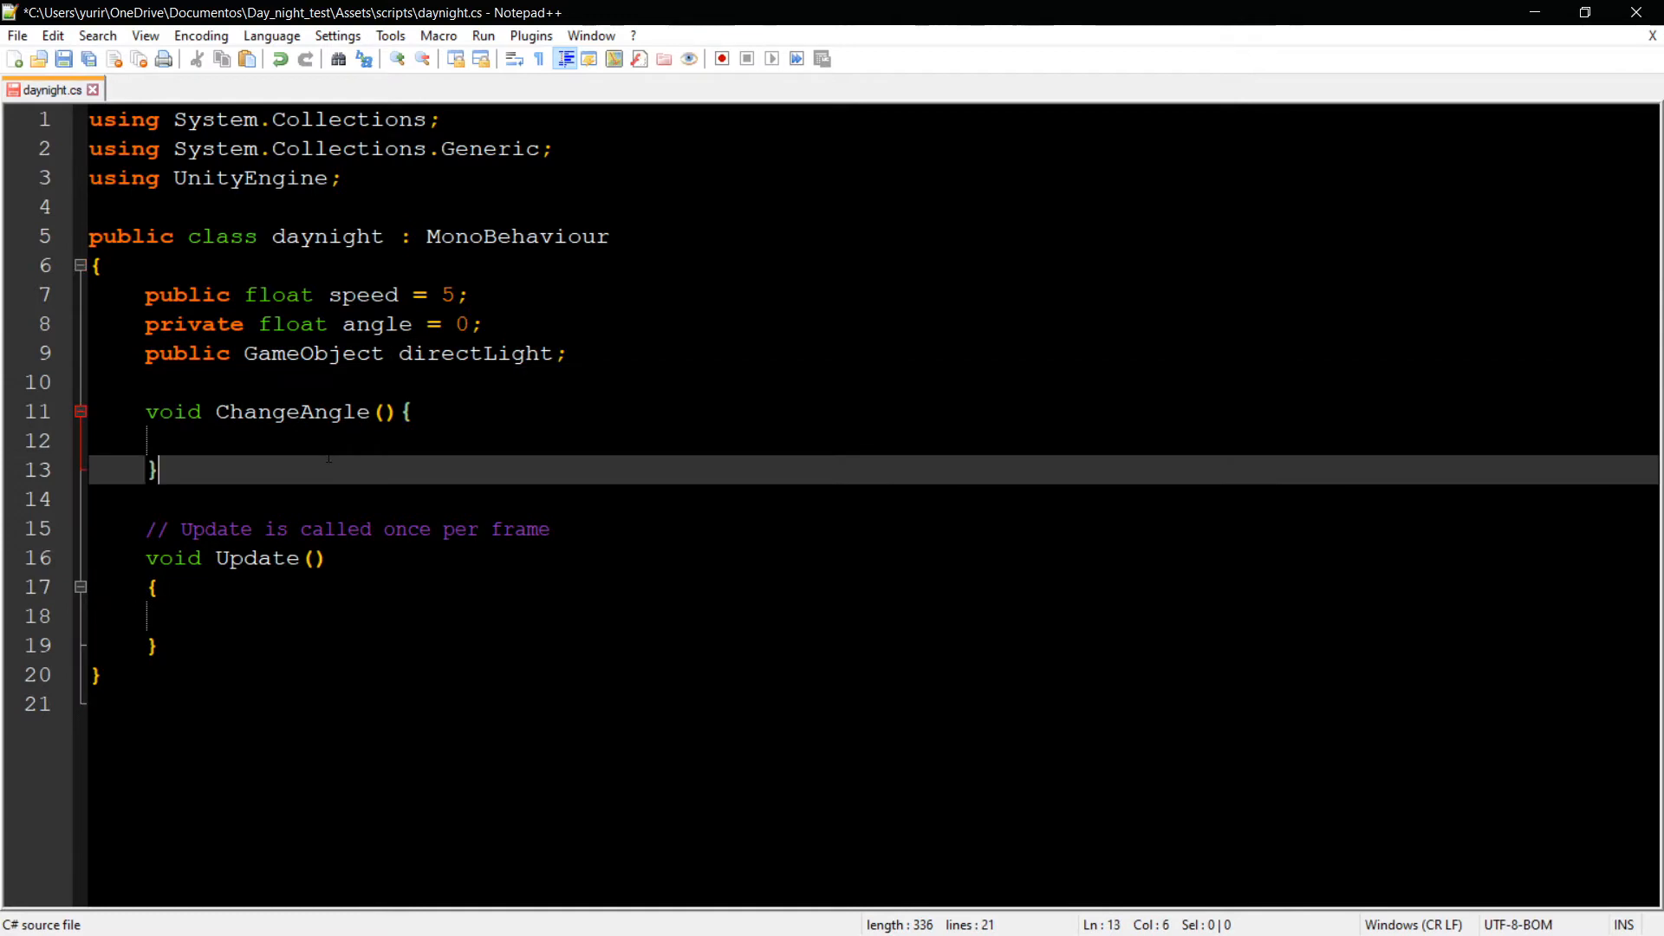
pyautogui.click(199, 440)
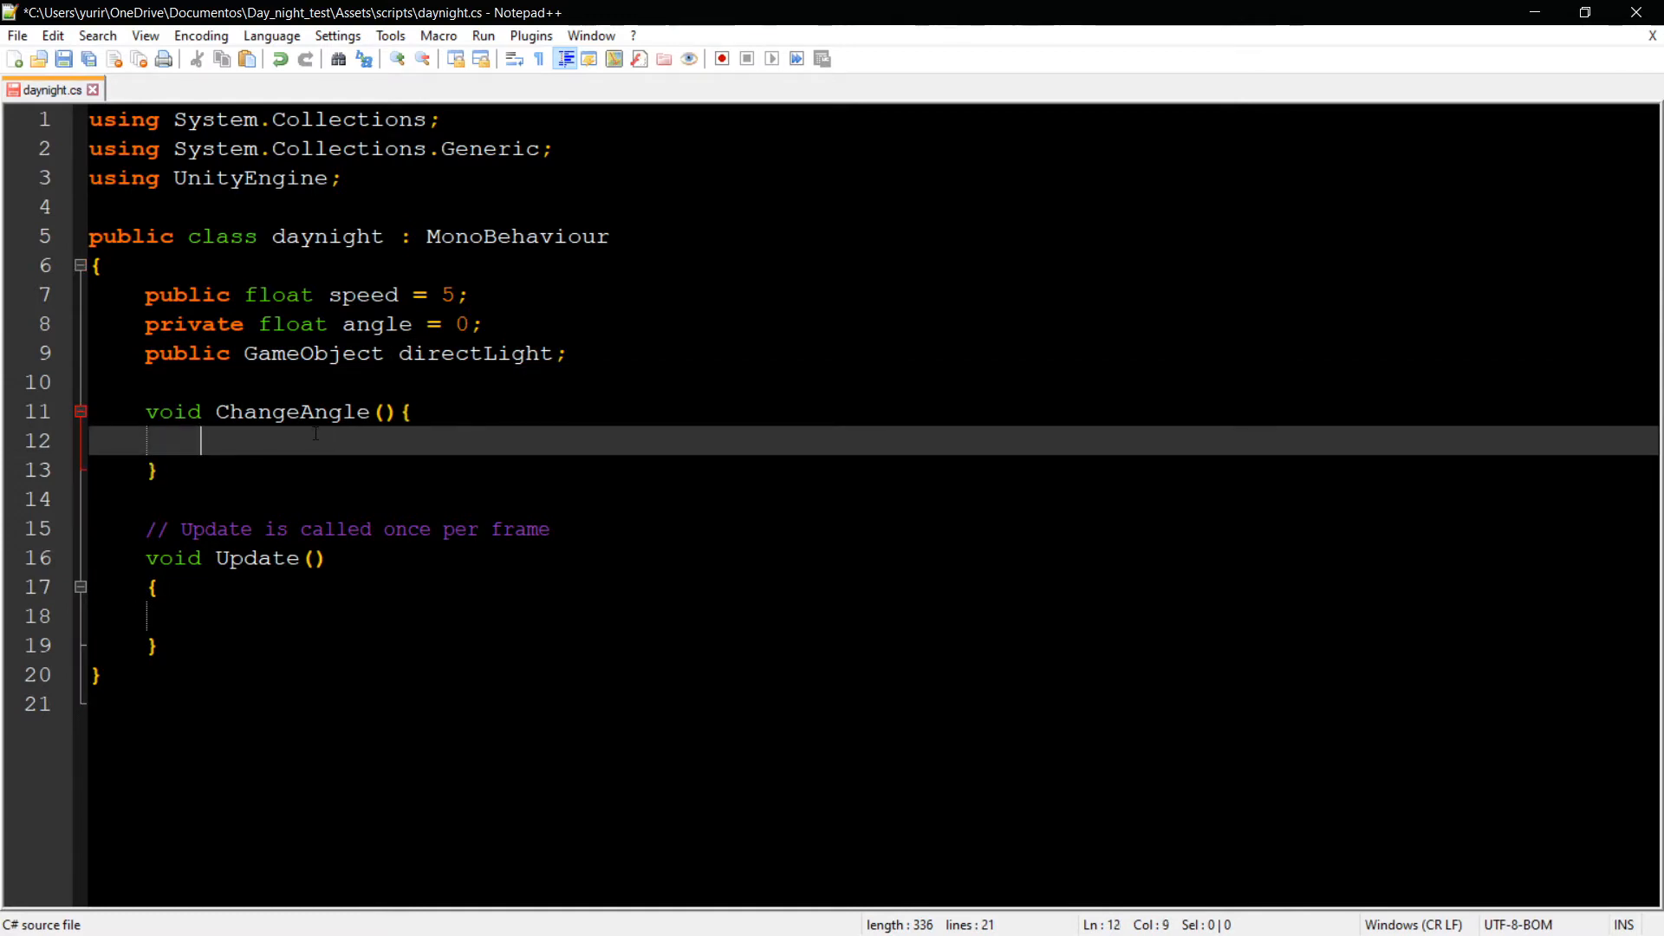
pyautogui.write('angl')
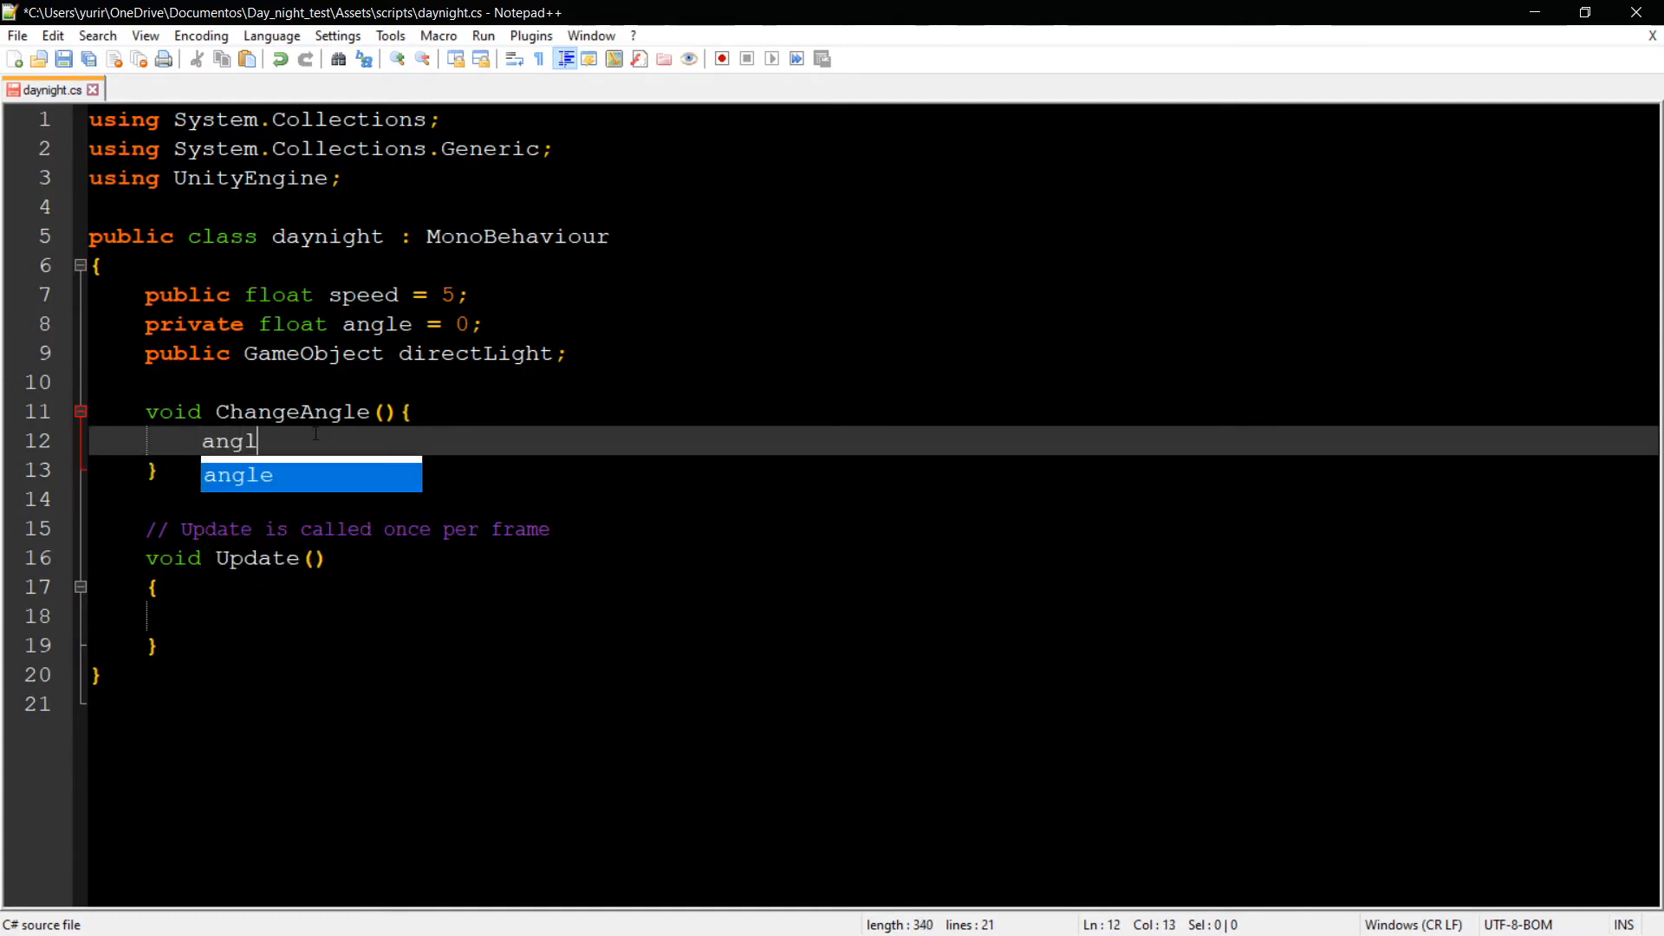
pyautogui.write('e +=')
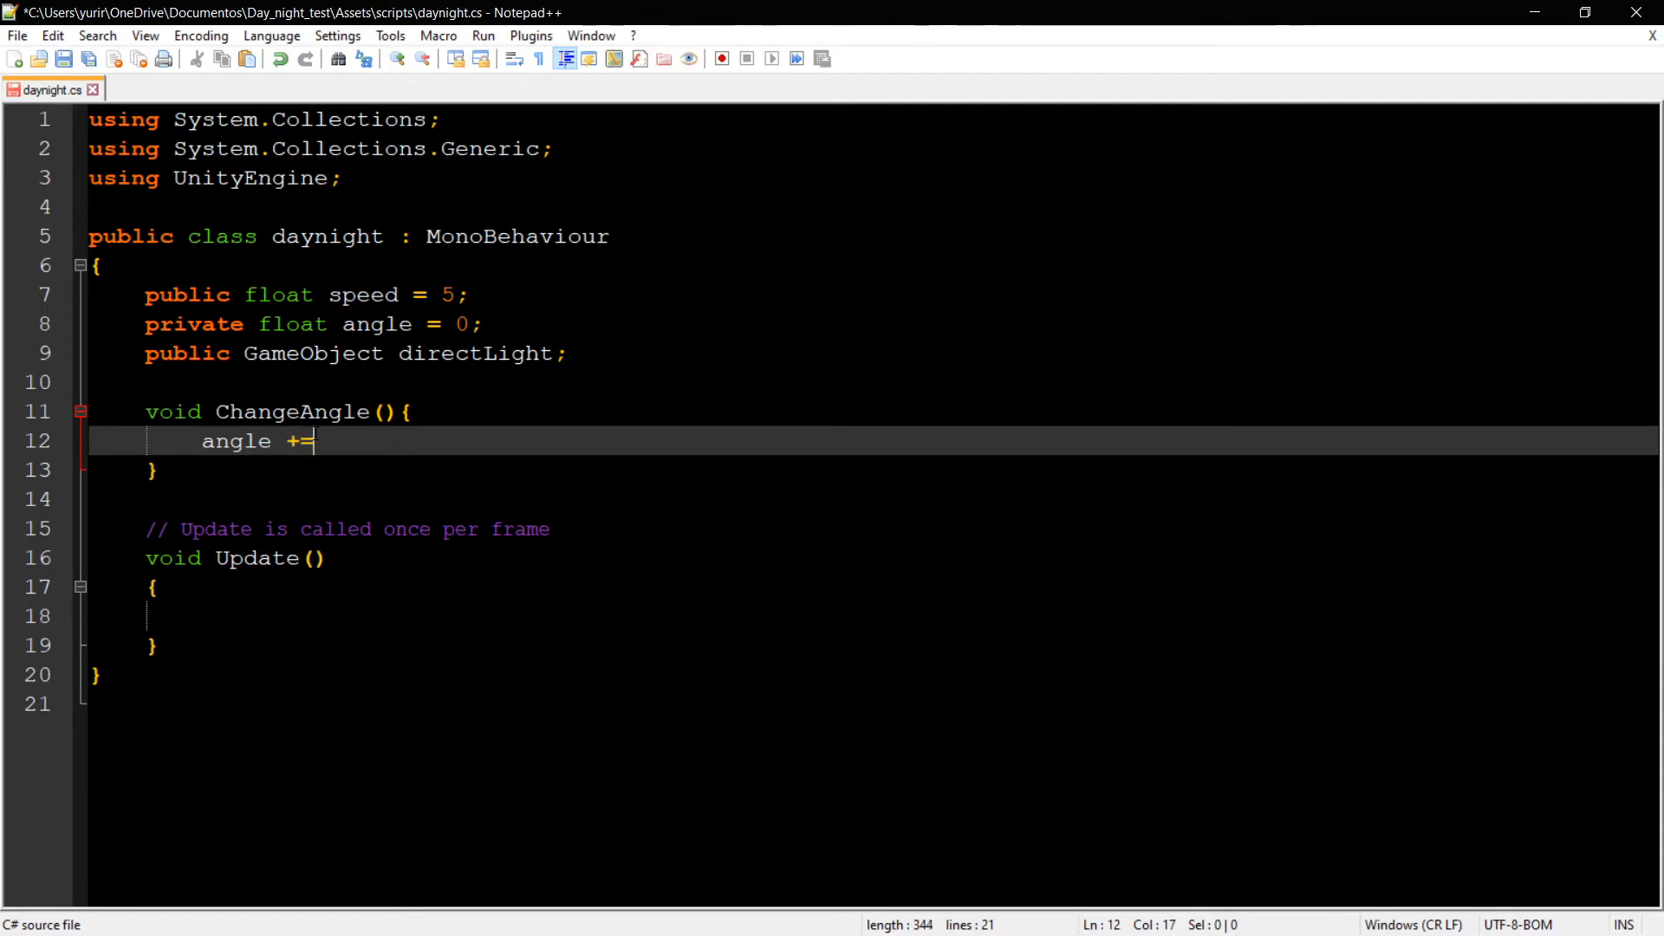
pyautogui.write('speed;')
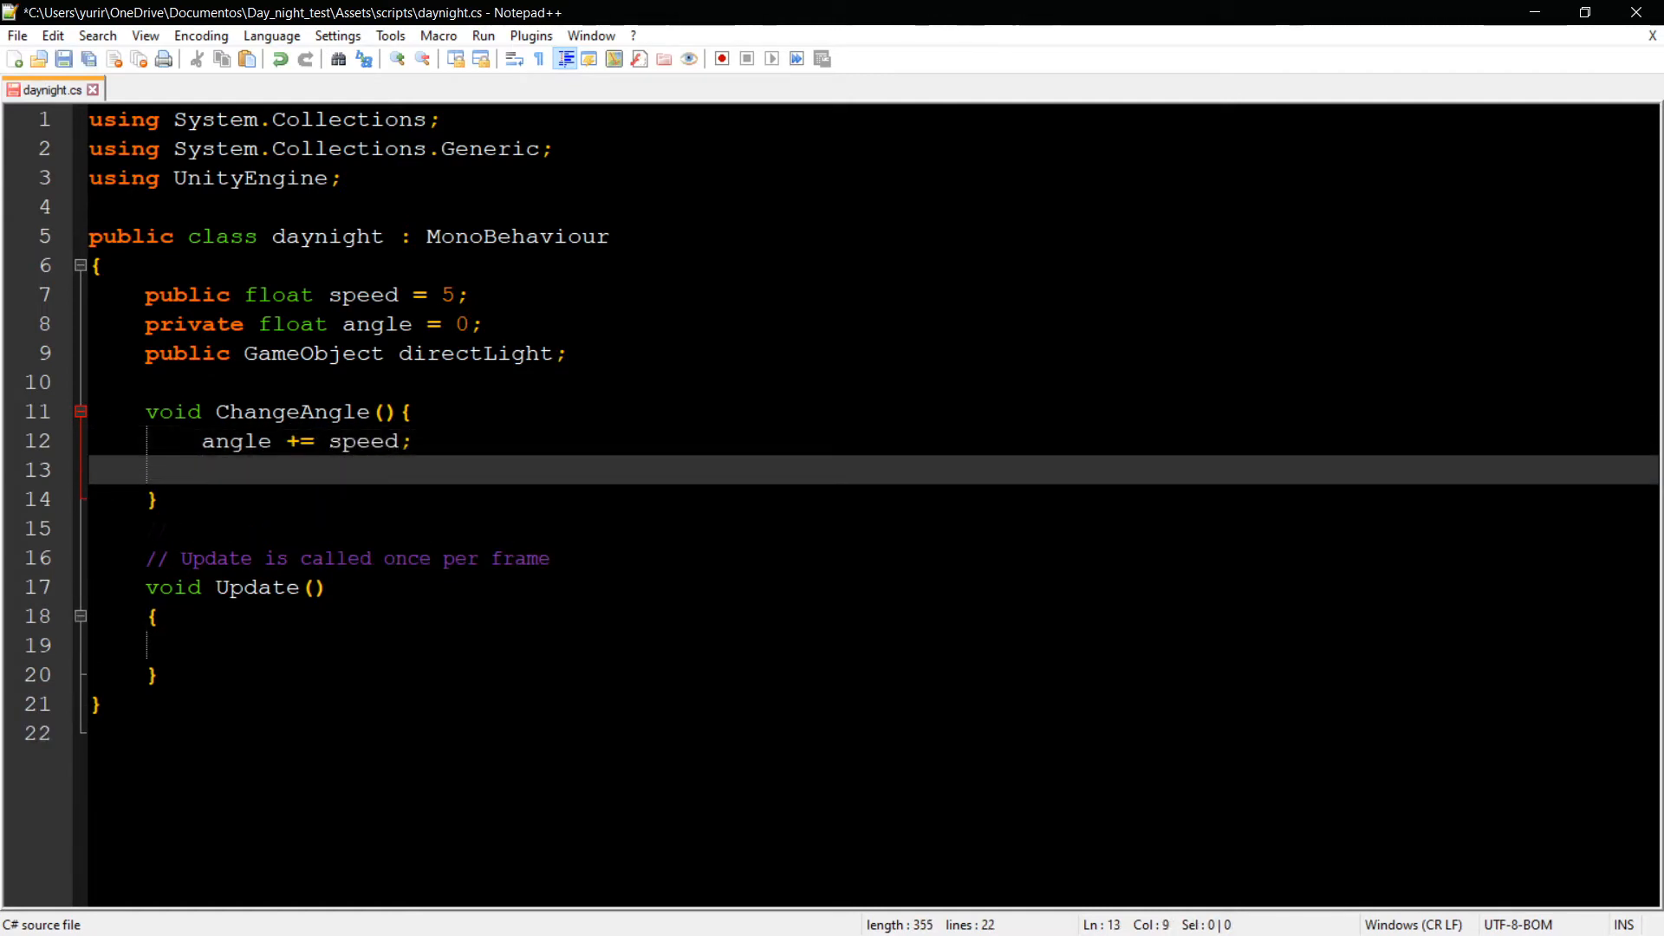
# - Build Quaternion rot = Quaternion.Euler(angle,100,0) inside ChangeAngle
pyautogui.write('Quat')
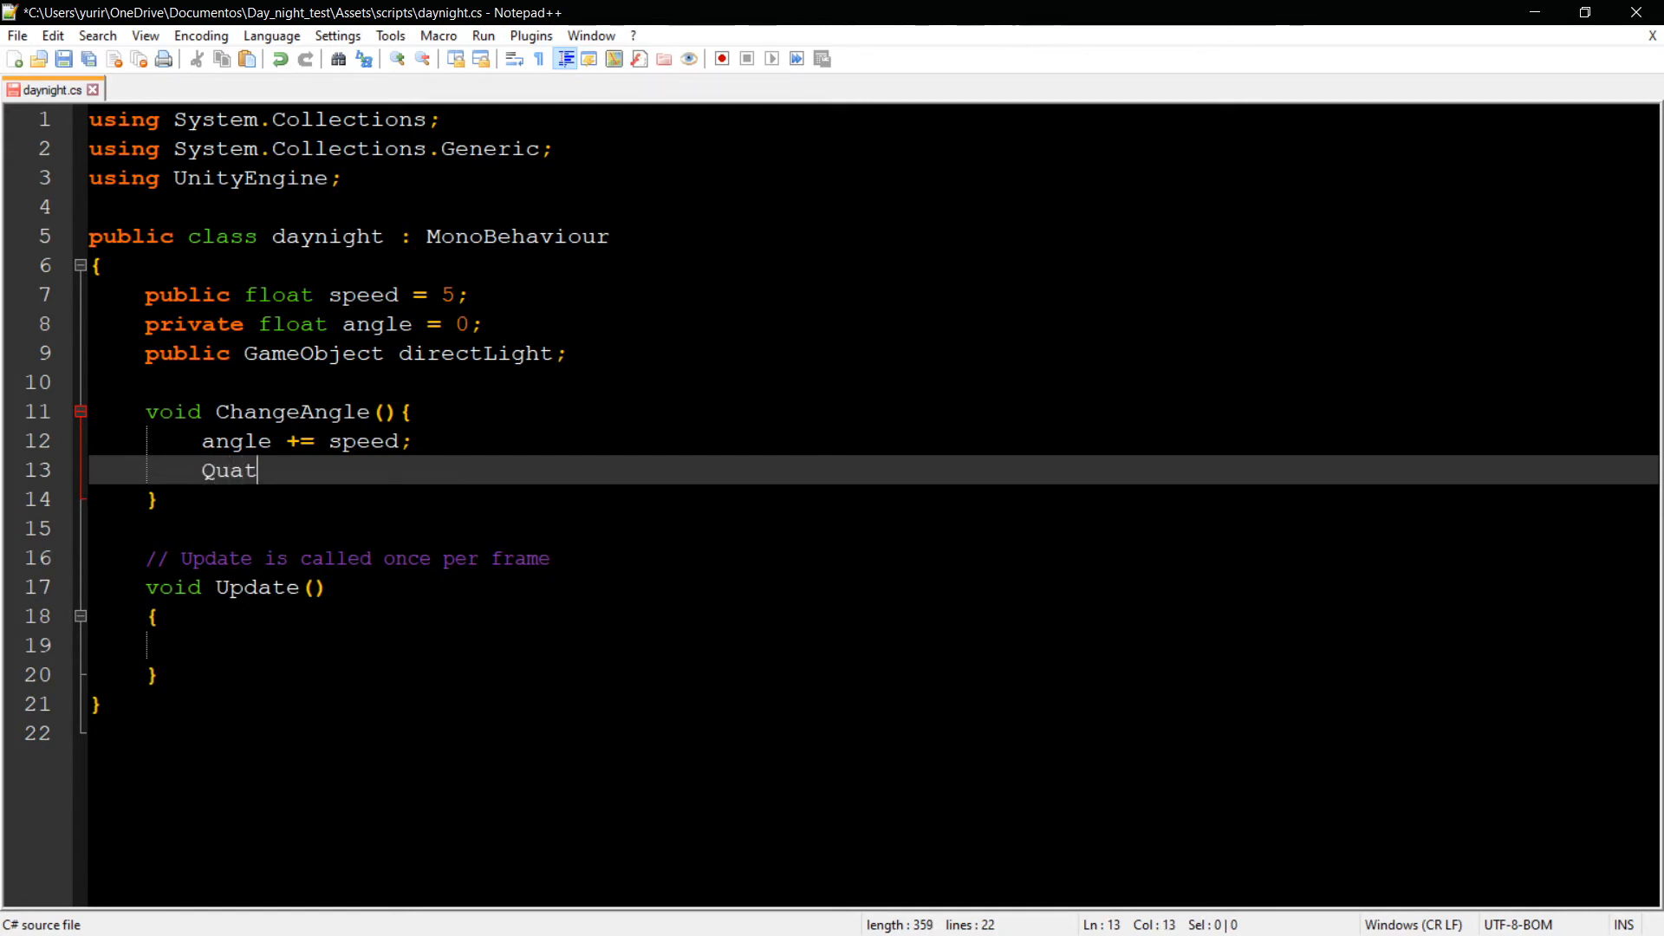
pyautogui.write('ernion')
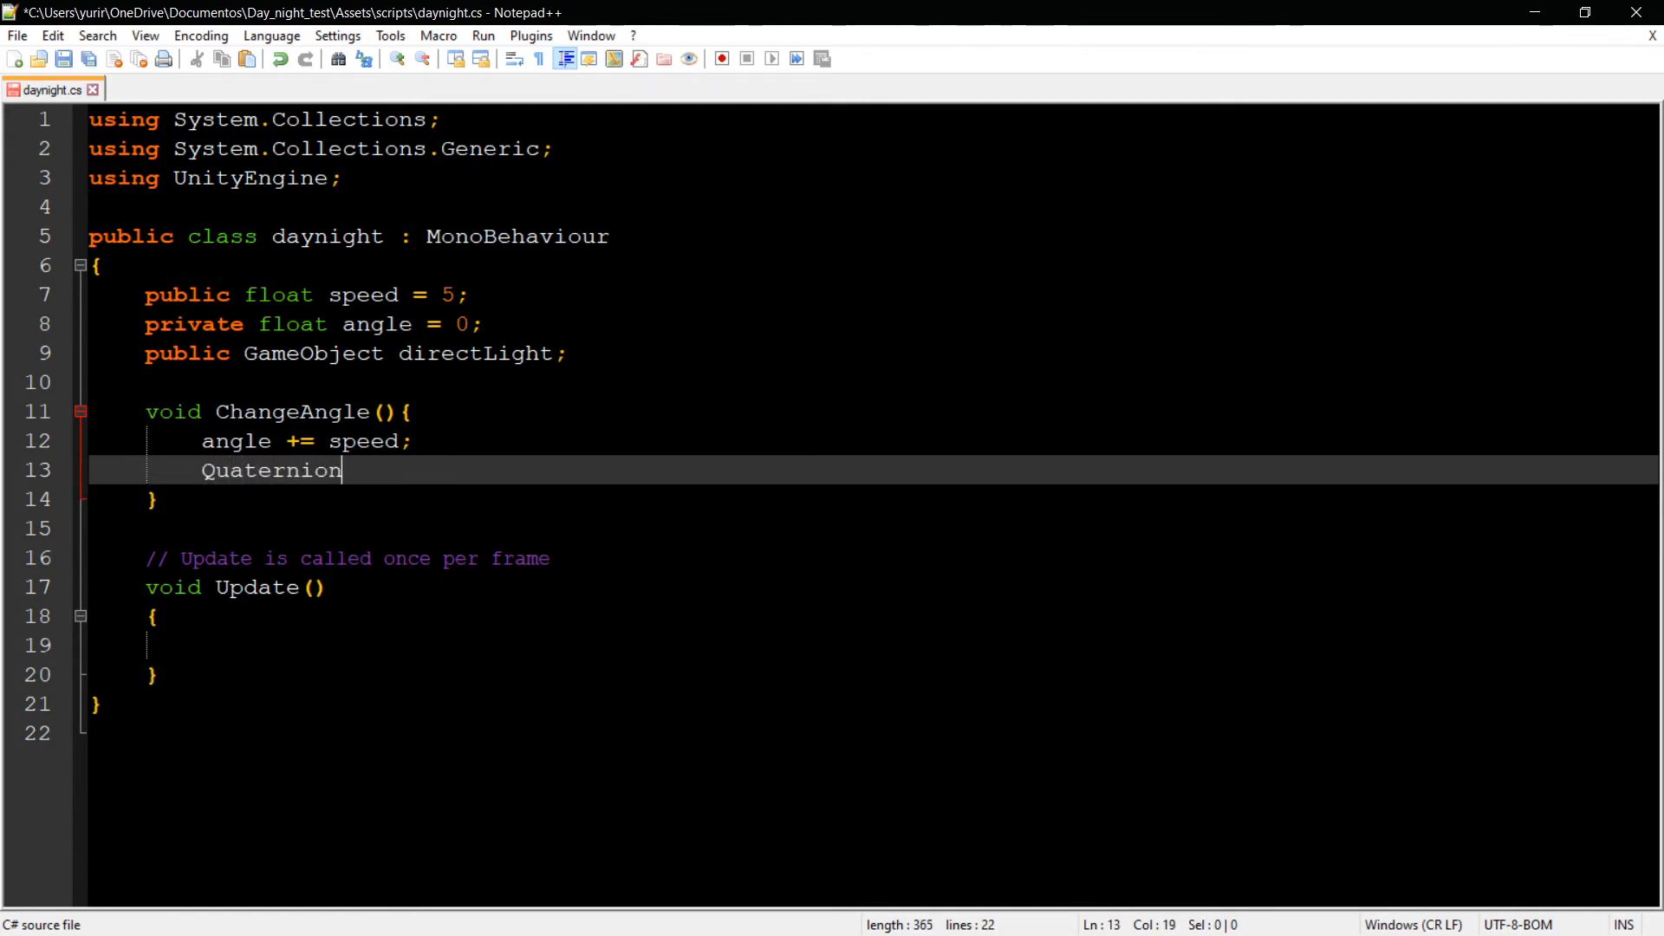
pyautogui.write('rot')
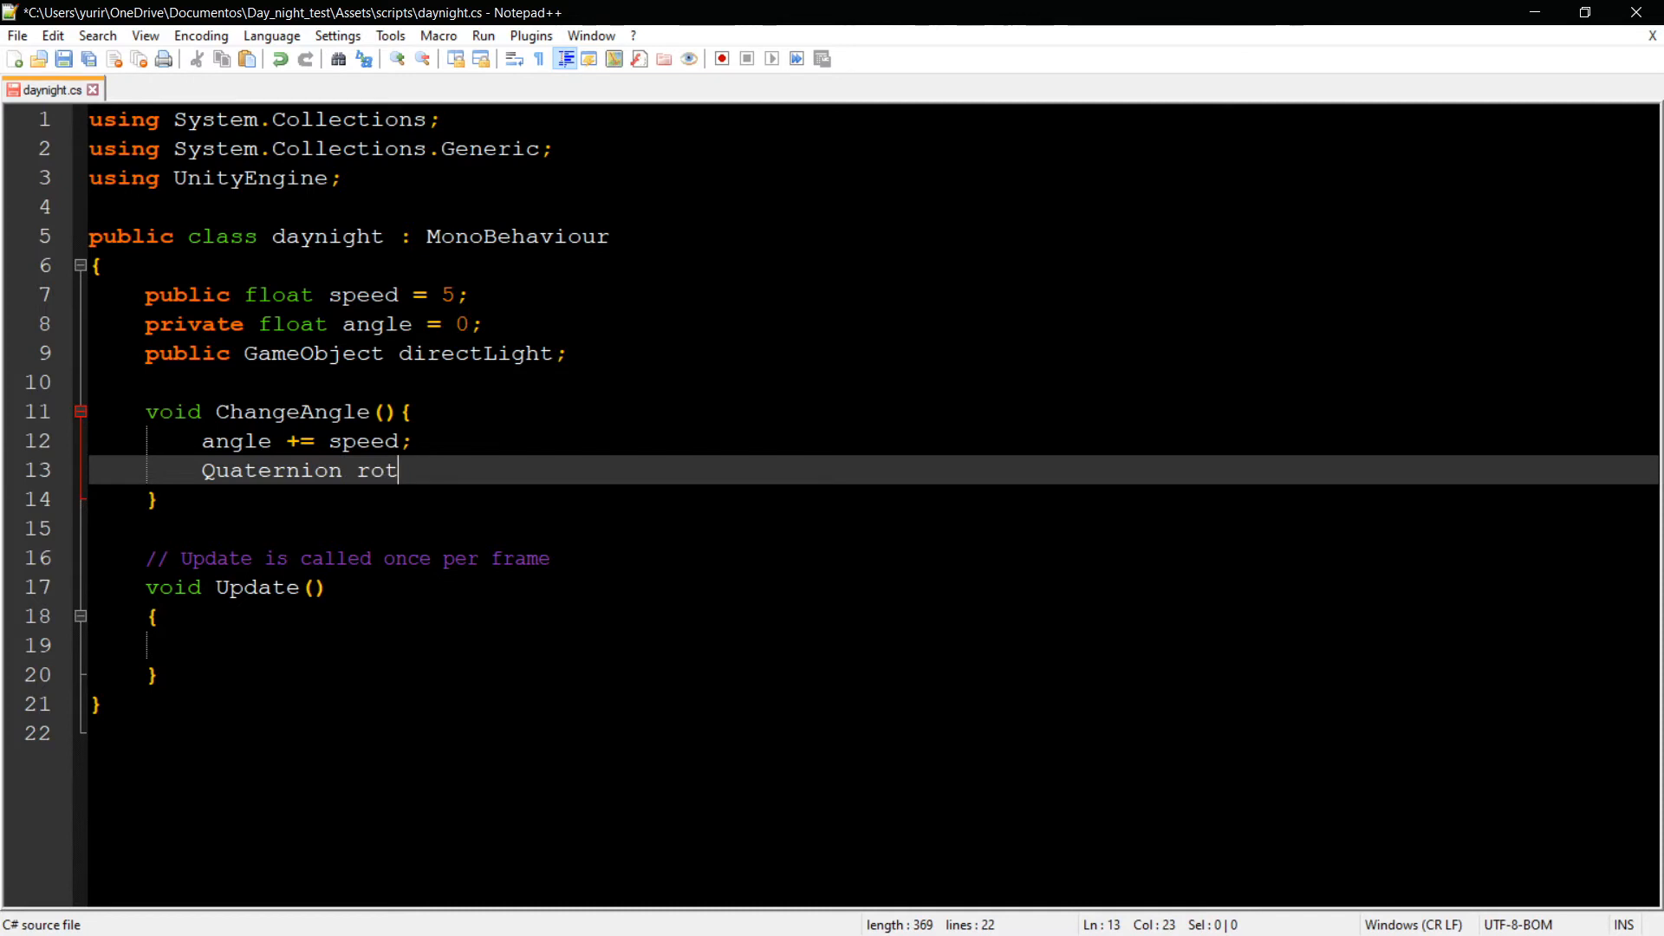
pyautogui.write('=')
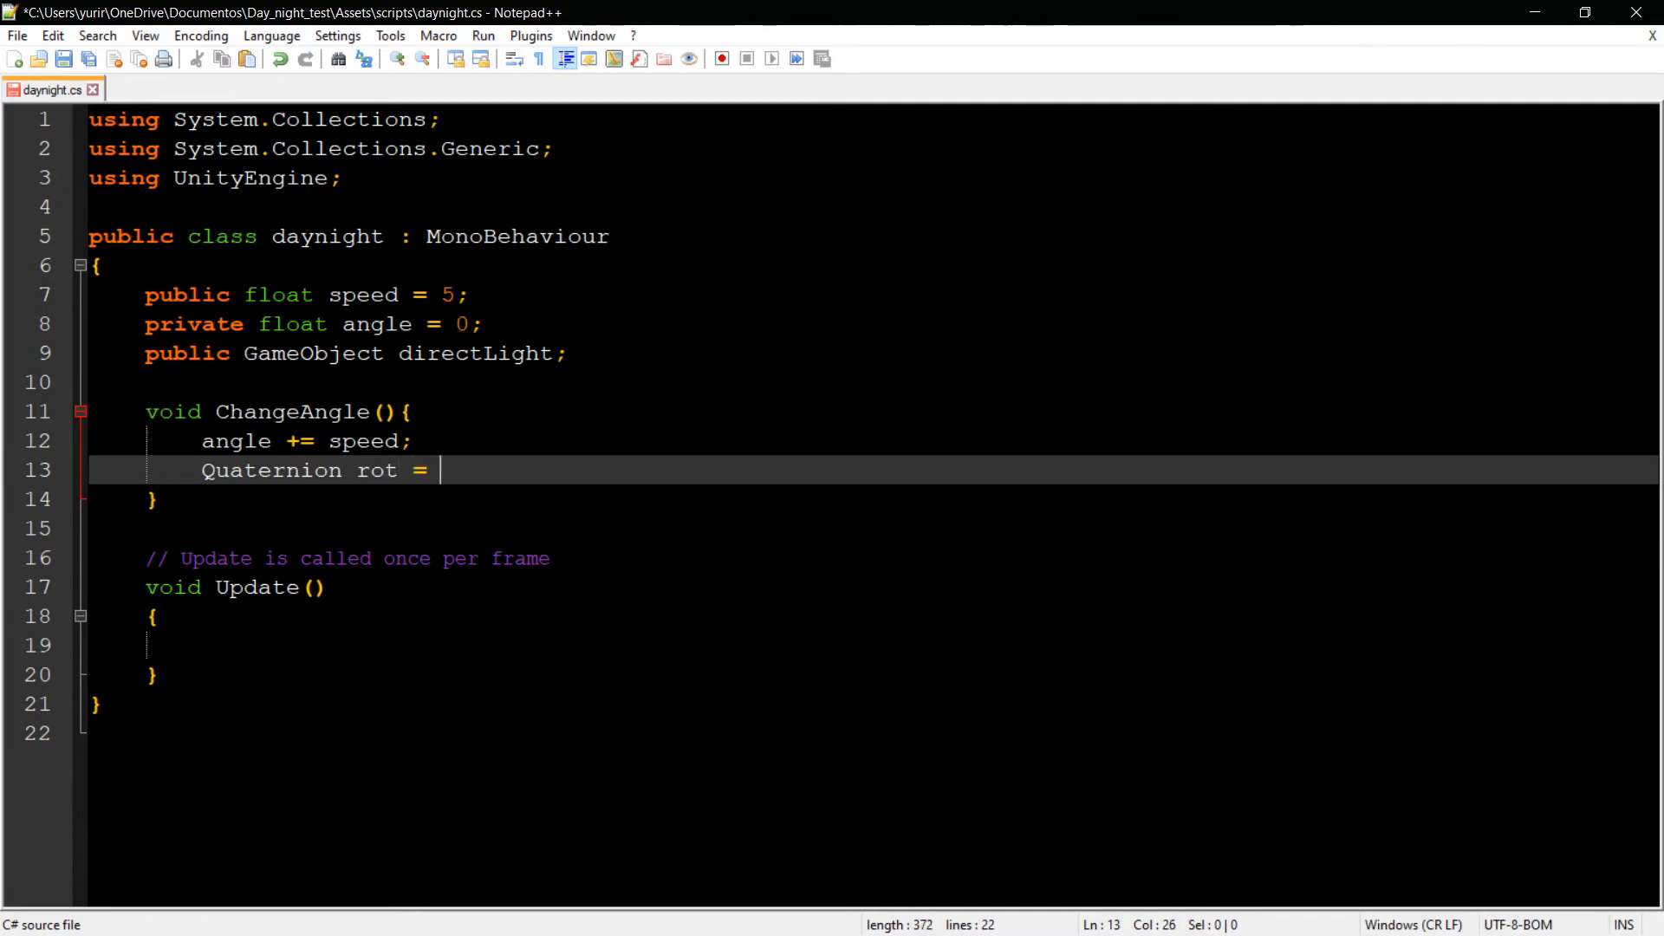
pyautogui.write('Quaternion')
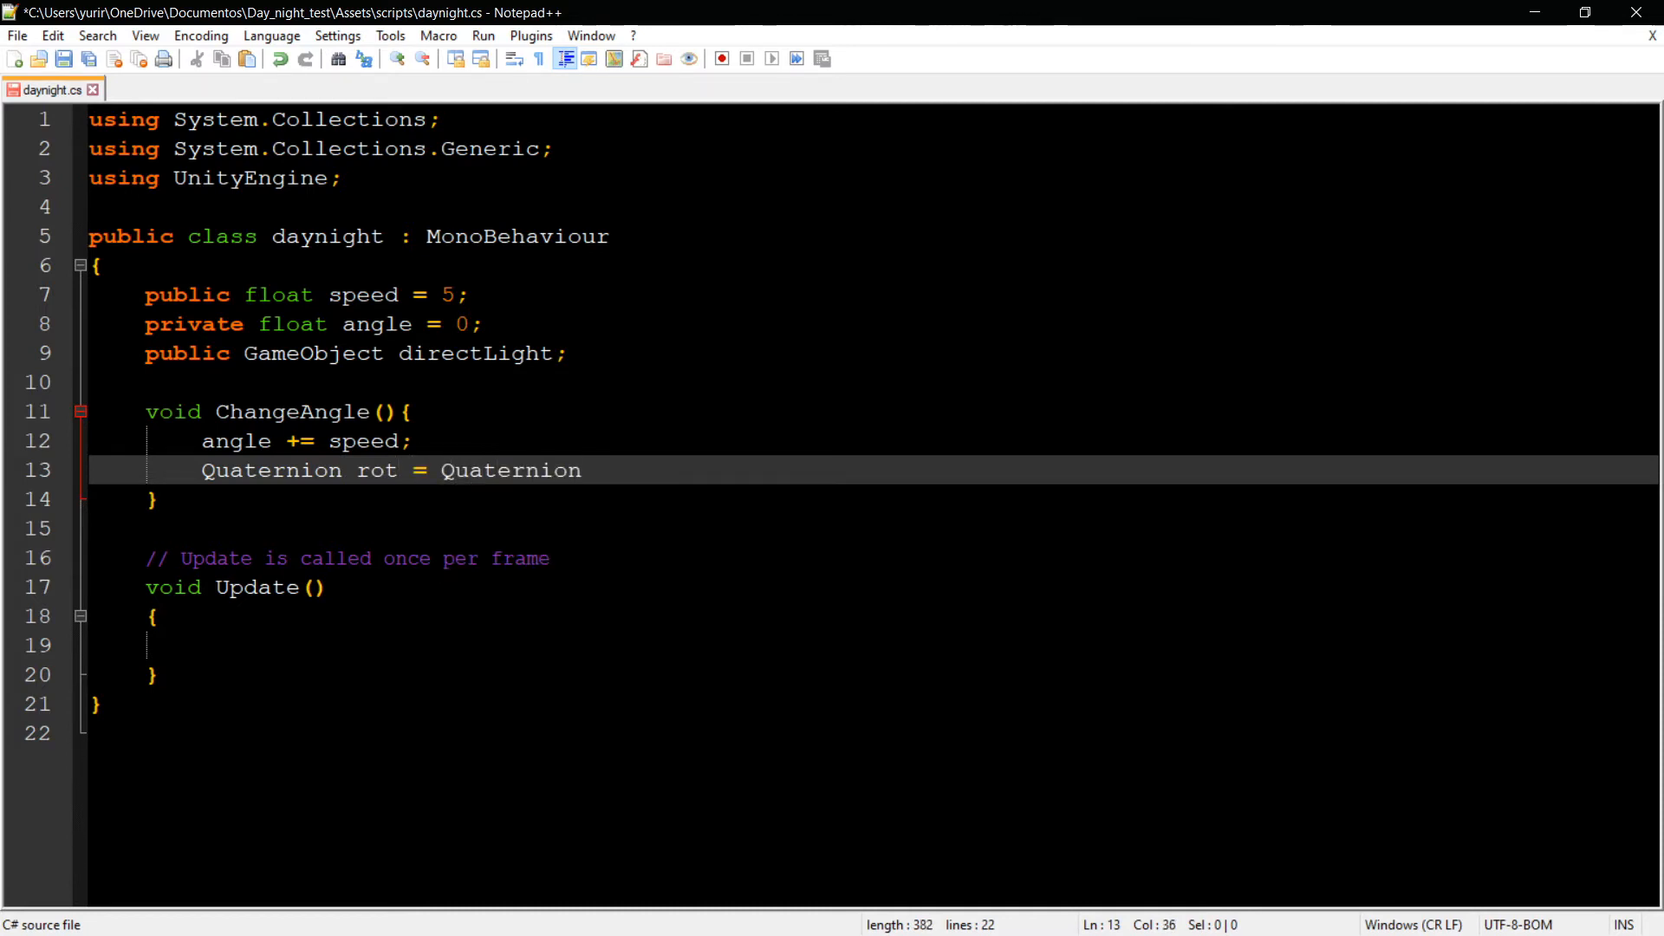
pyautogui.write('.Euler(')
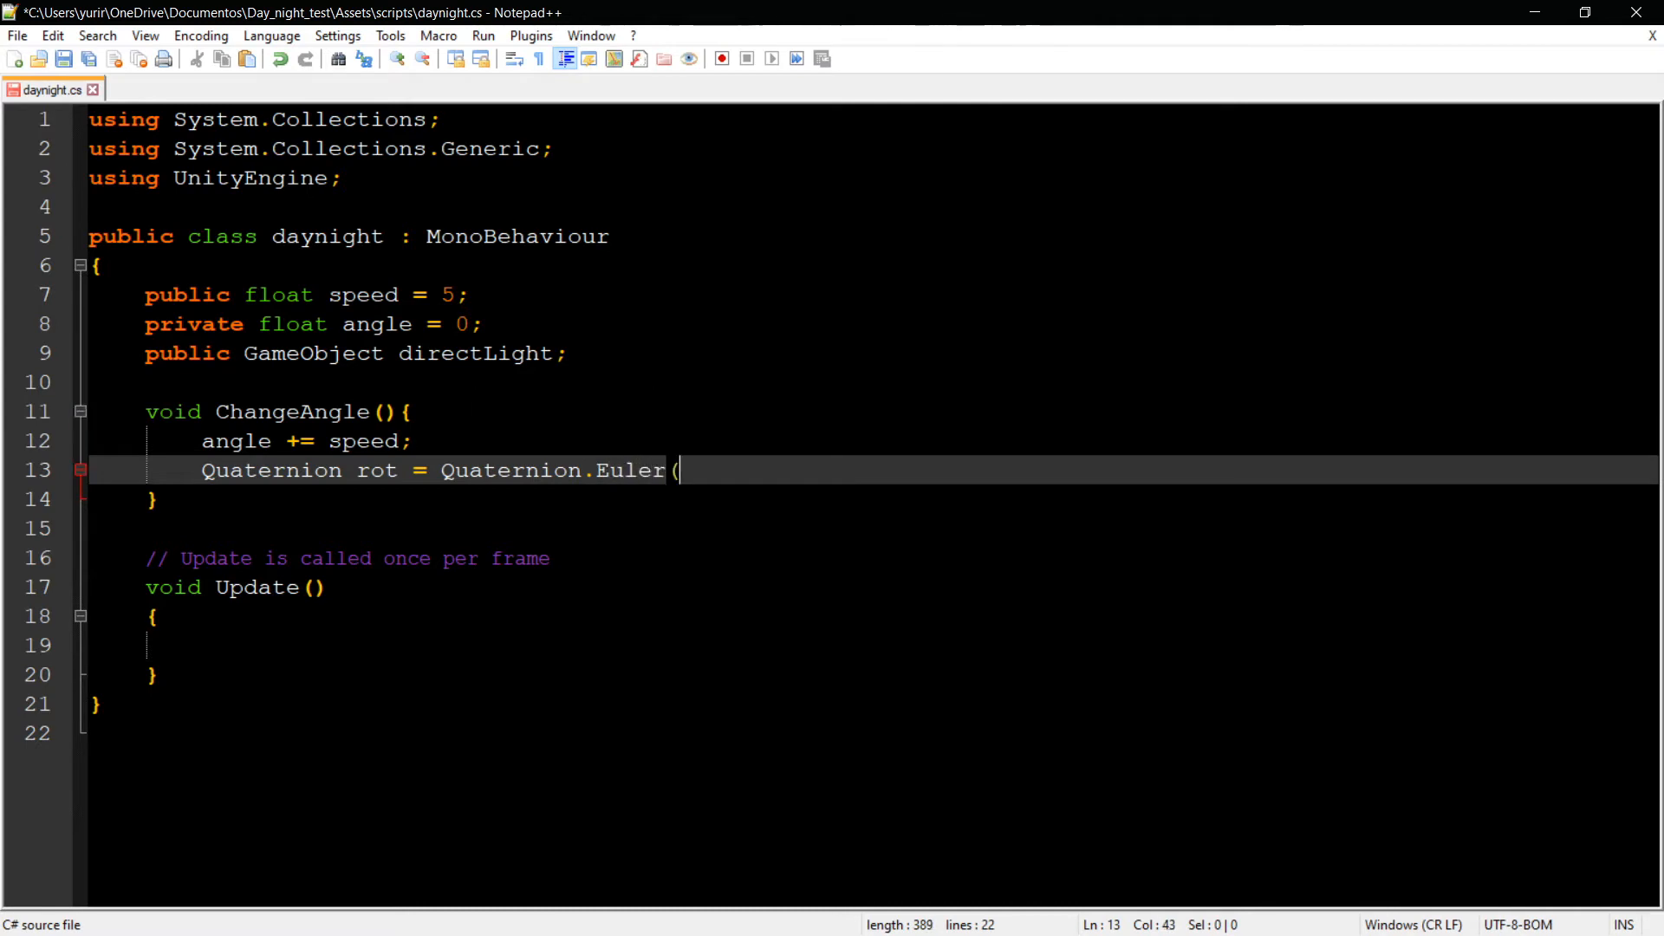
pyautogui.write('anlge')
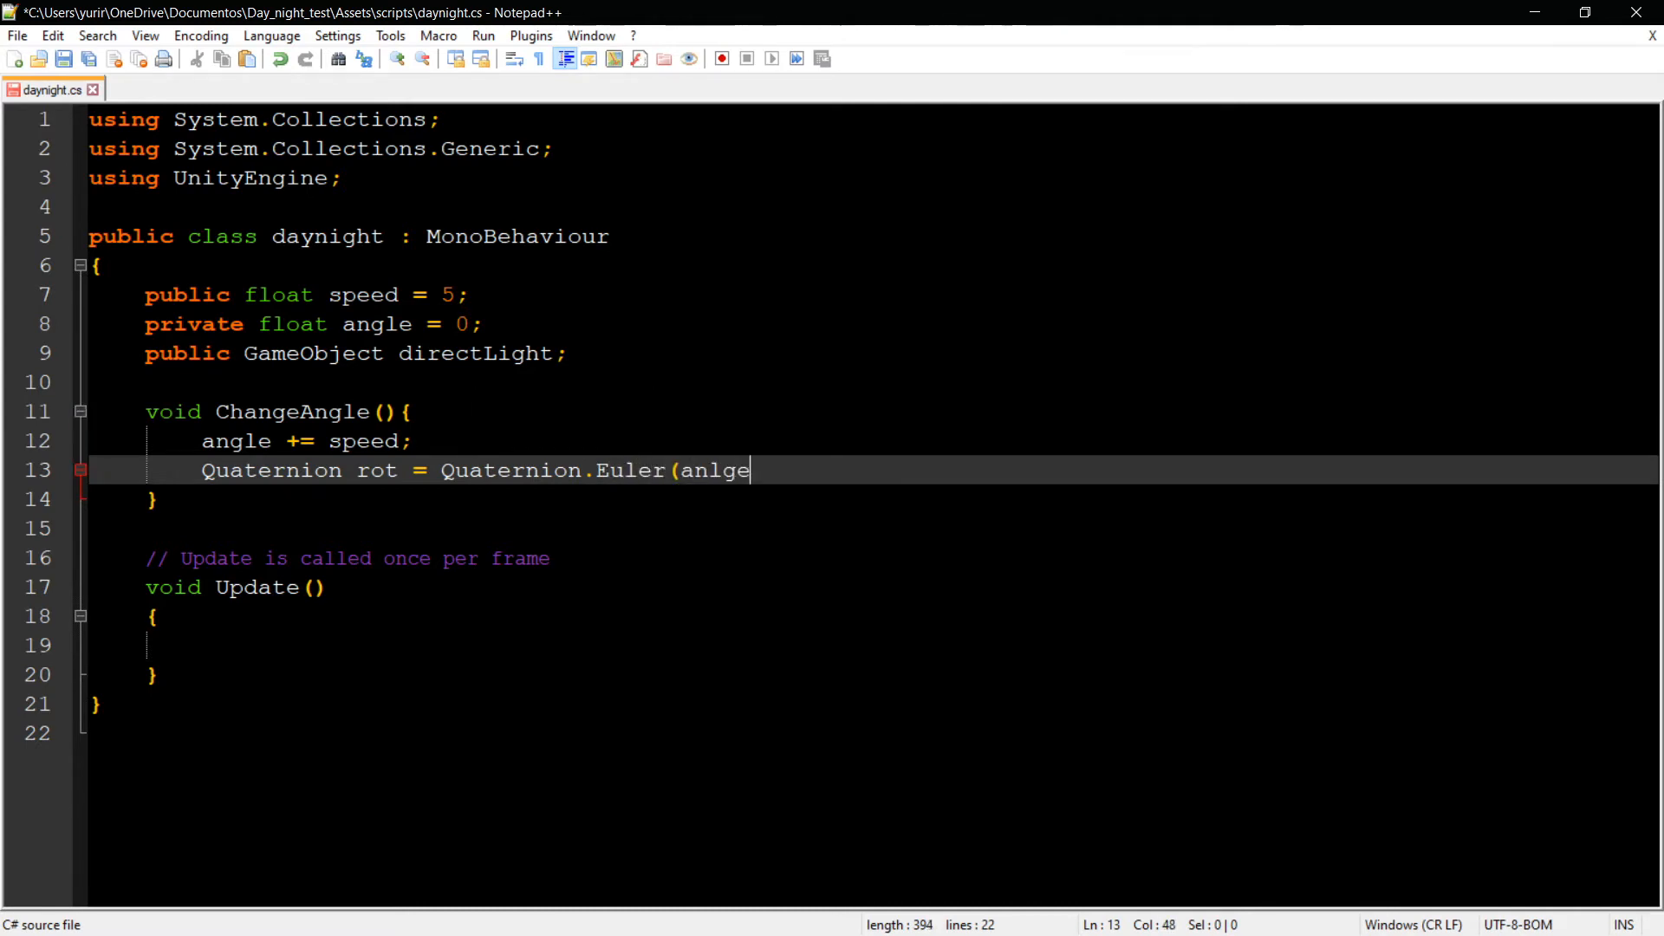
pyautogui.write('angle')
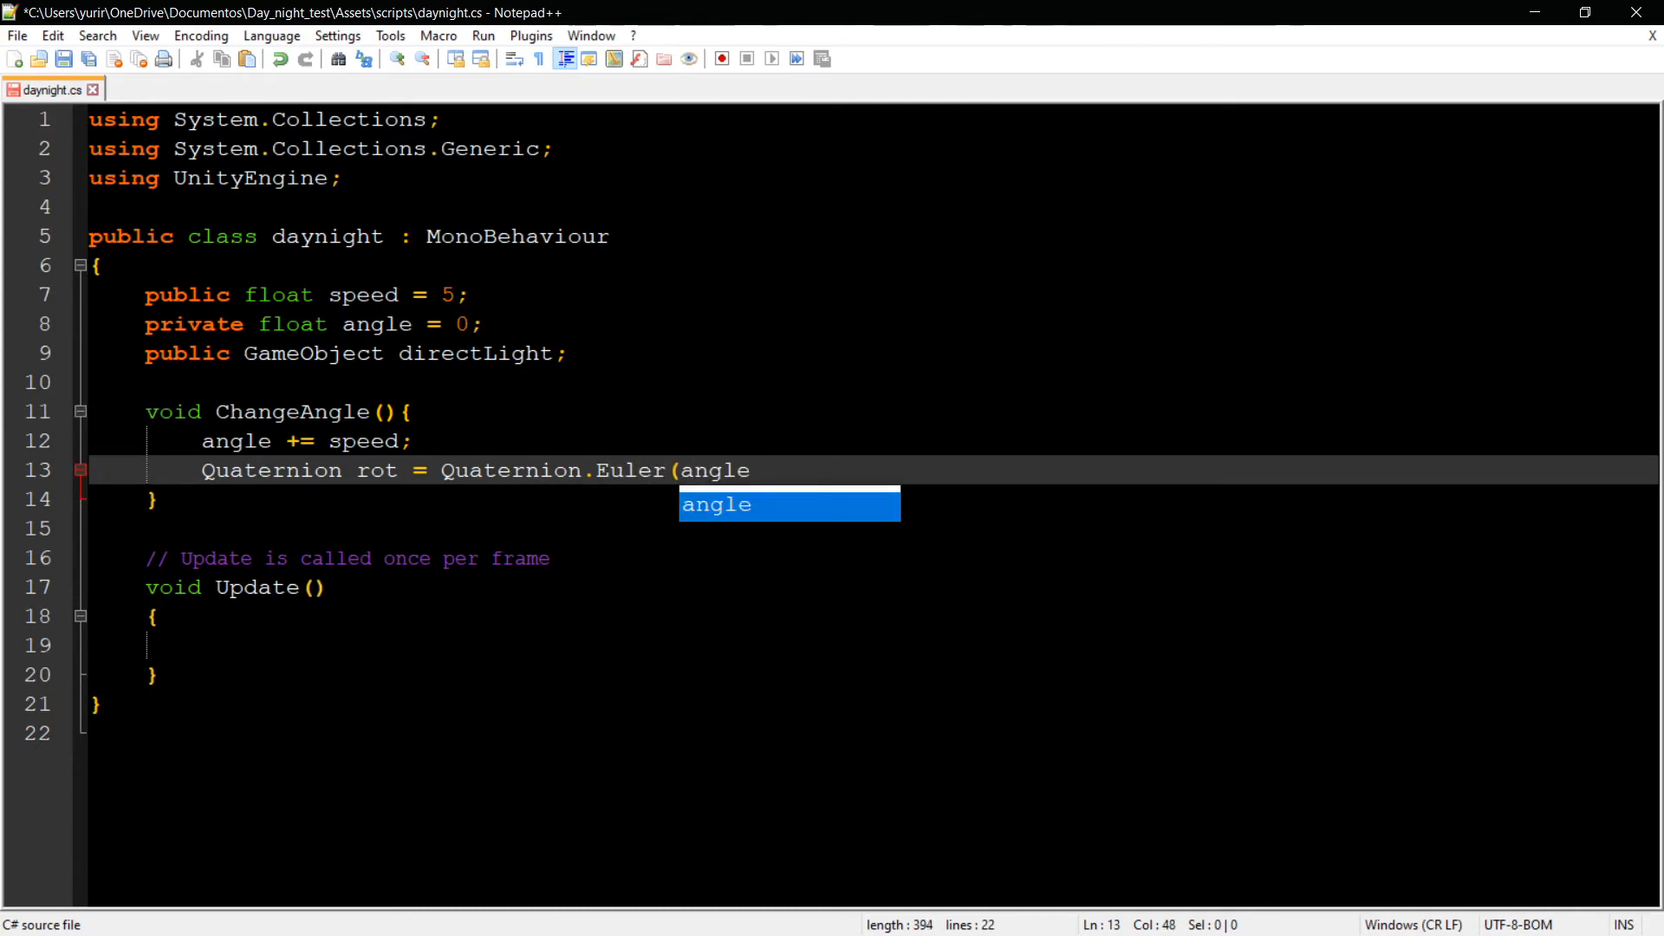
pyautogui.write(',100,0')
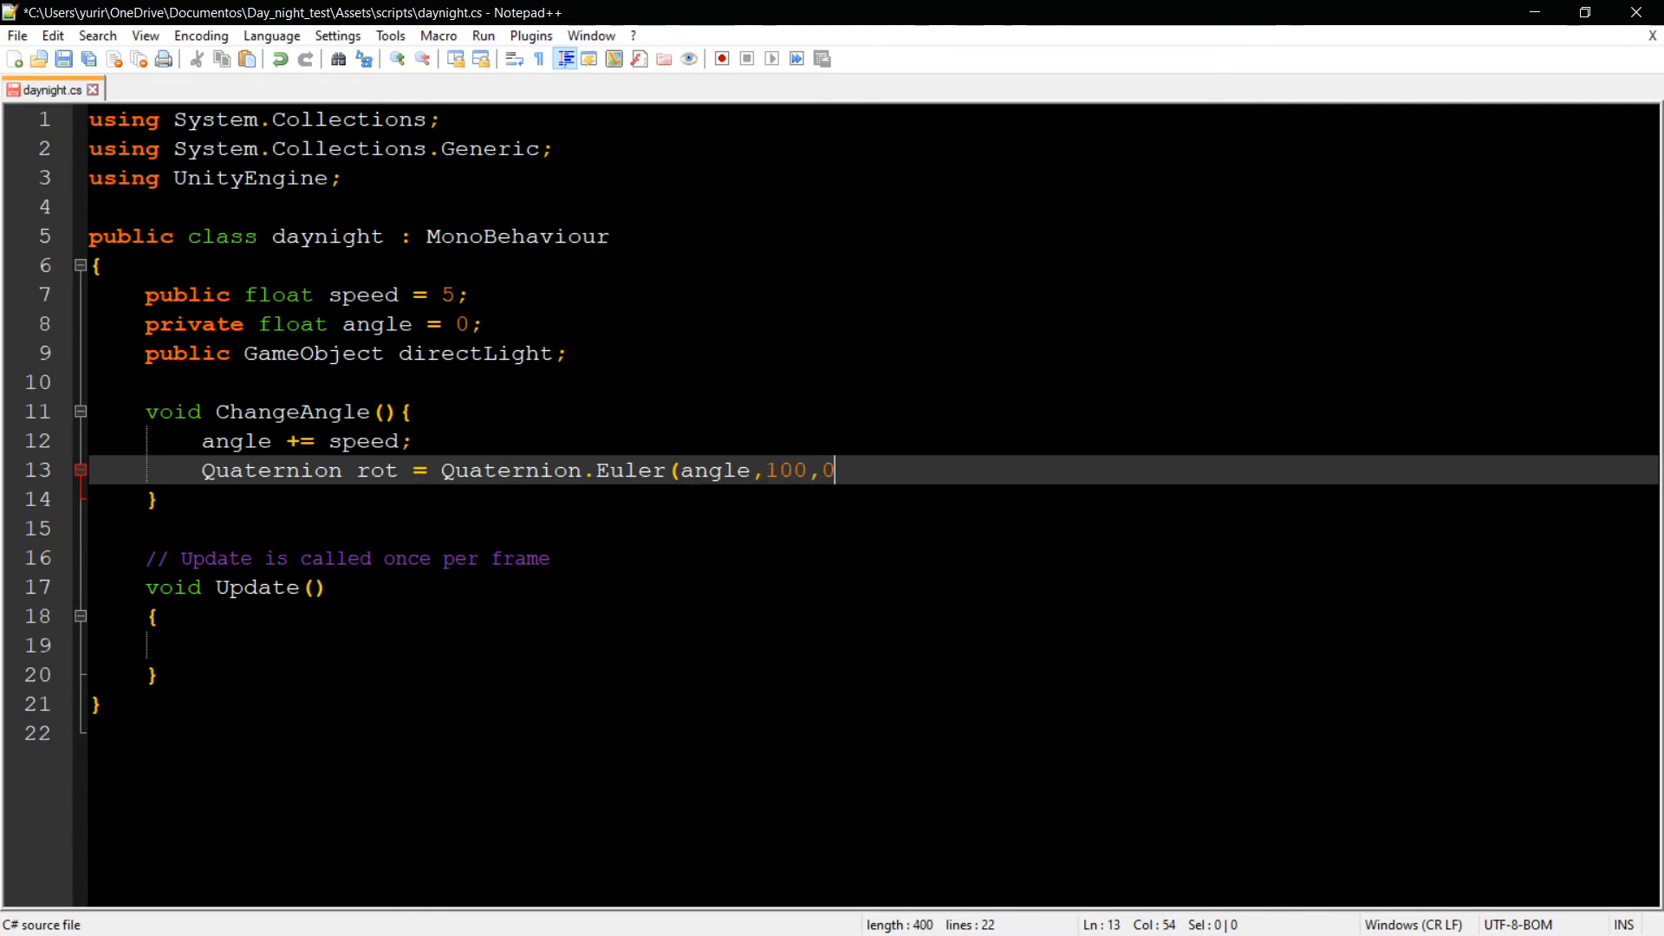
pyautogui.write(');')
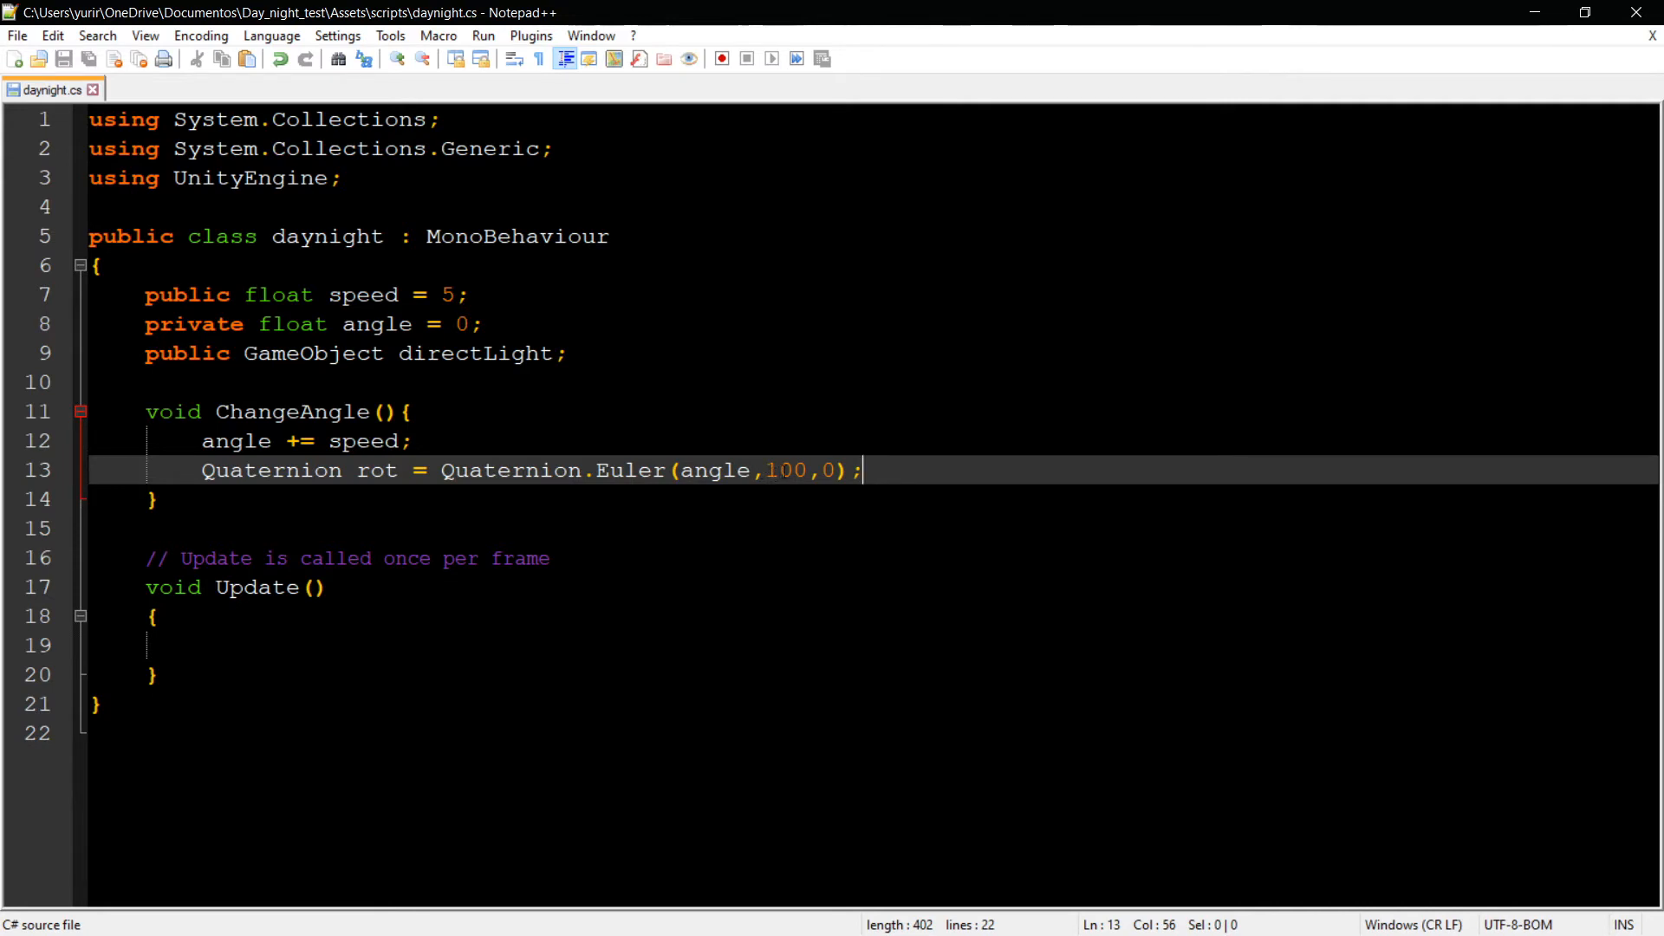
pyautogui.doubleClick(714, 470)
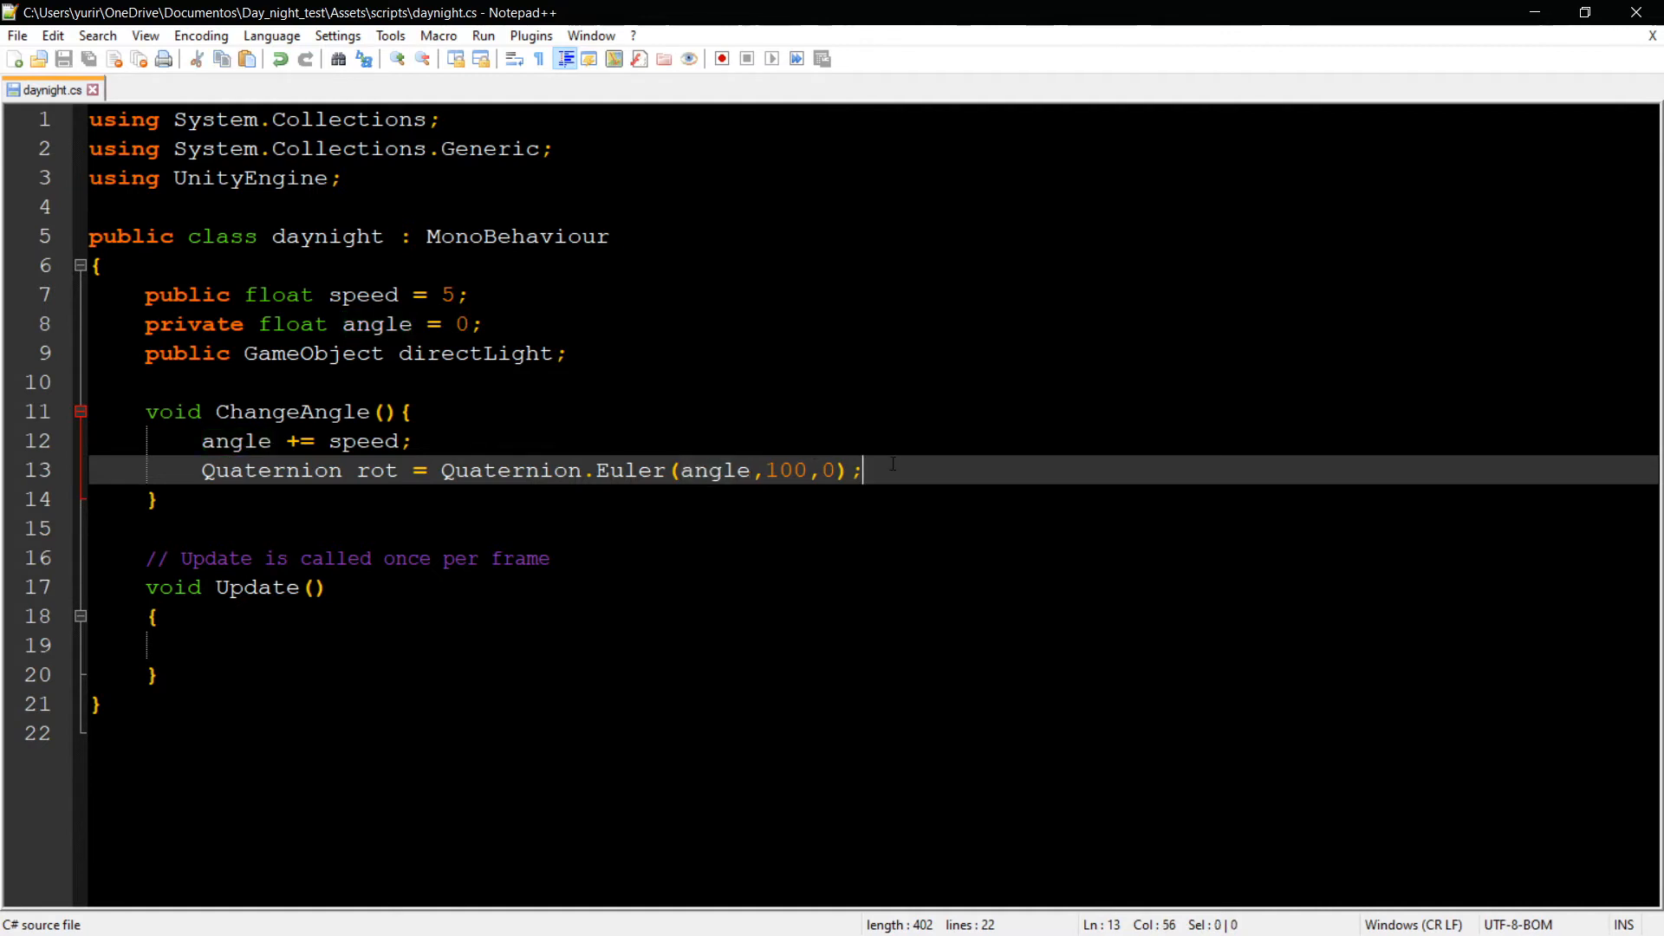
# - Assign rot to directLight.transform.rotation in ChangeAngle and save the script
pyautogui.press('Enter')
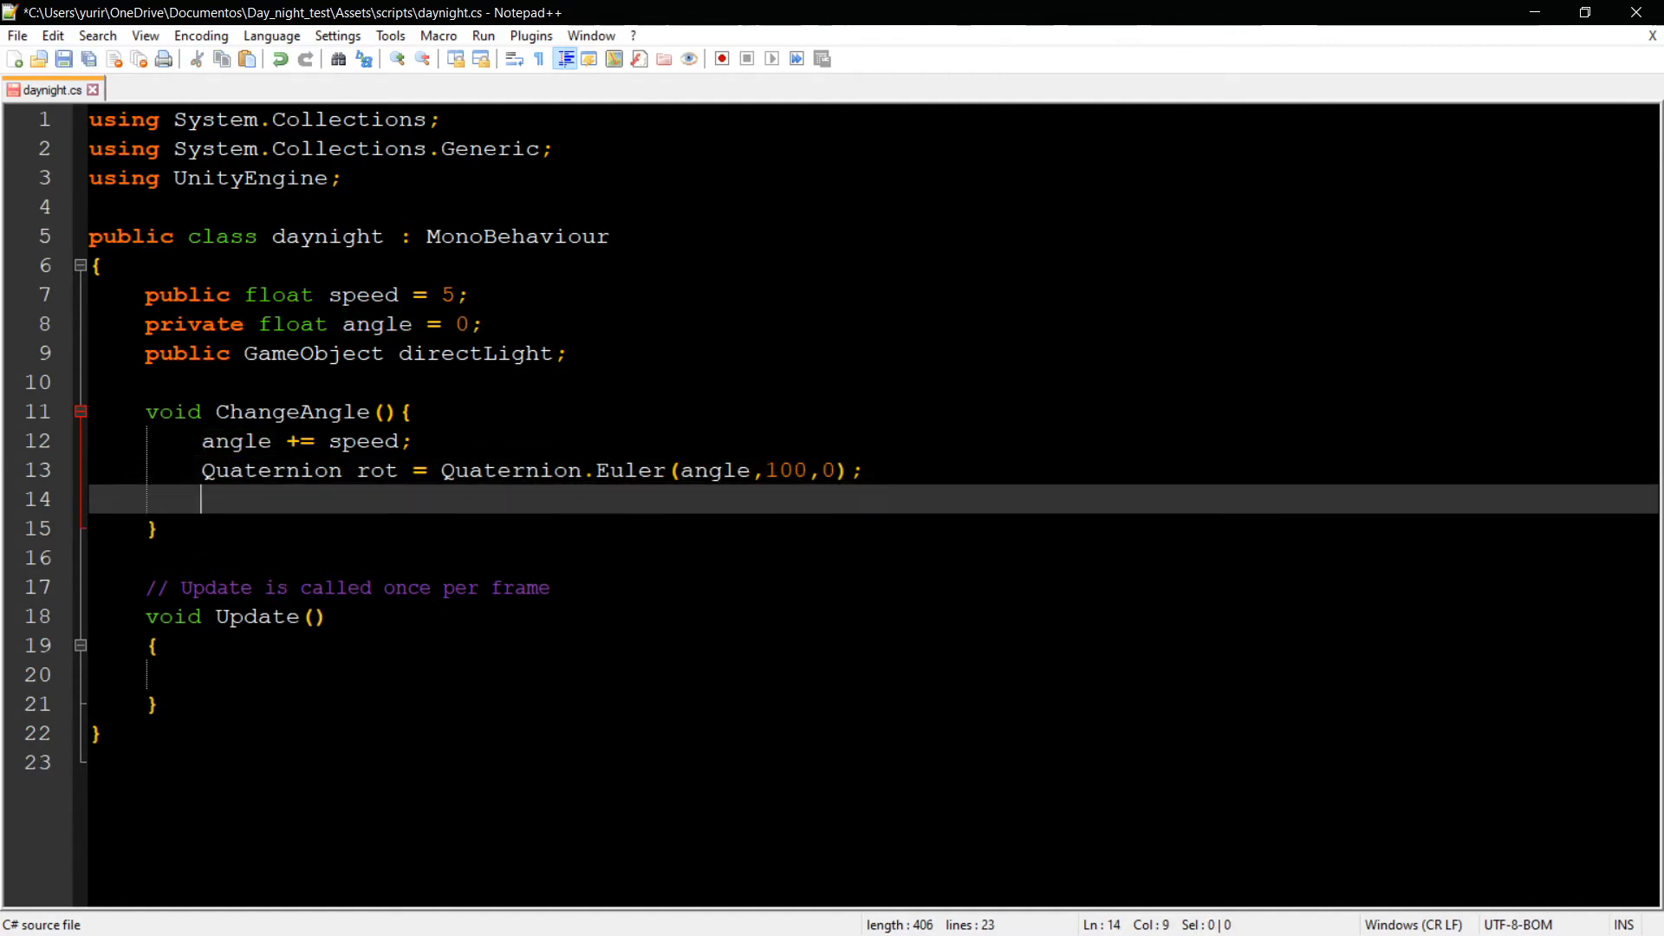
pyautogui.write('di')
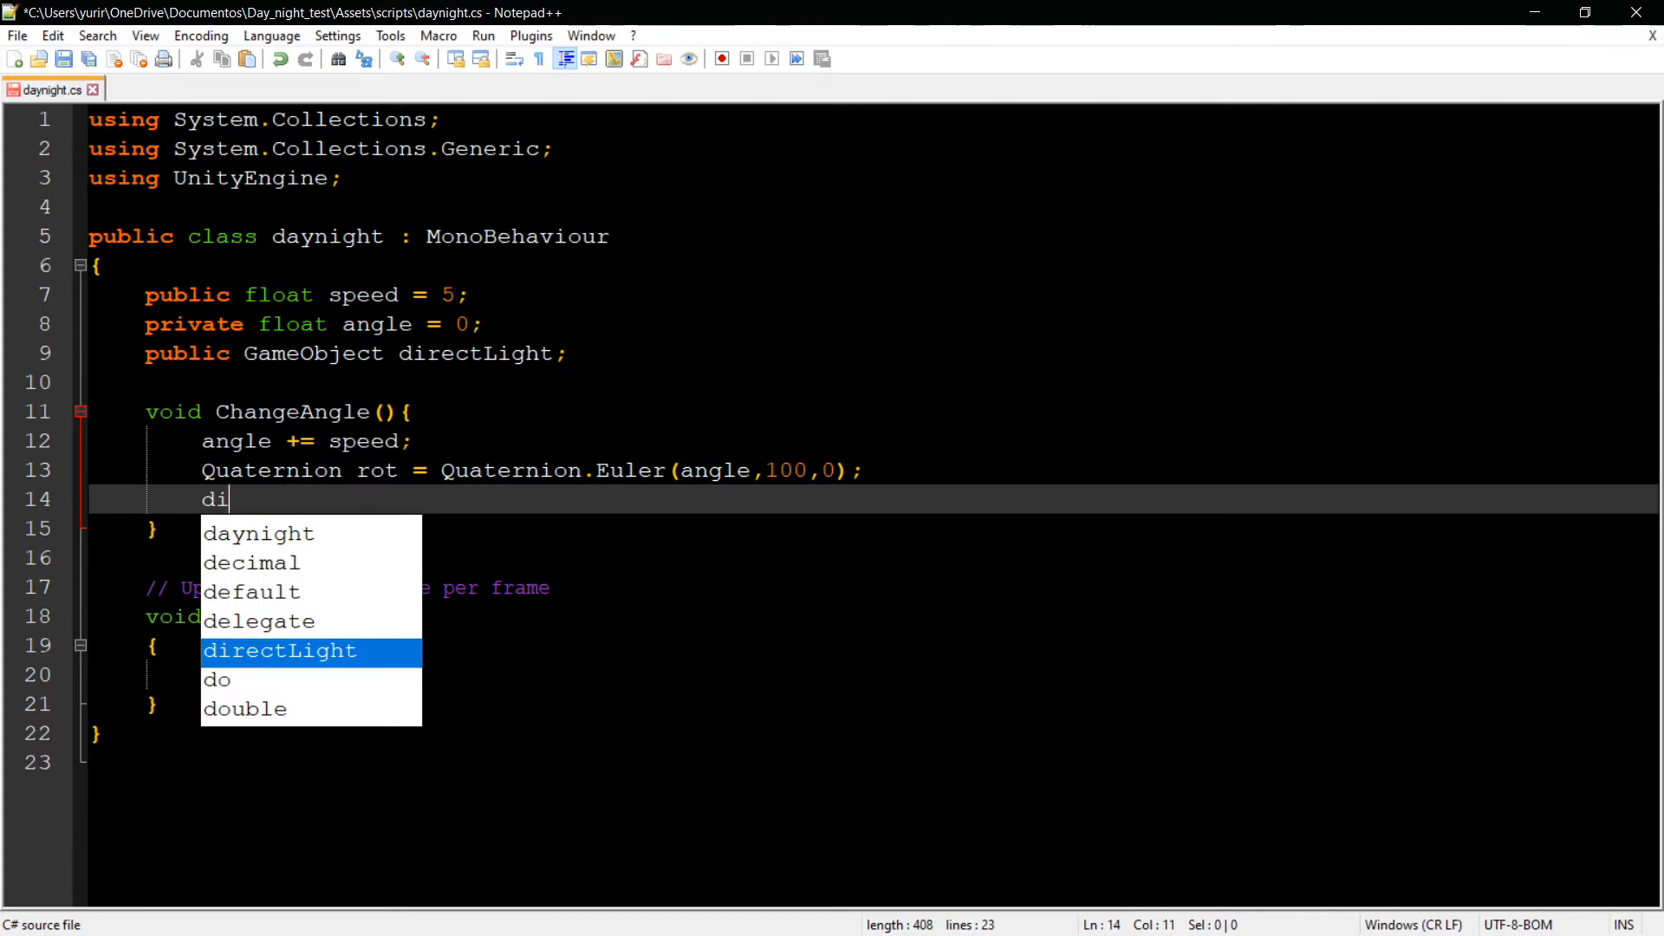
pyautogui.write('rectLight.transform.')
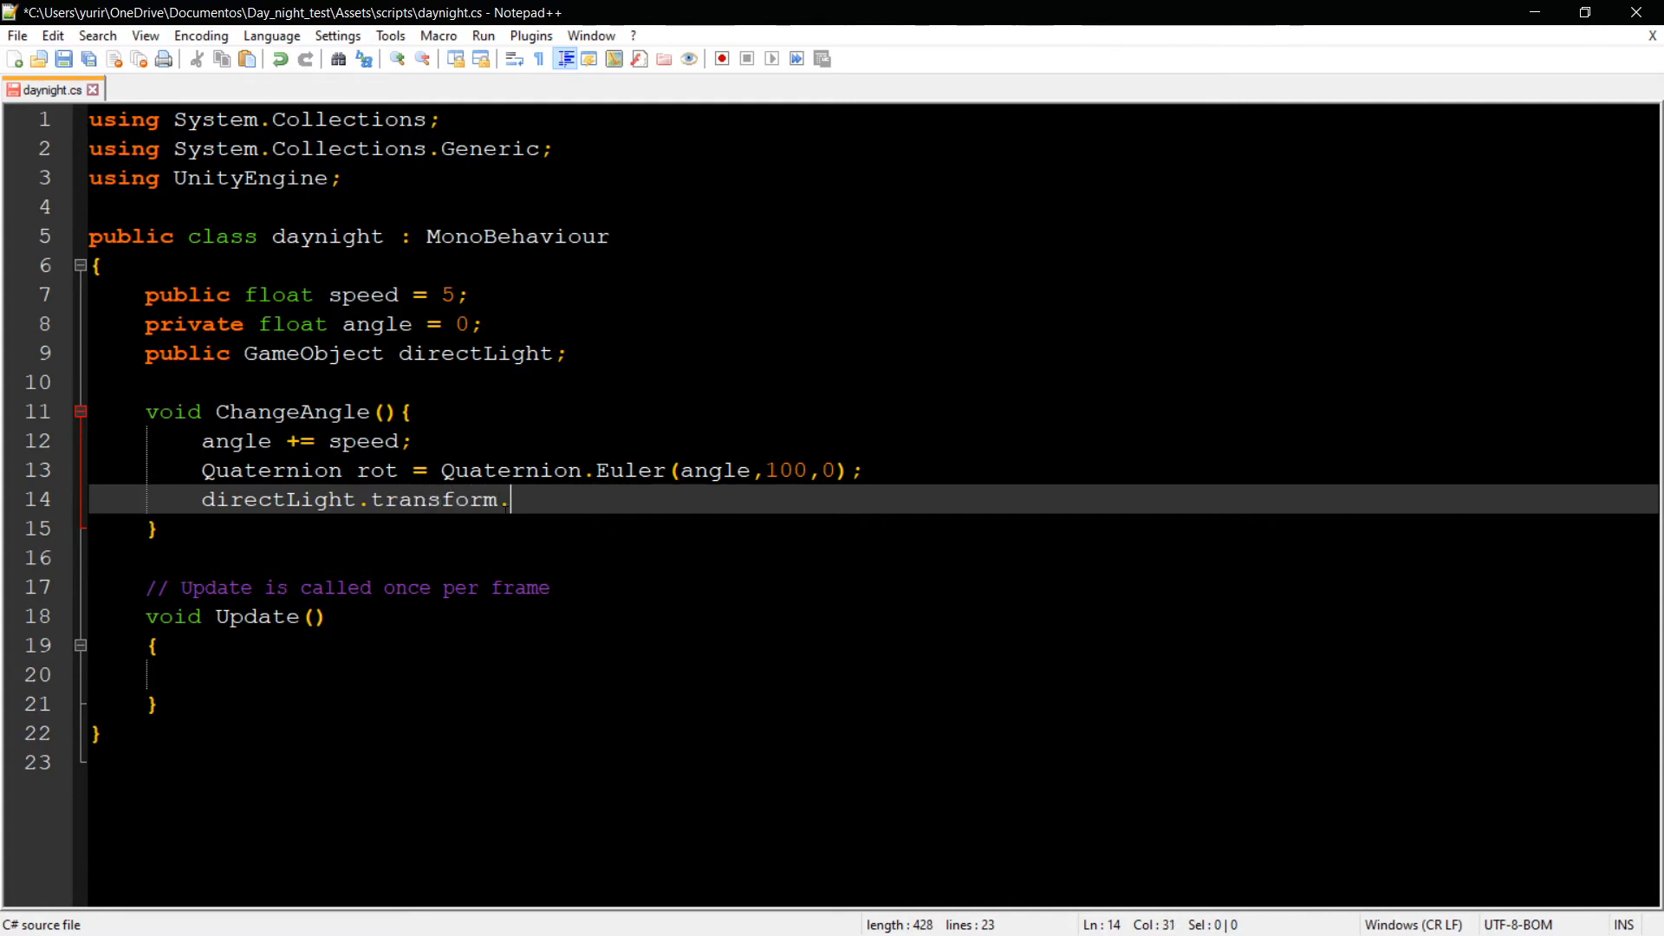
pyautogui.write('rotation =')
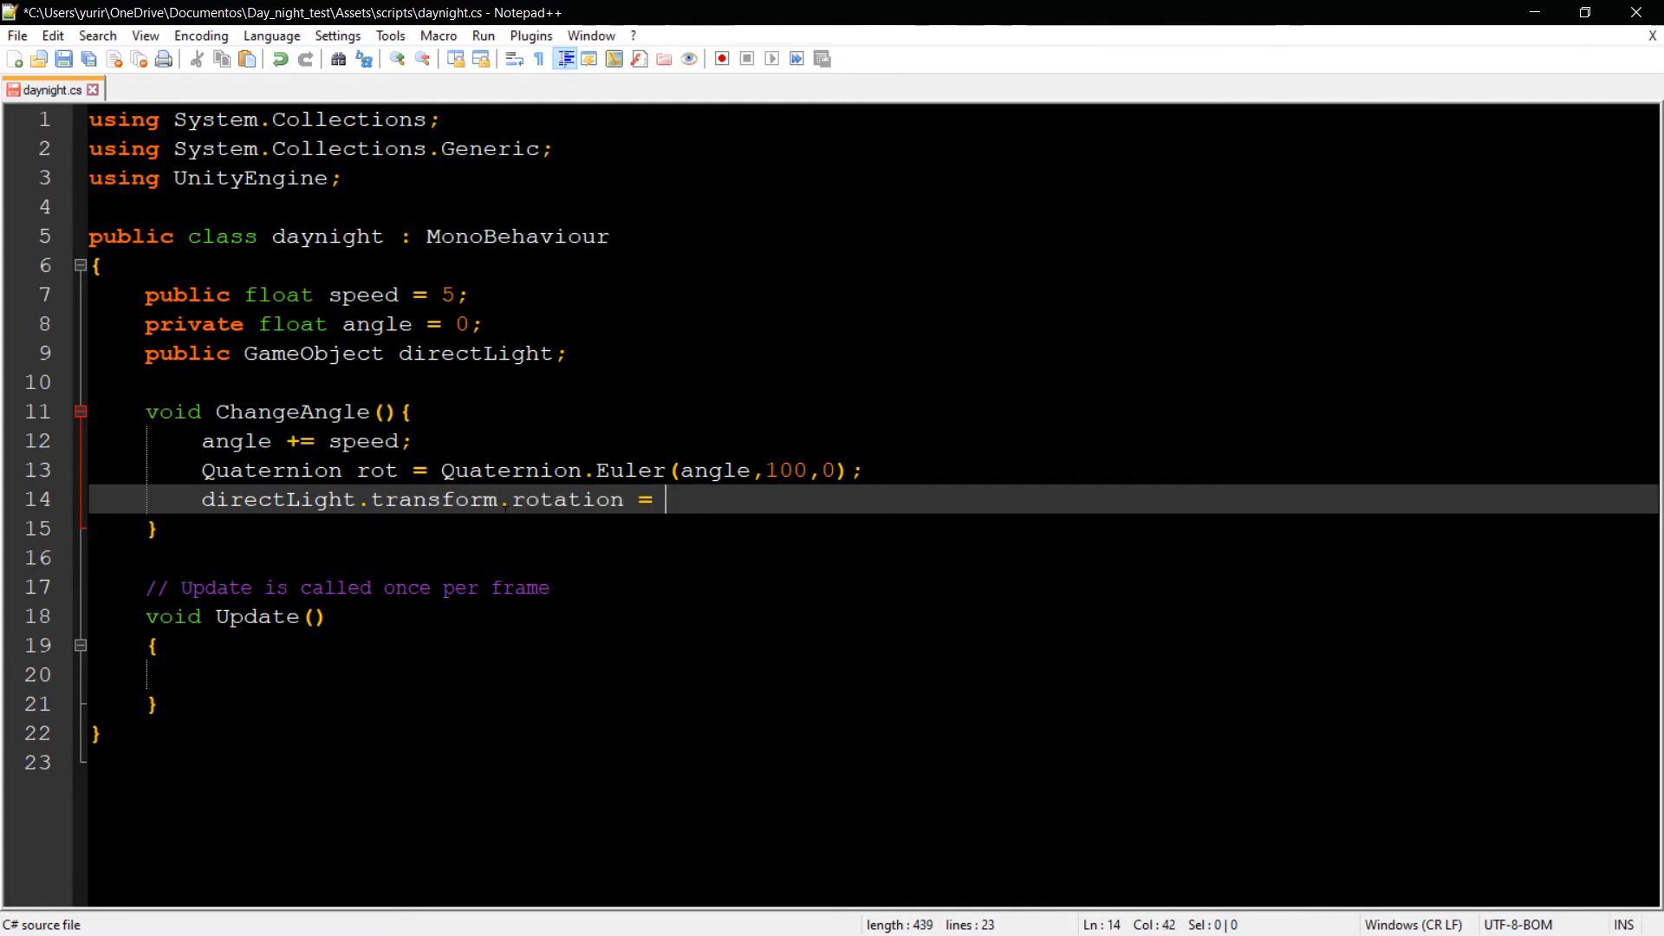
pyautogui.write('rot;')
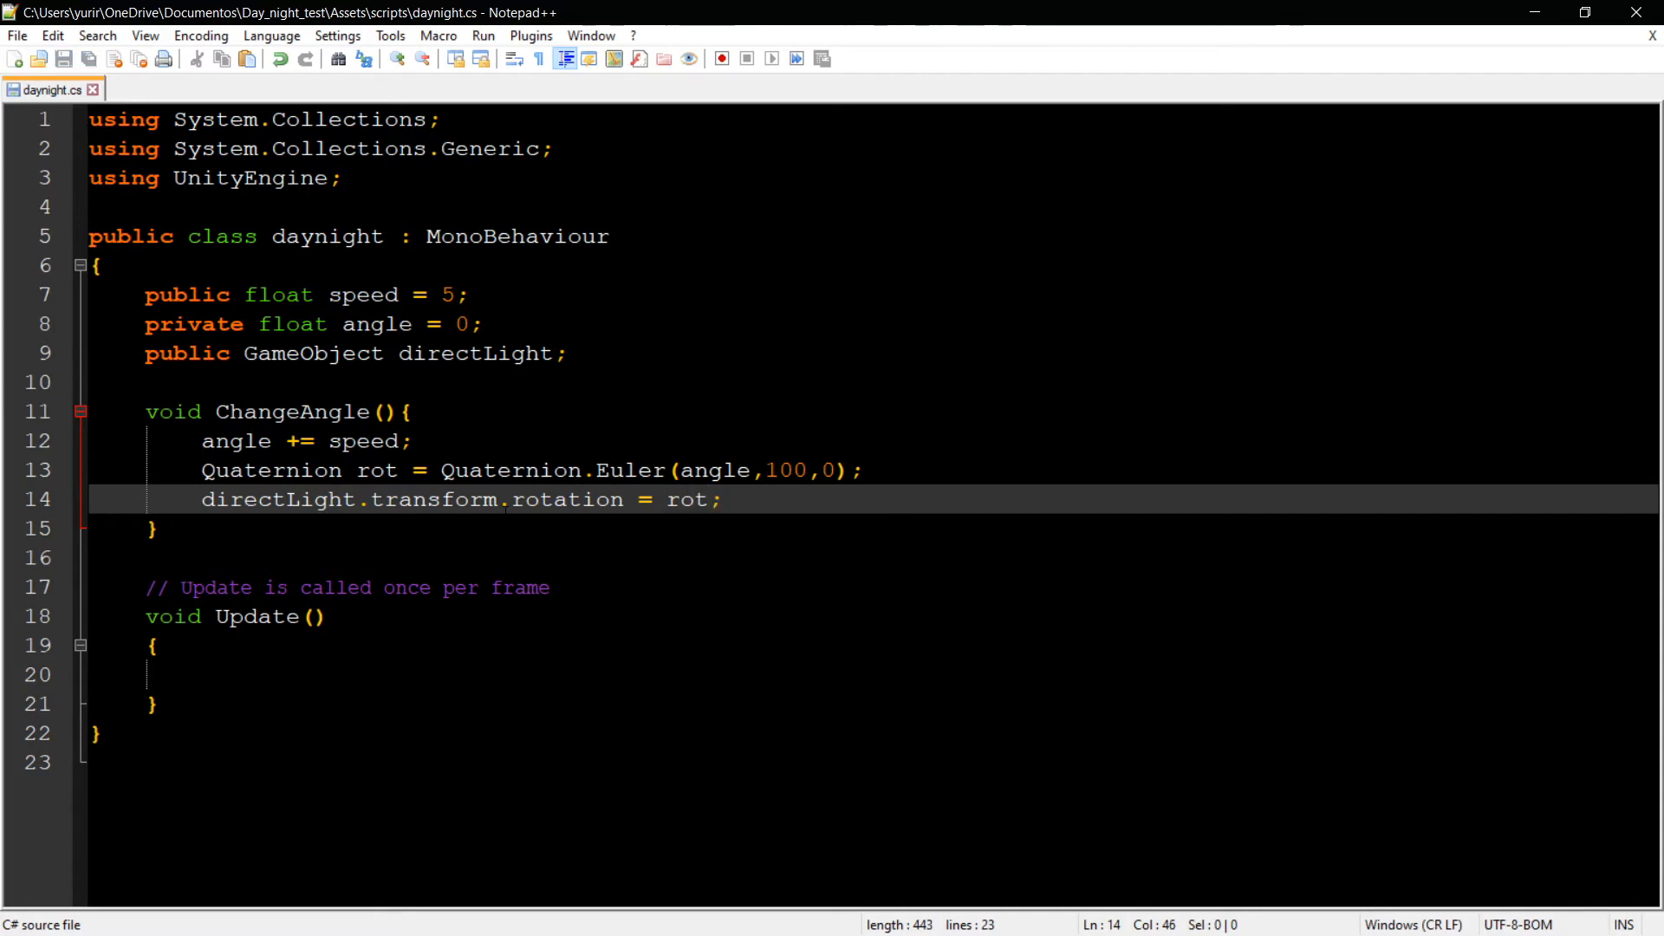
pyautogui.moveTo(144, 588); pyautogui.dragTo(191, 675)
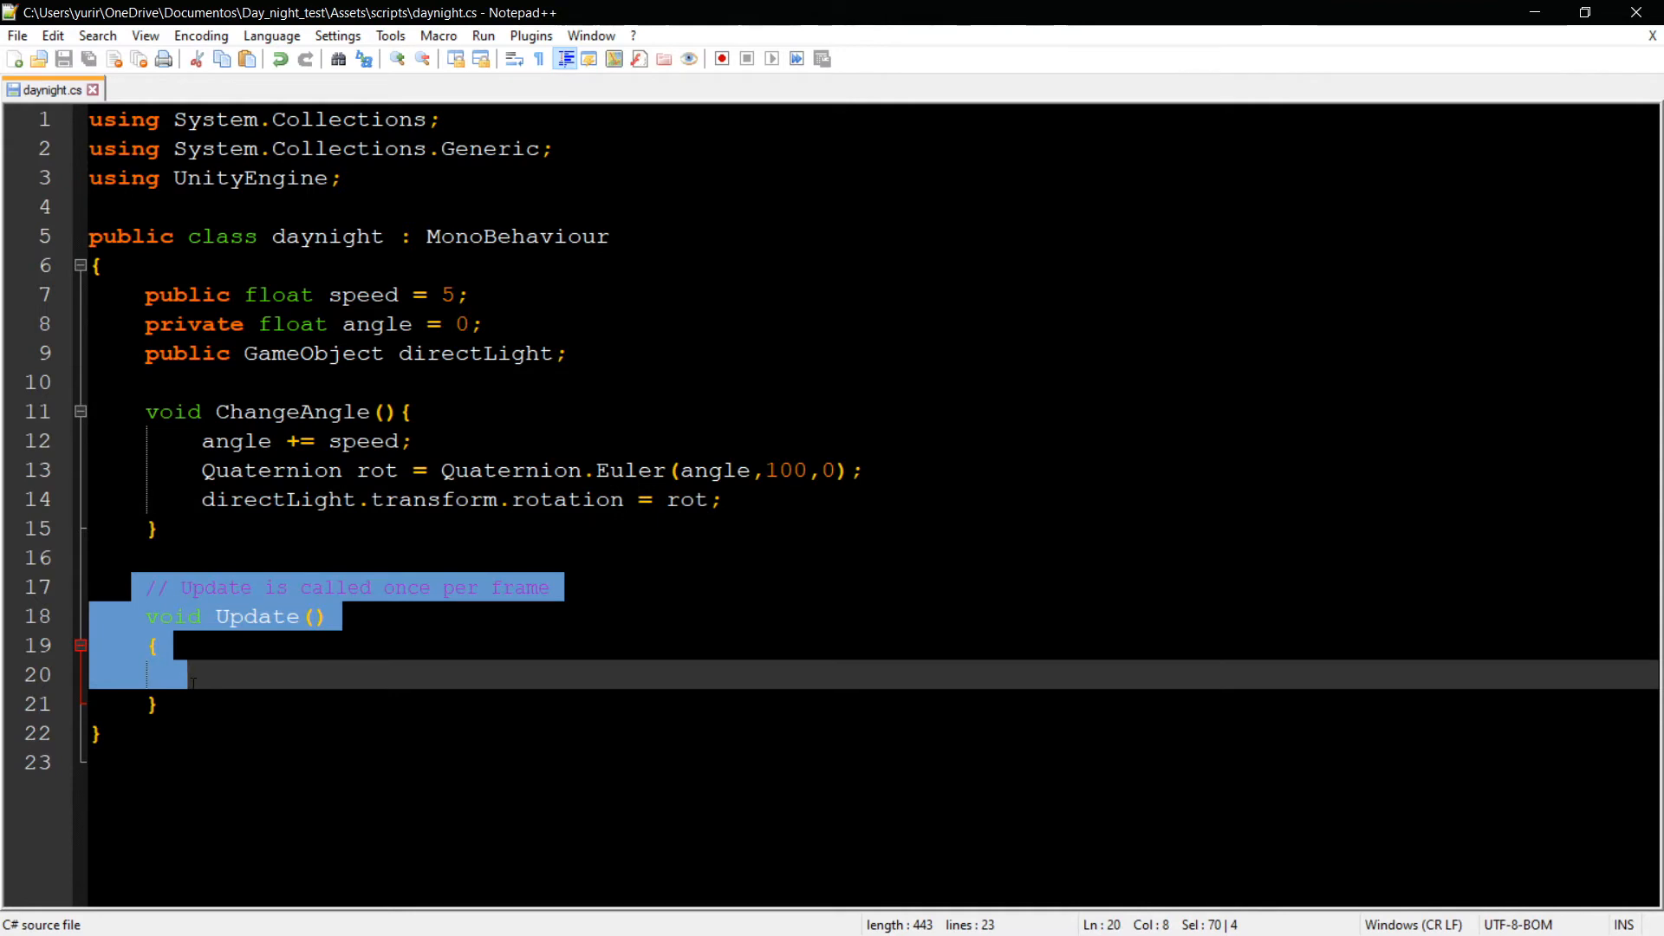
# - Write void FixedUpdate(){ ChangeAngle(); } in place of the empty Update method
pyautogui.write('voi')
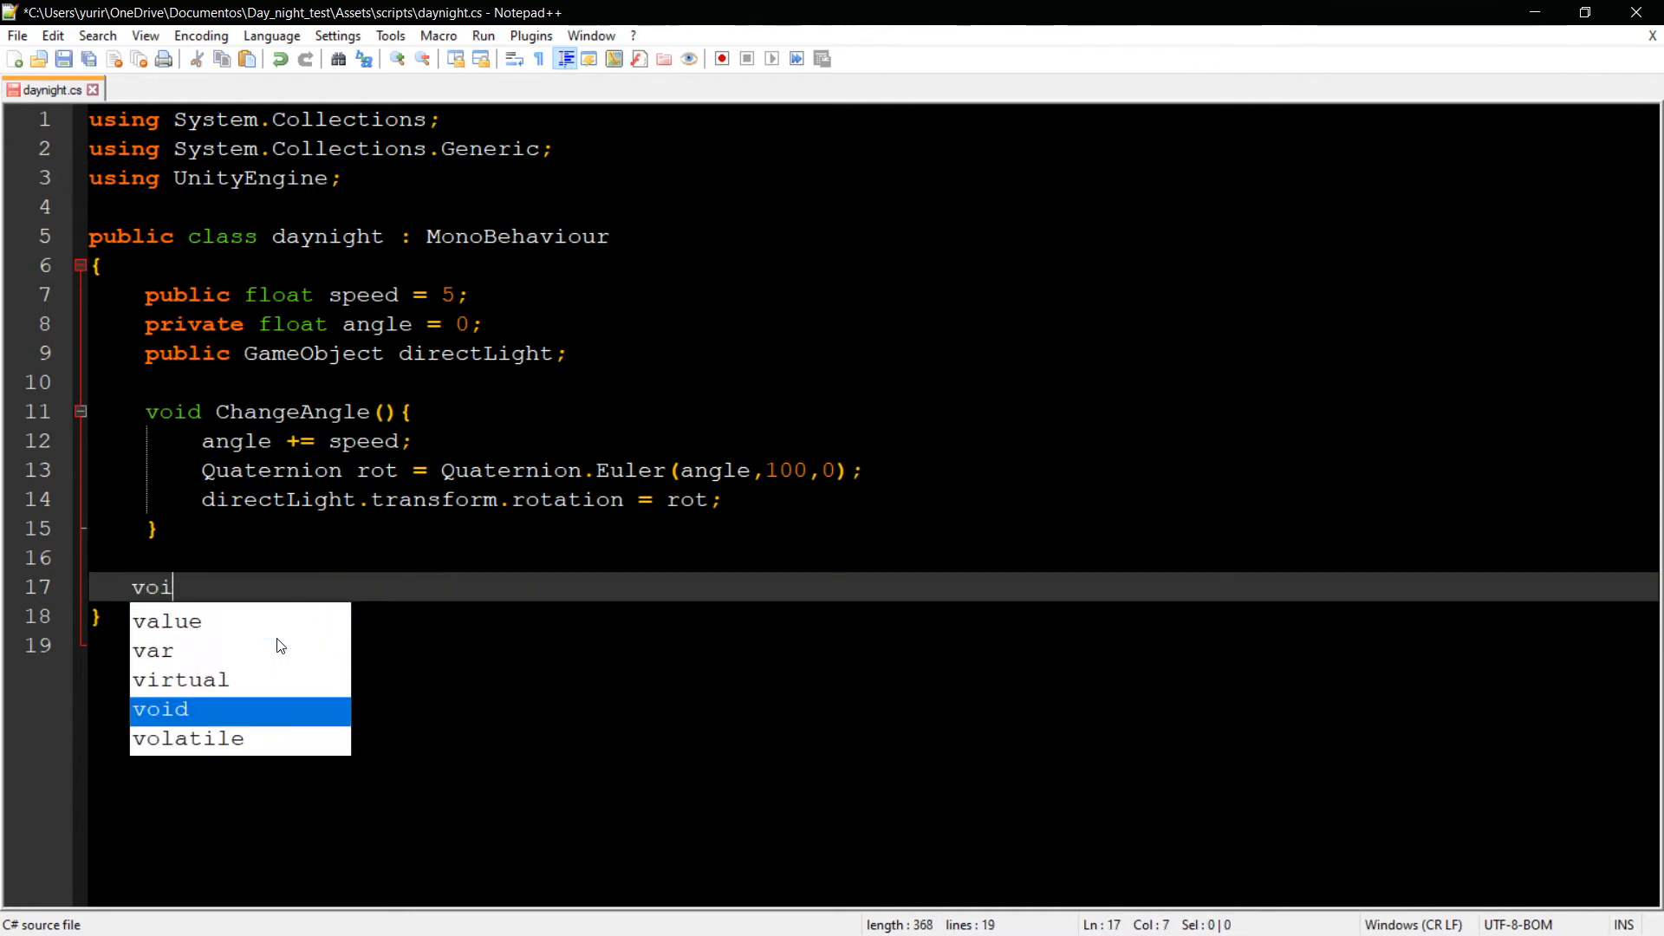
pyautogui.write('d FixedUp')
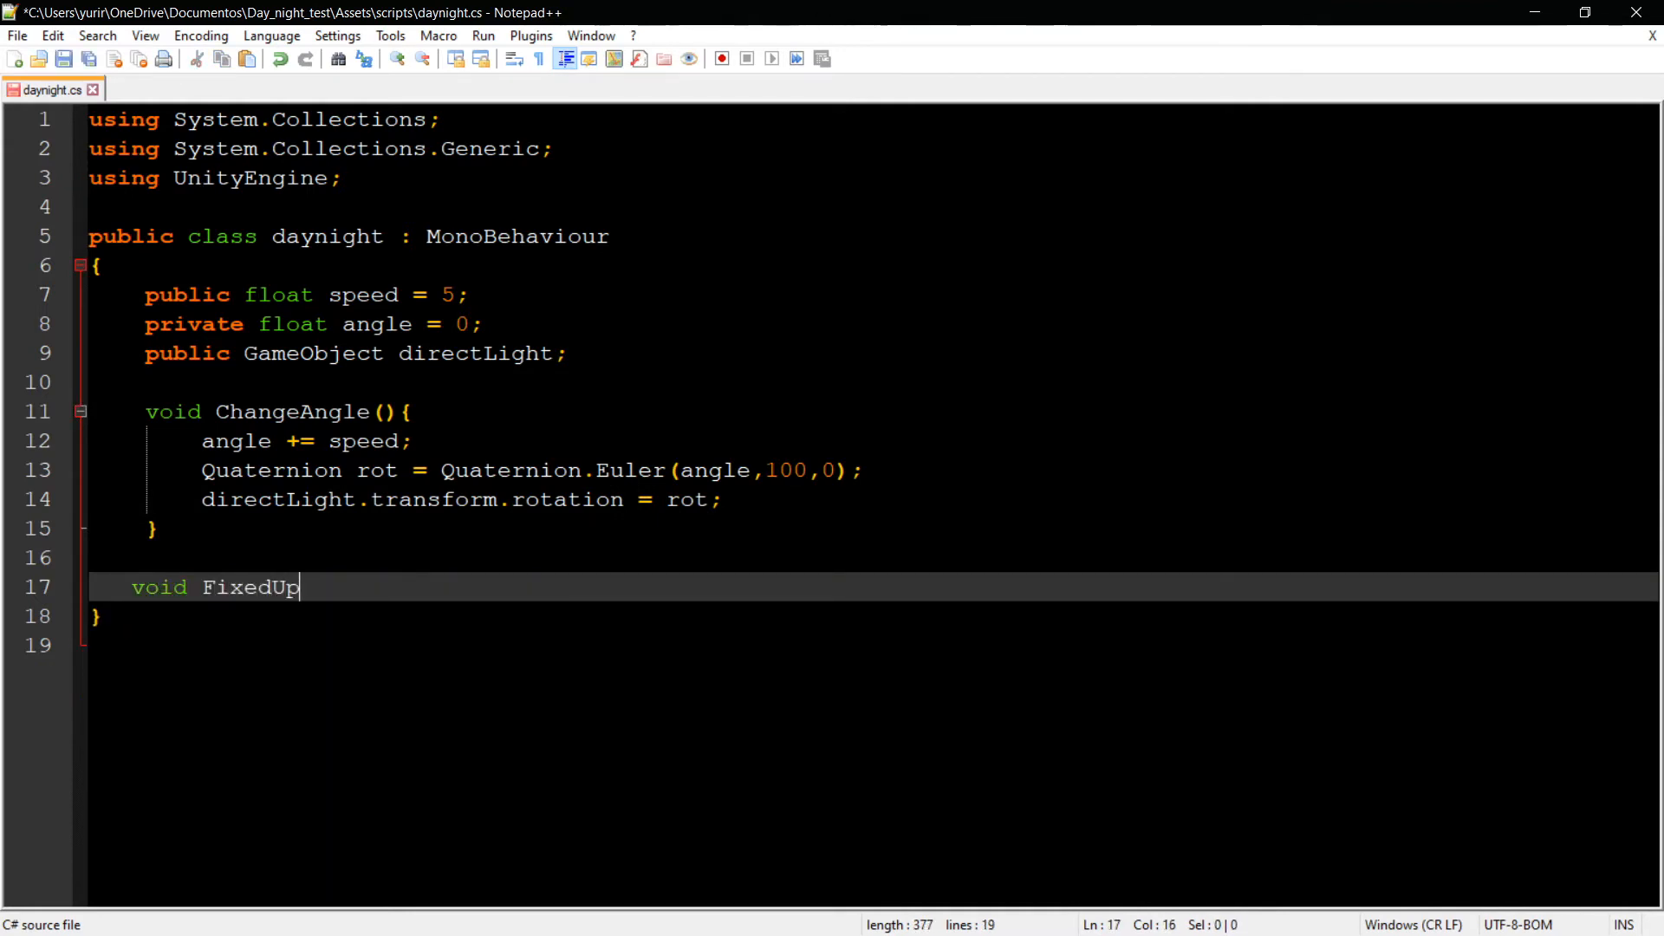
pyautogui.write('date')
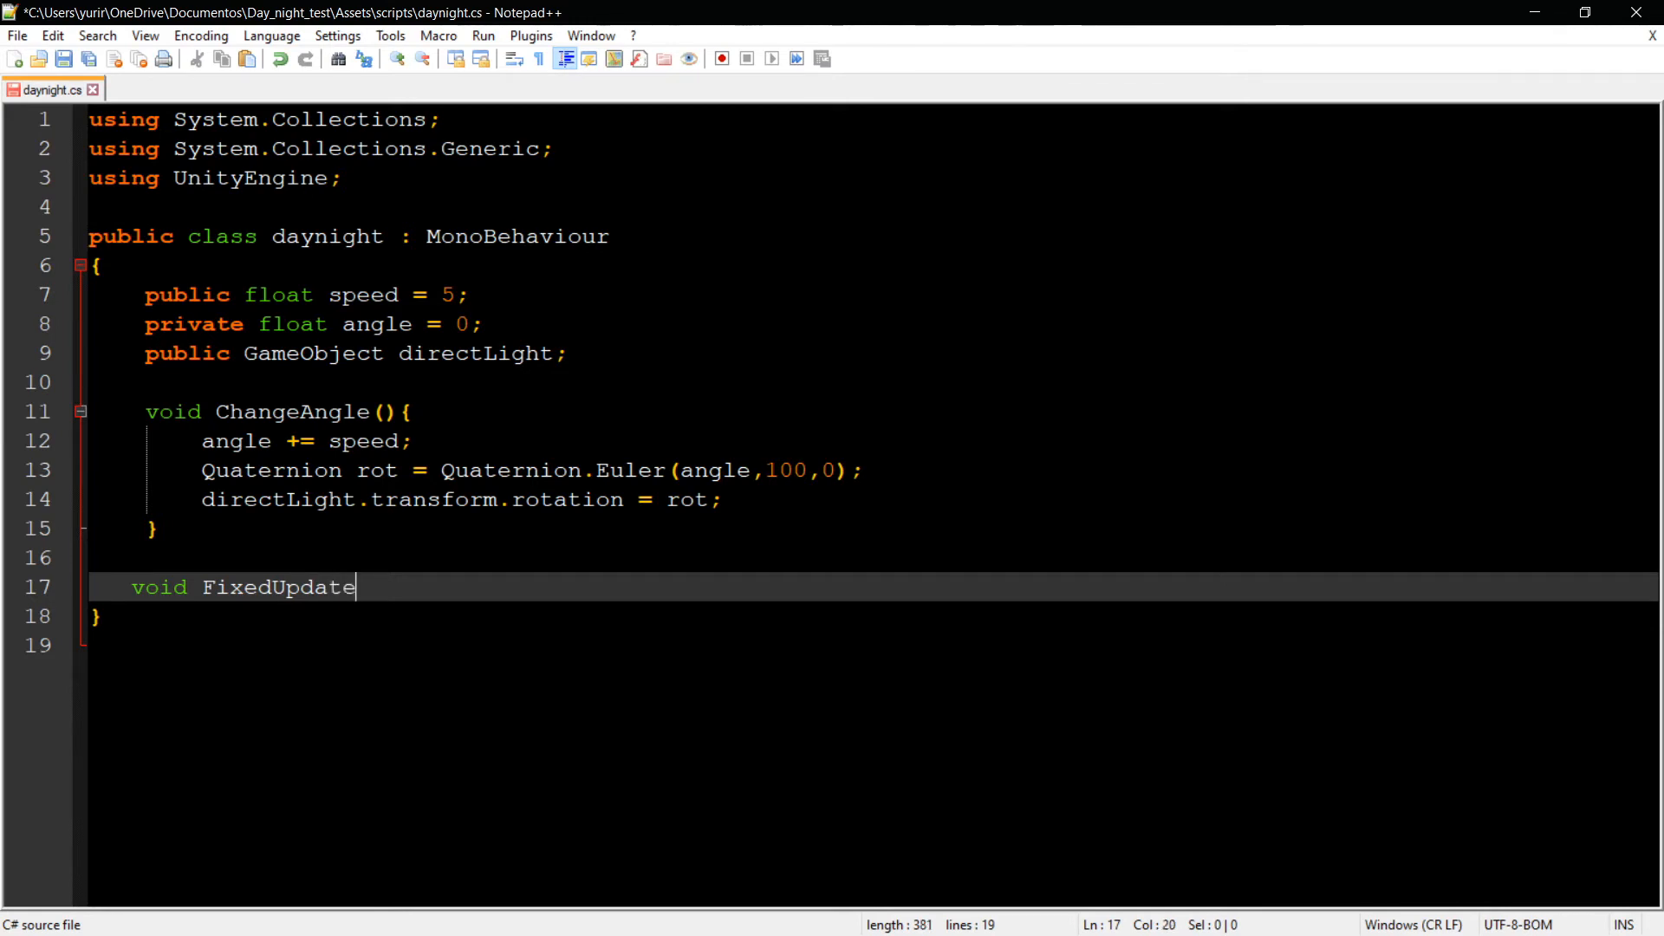
pyautogui.write('(){')
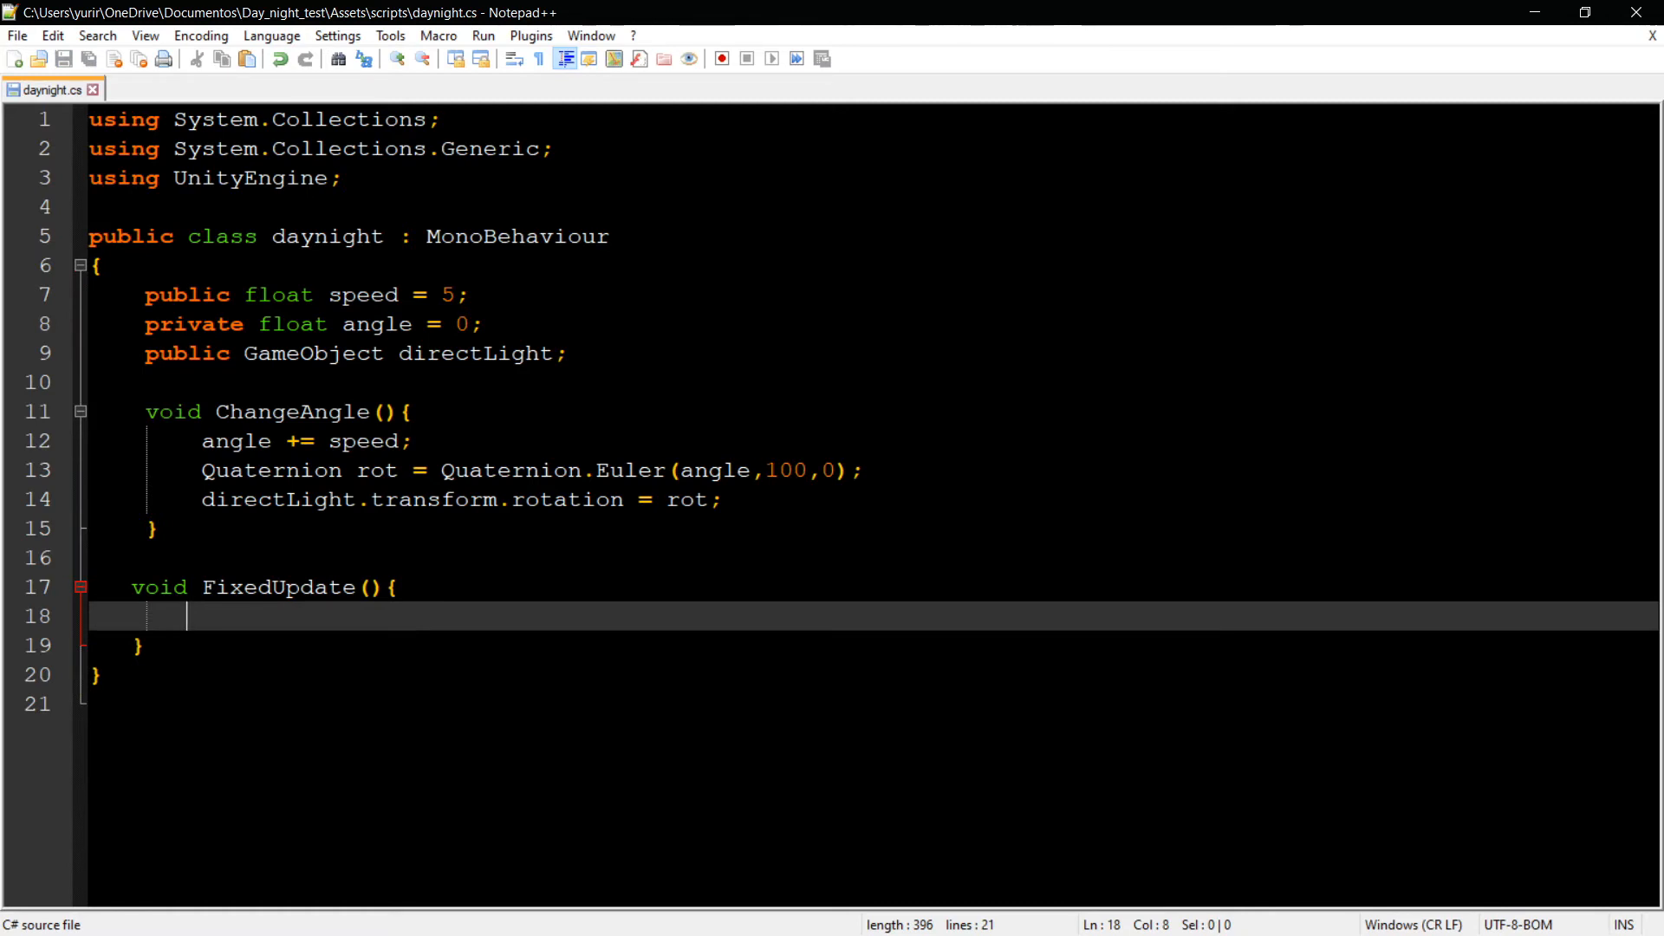
pyautogui.write('ChangeAngle')
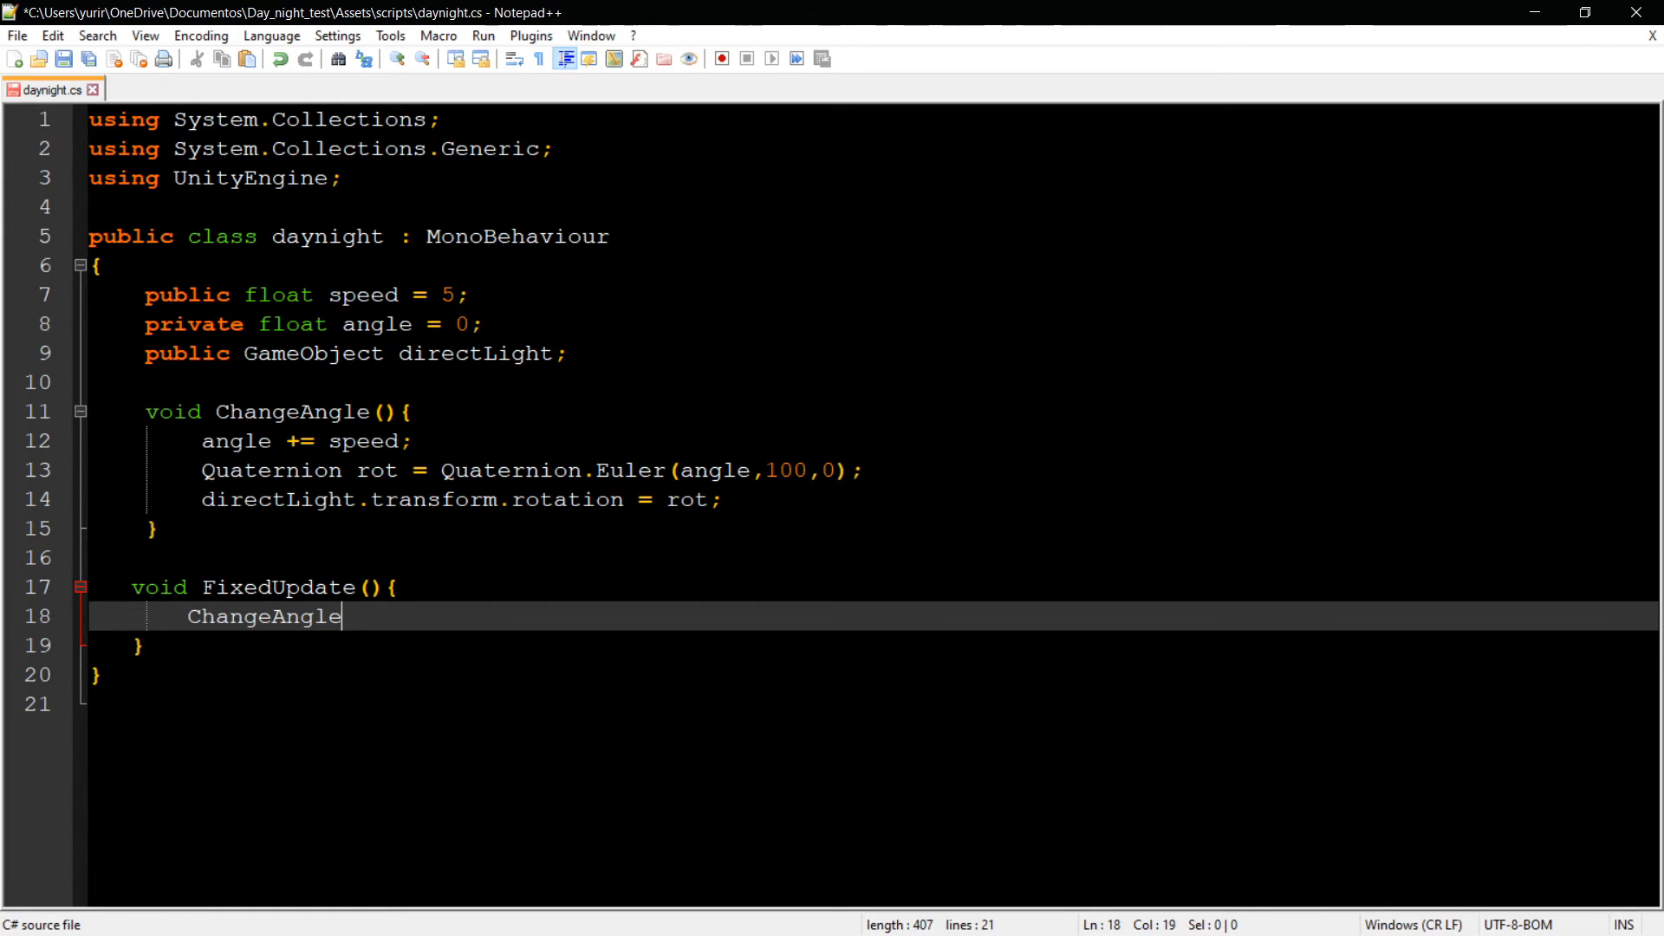
pyautogui.write('();')
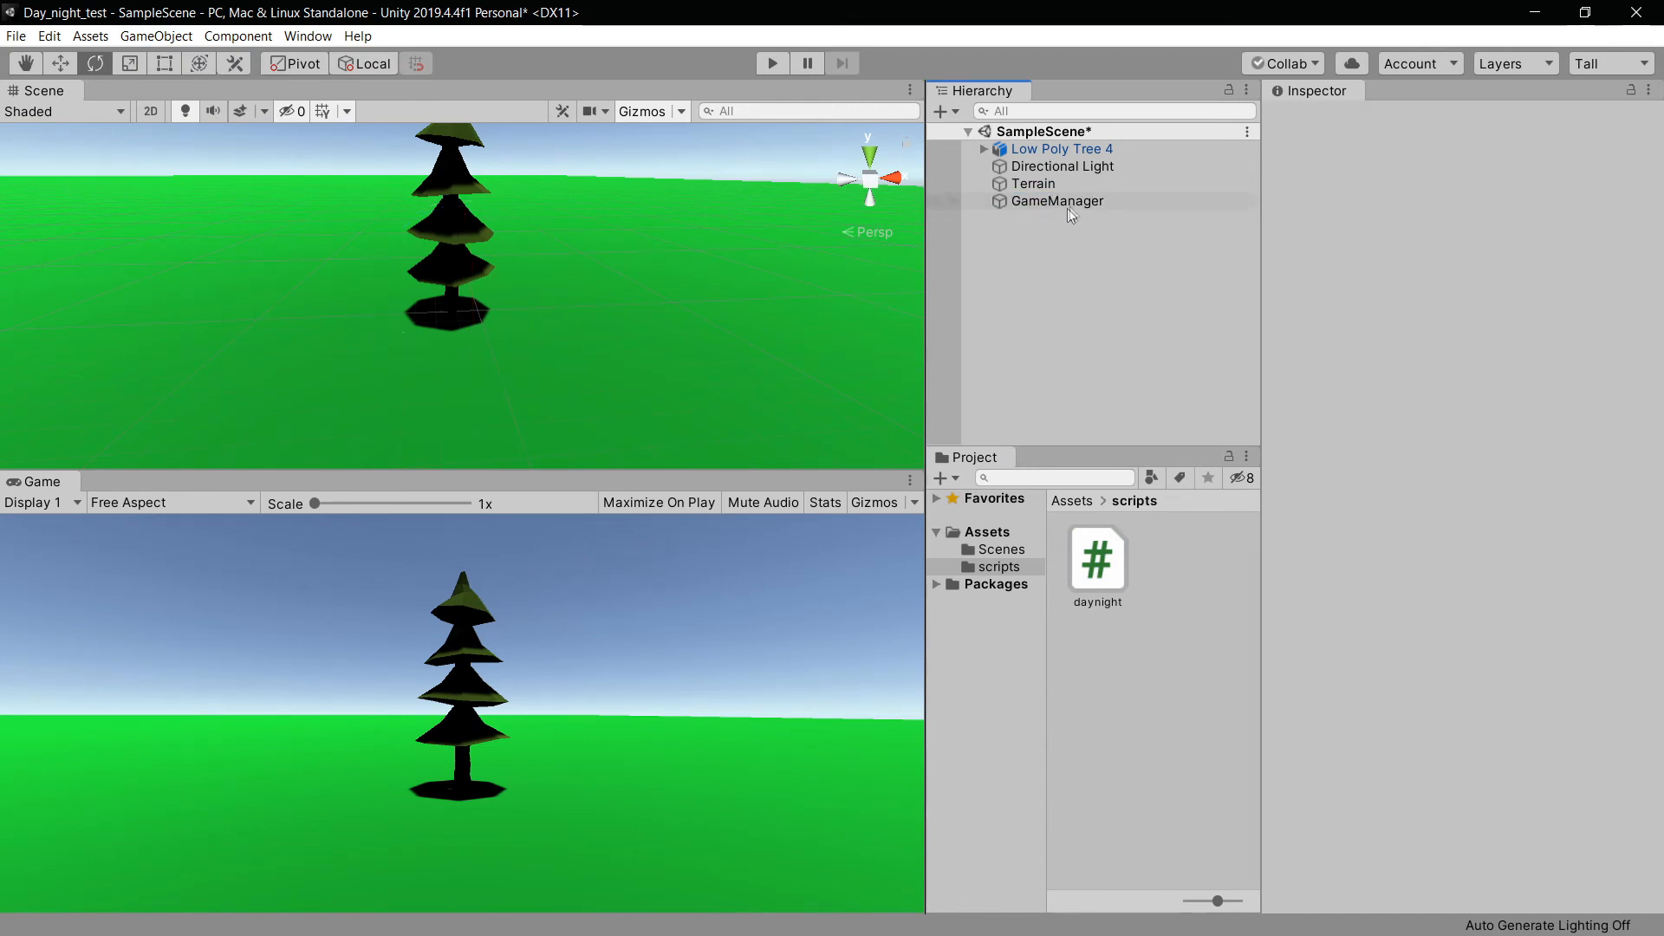
# - Select GameManager to check its Daynight component, play the scene to watch the rotating light, then stop
pyautogui.click(1056, 201)
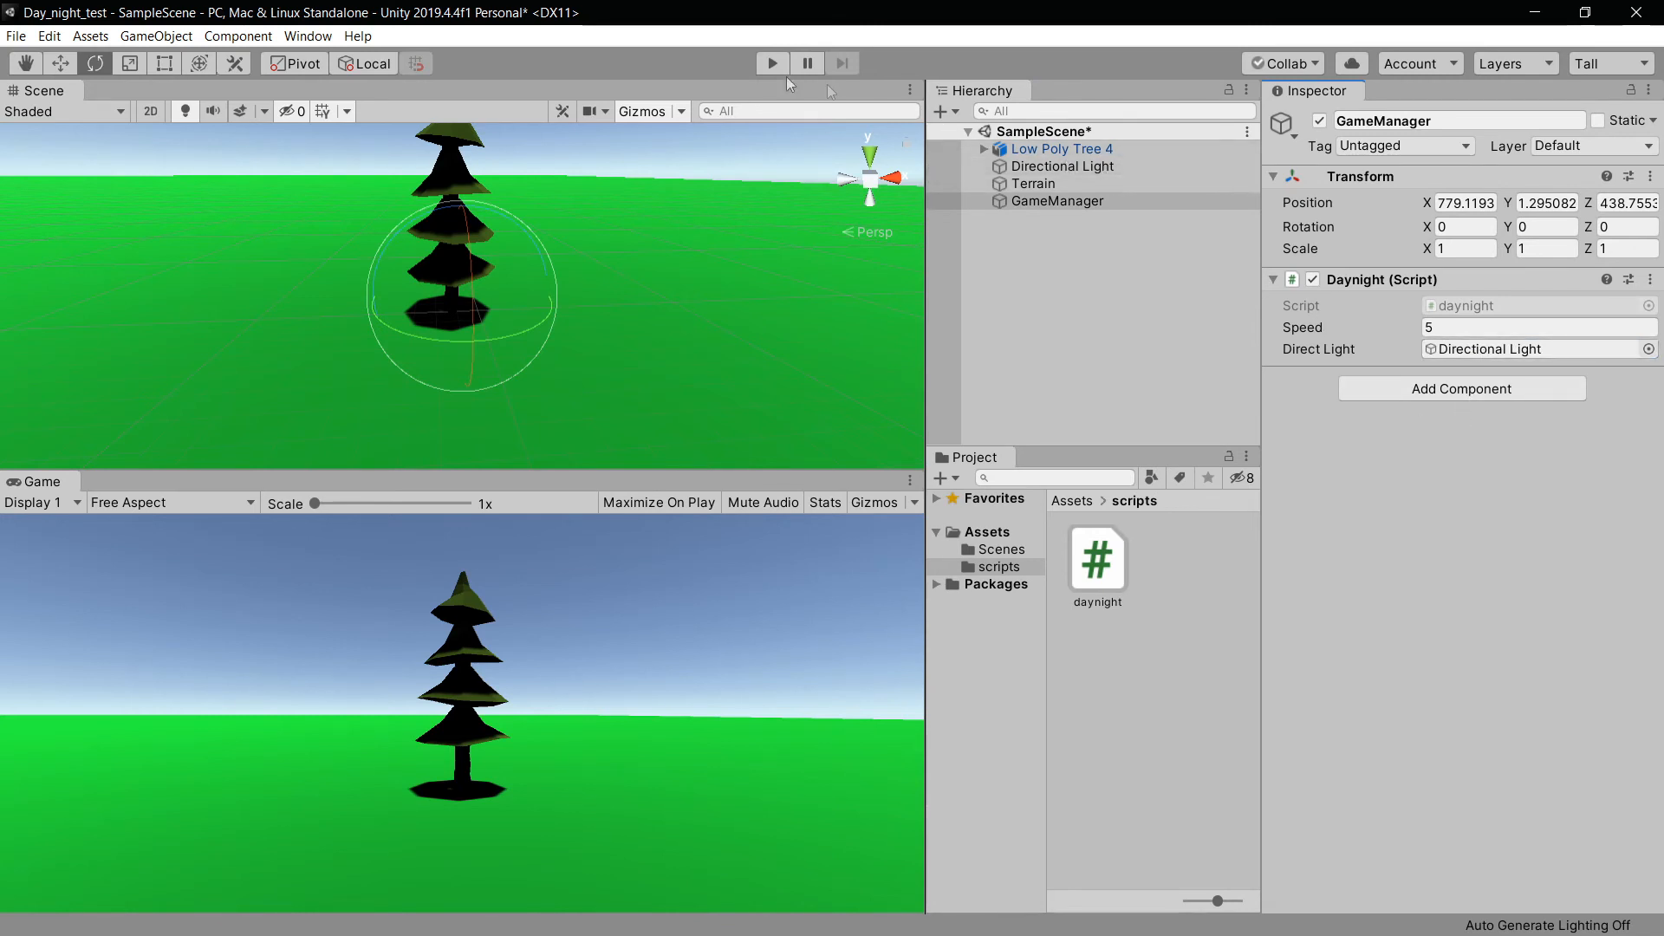
pyautogui.click(771, 62)
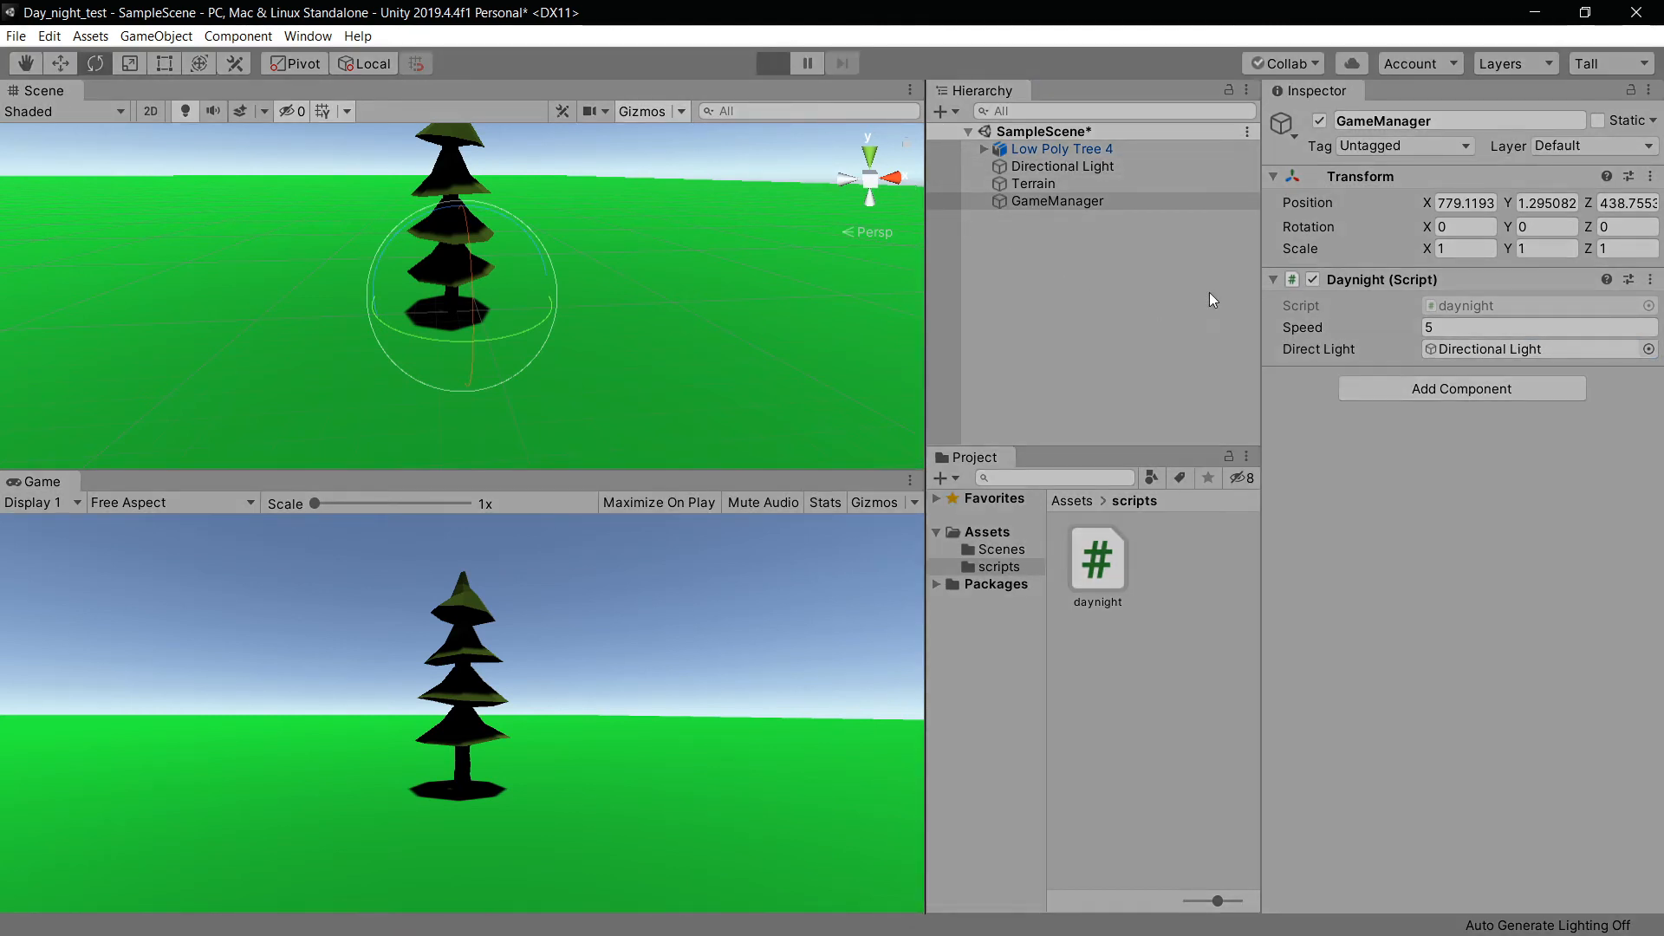
pyautogui.click(774, 62)
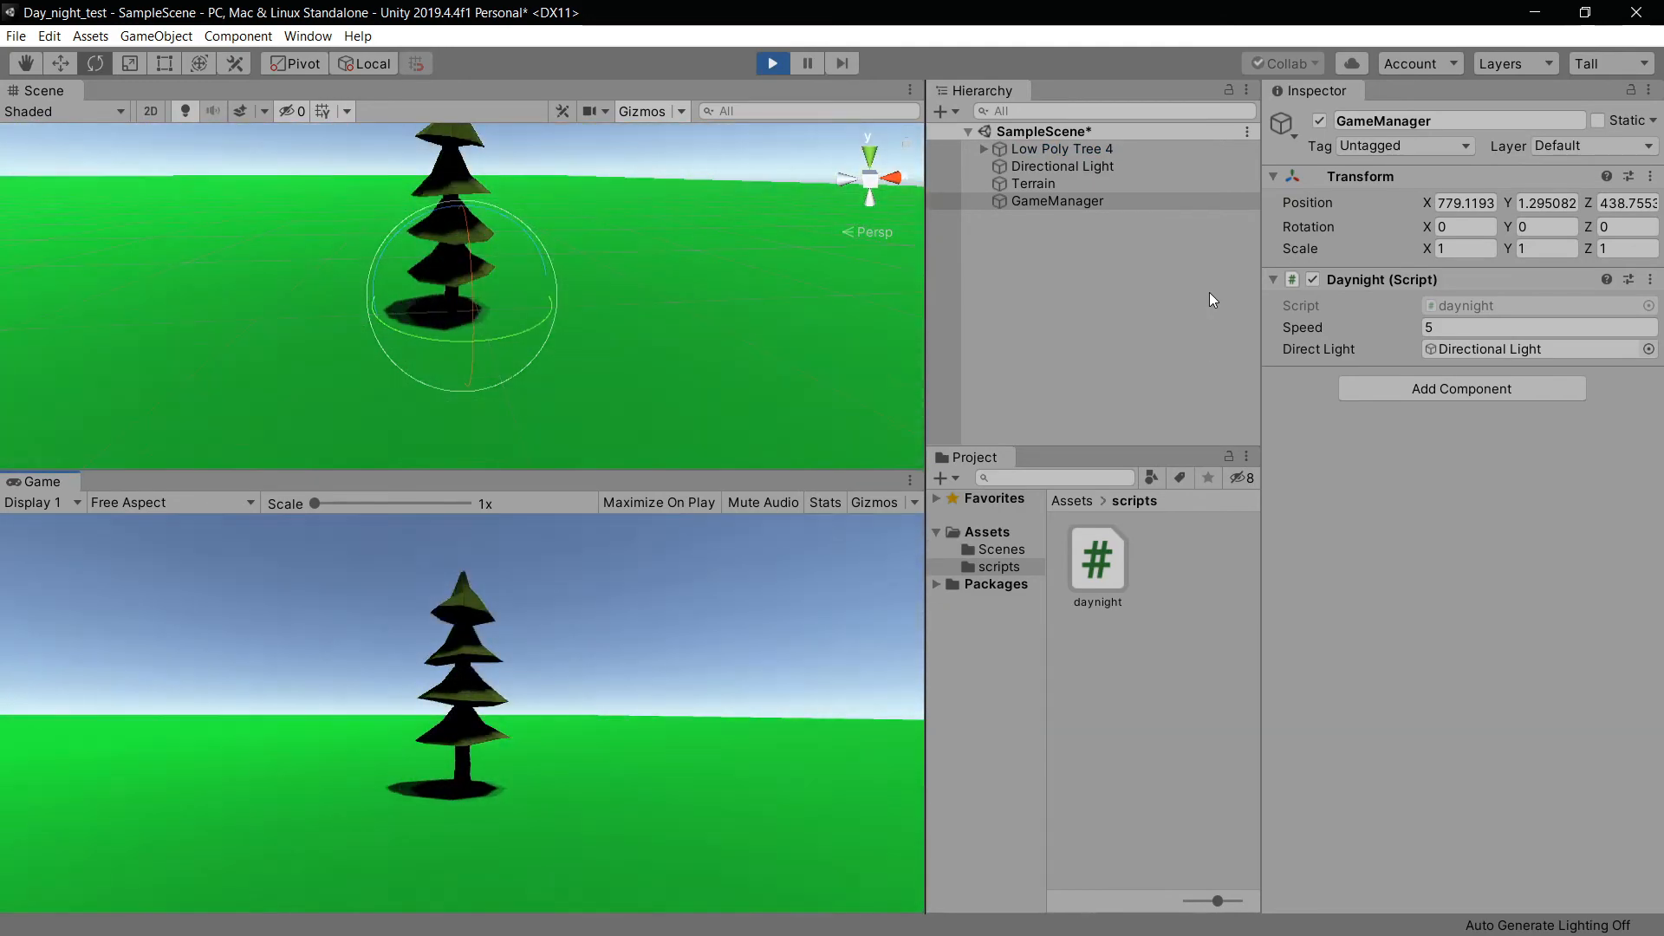
pyautogui.click(771, 62)
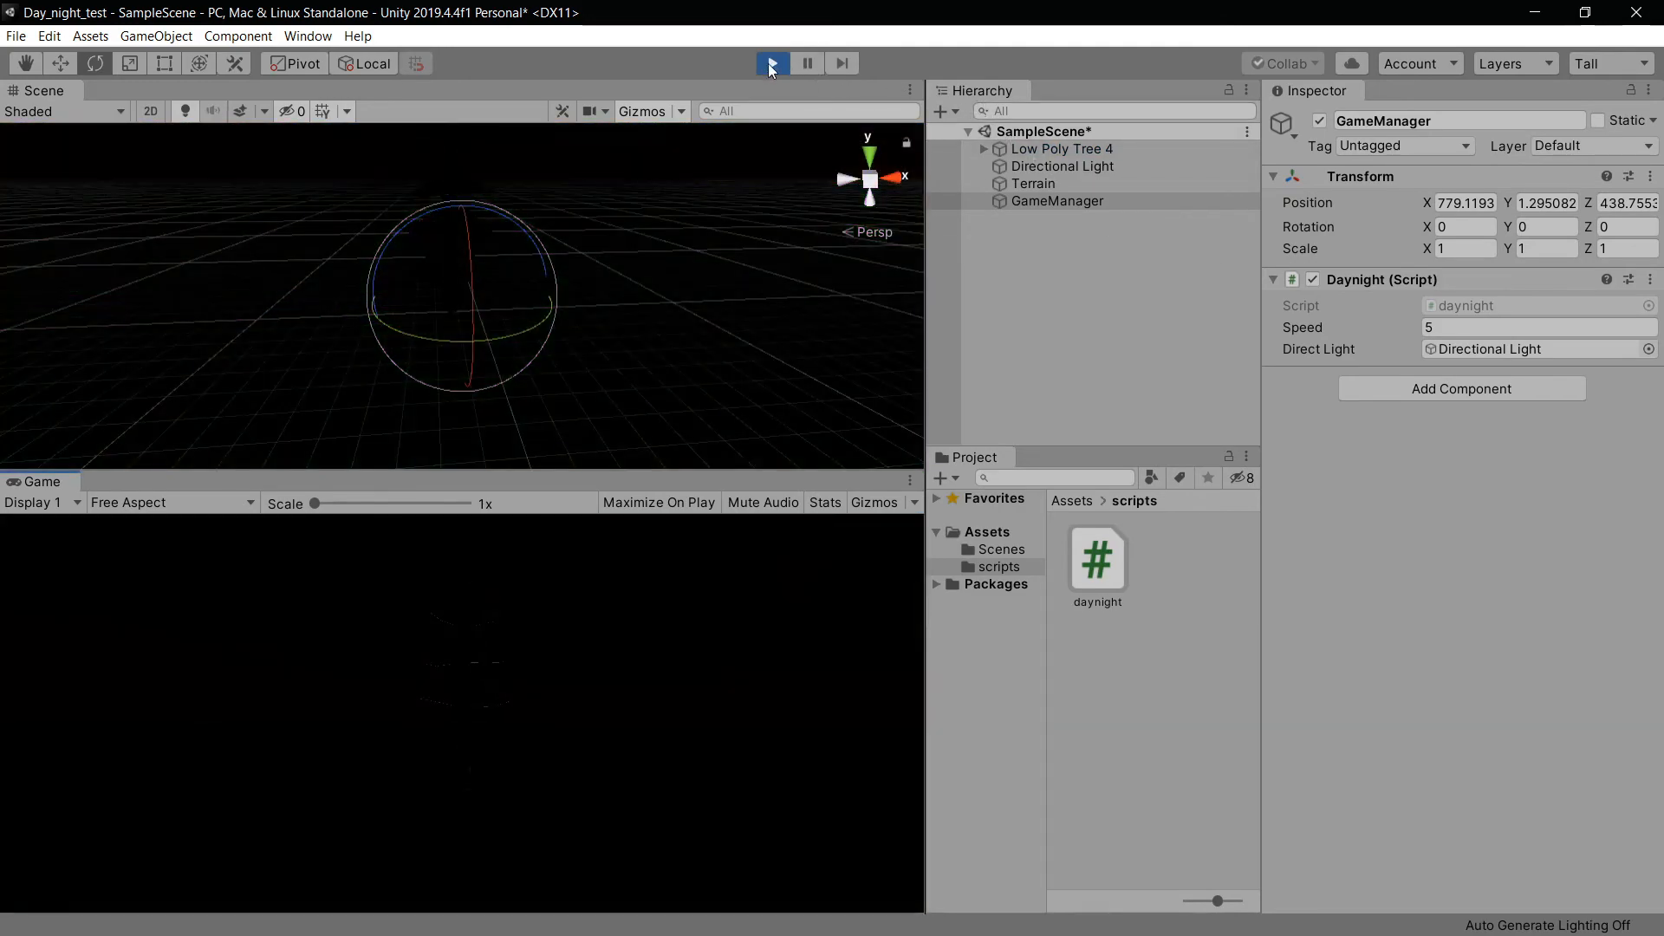
pyautogui.click(771, 63)
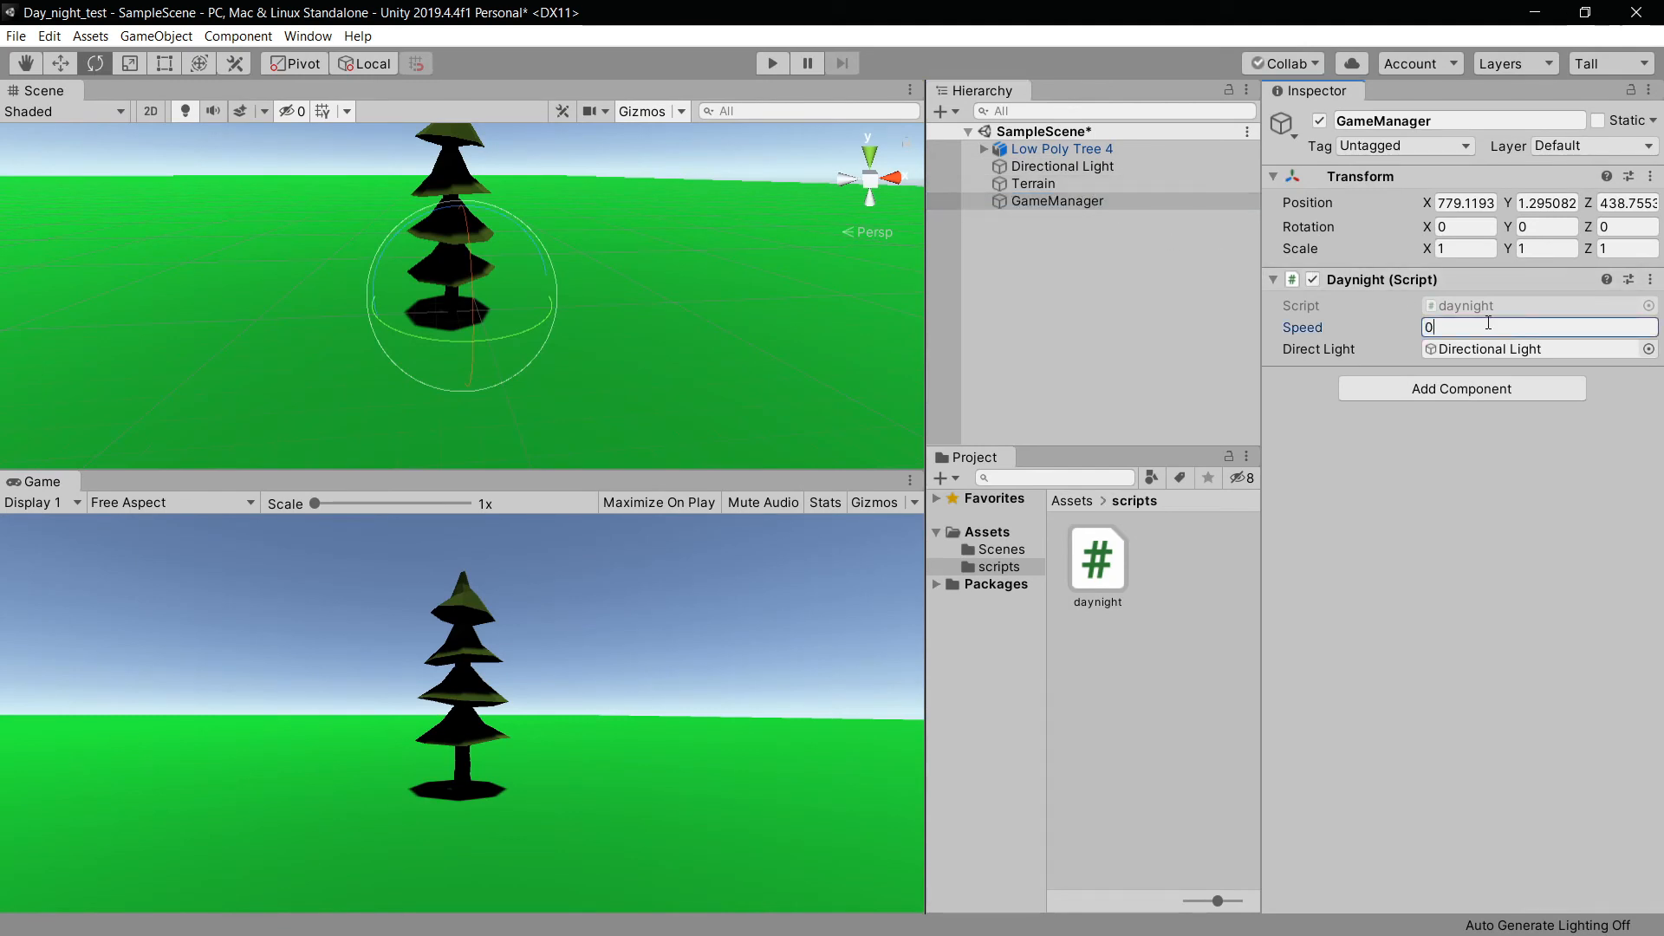
# - Set Daynight Speed to 0.1, play the slower cycle with Maximize On Play toggled, then stop
pyautogui.write('0.1')
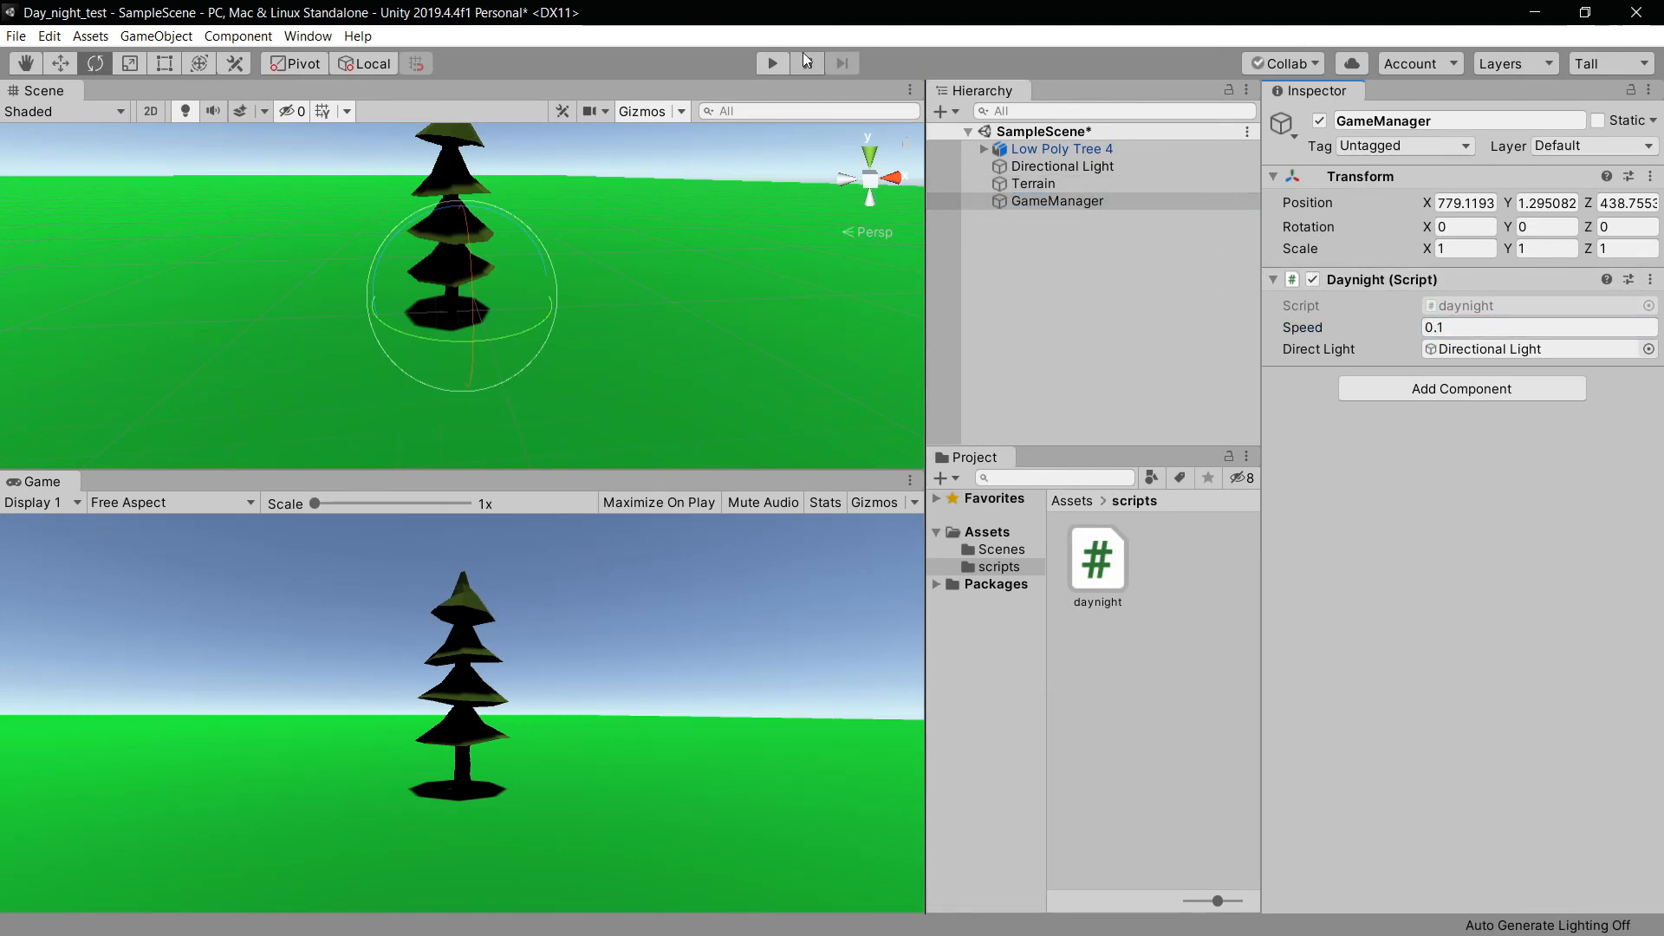
pyautogui.click(771, 62)
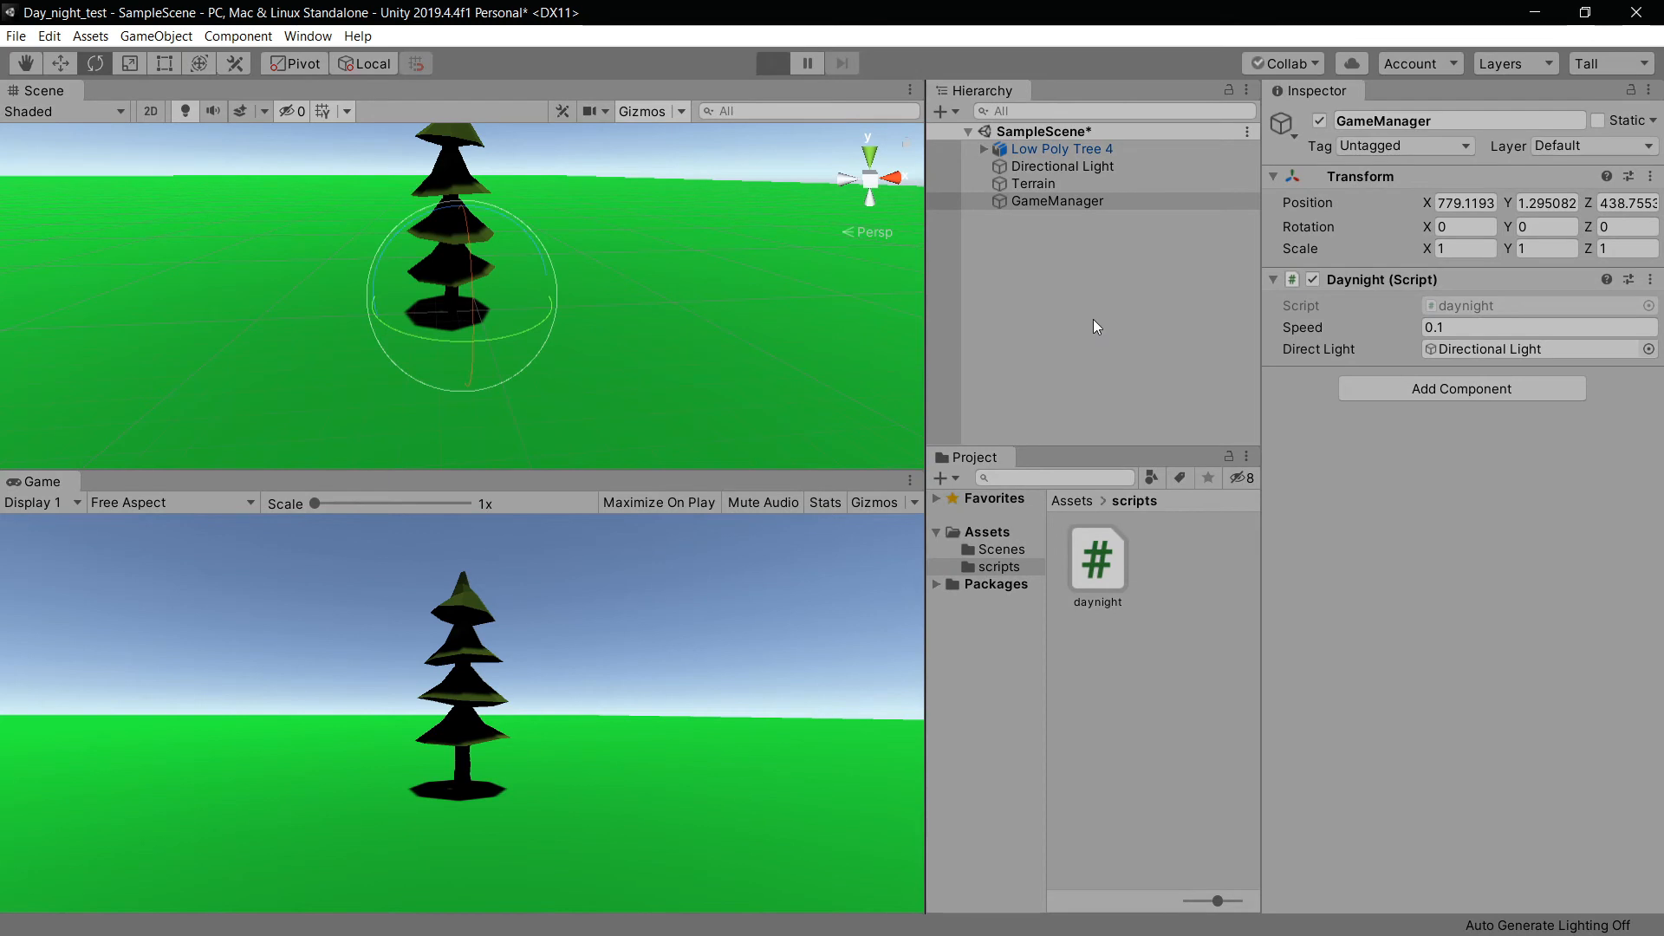
pyautogui.click(773, 63)
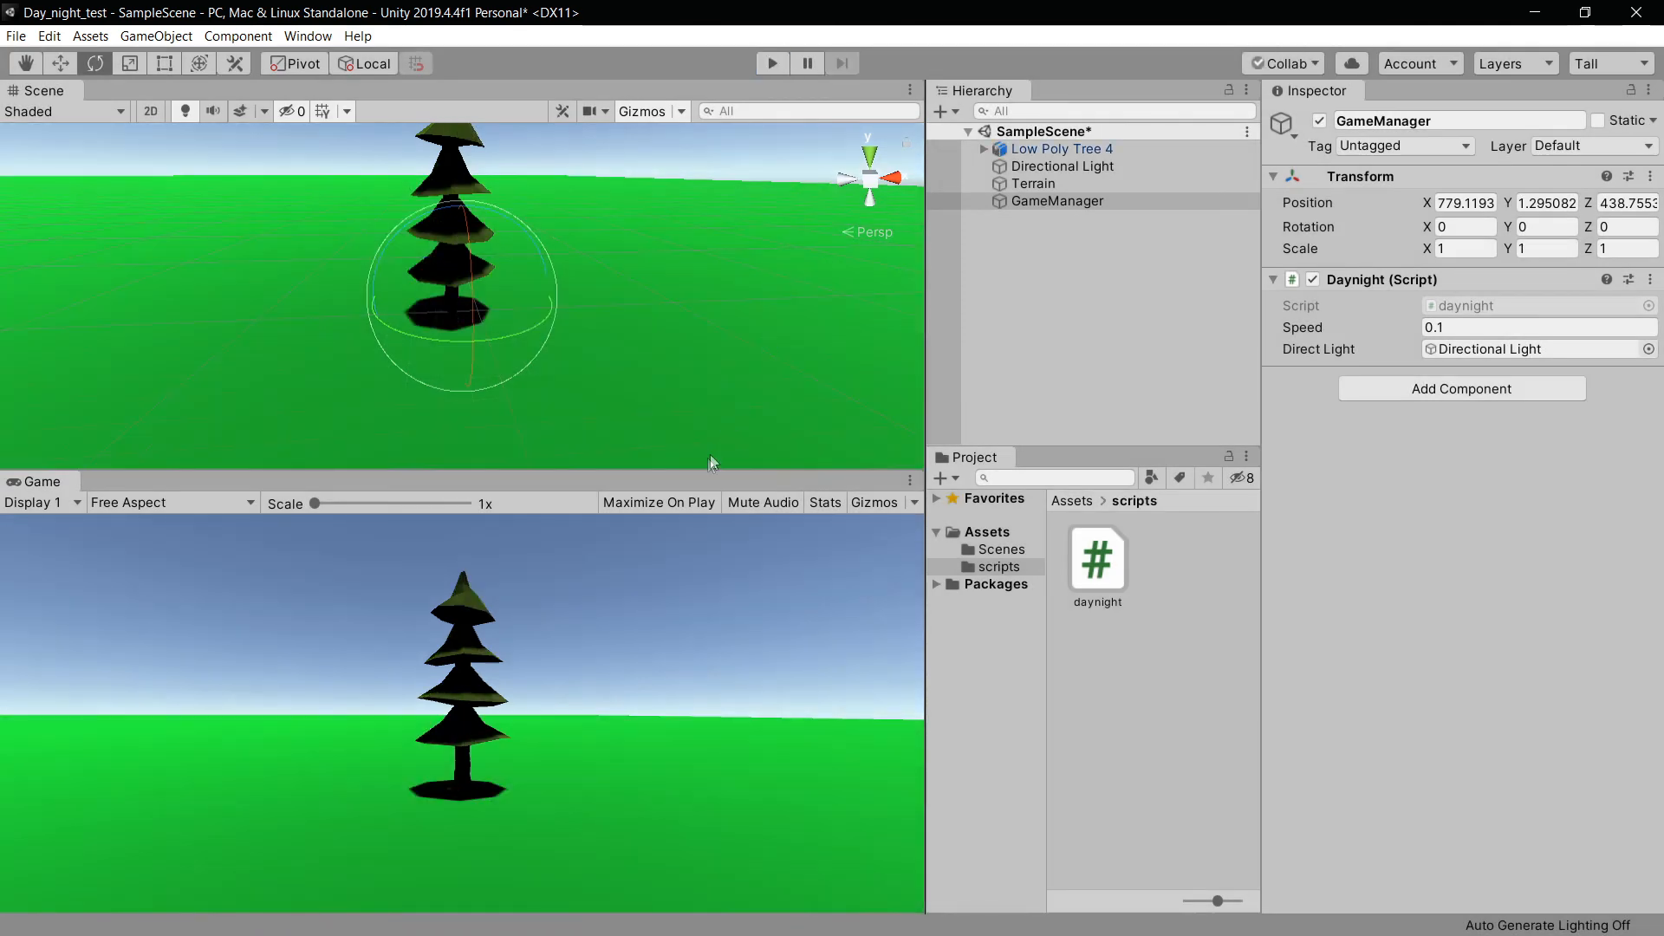
pyautogui.click(772, 62)
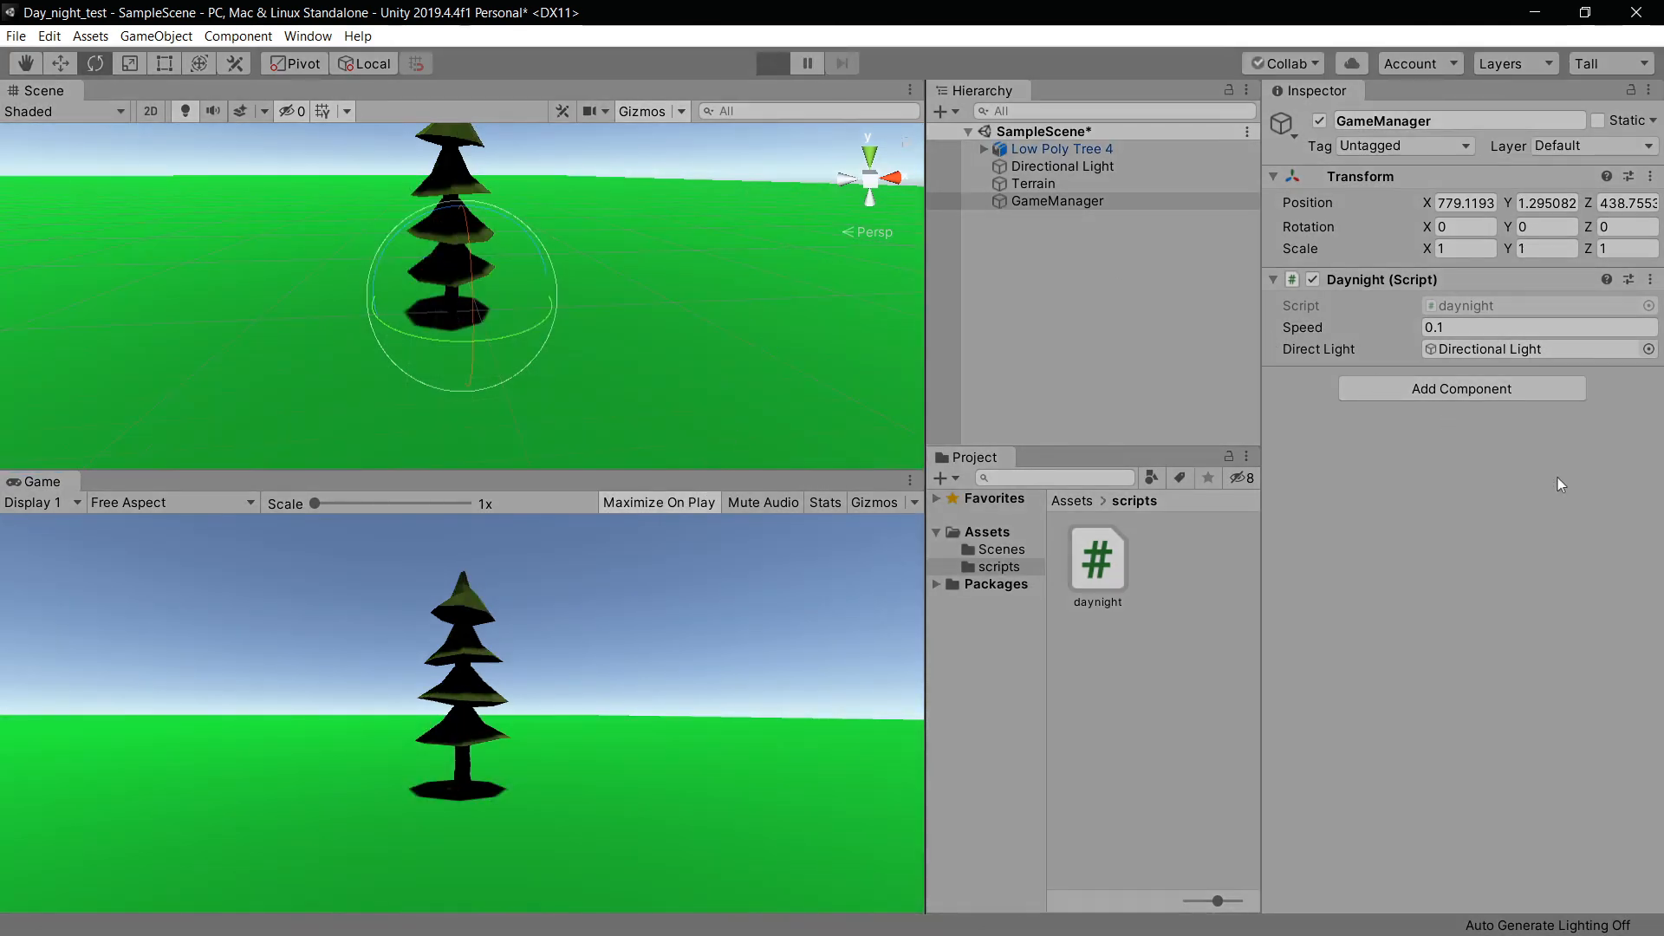
pyautogui.click(771, 62)
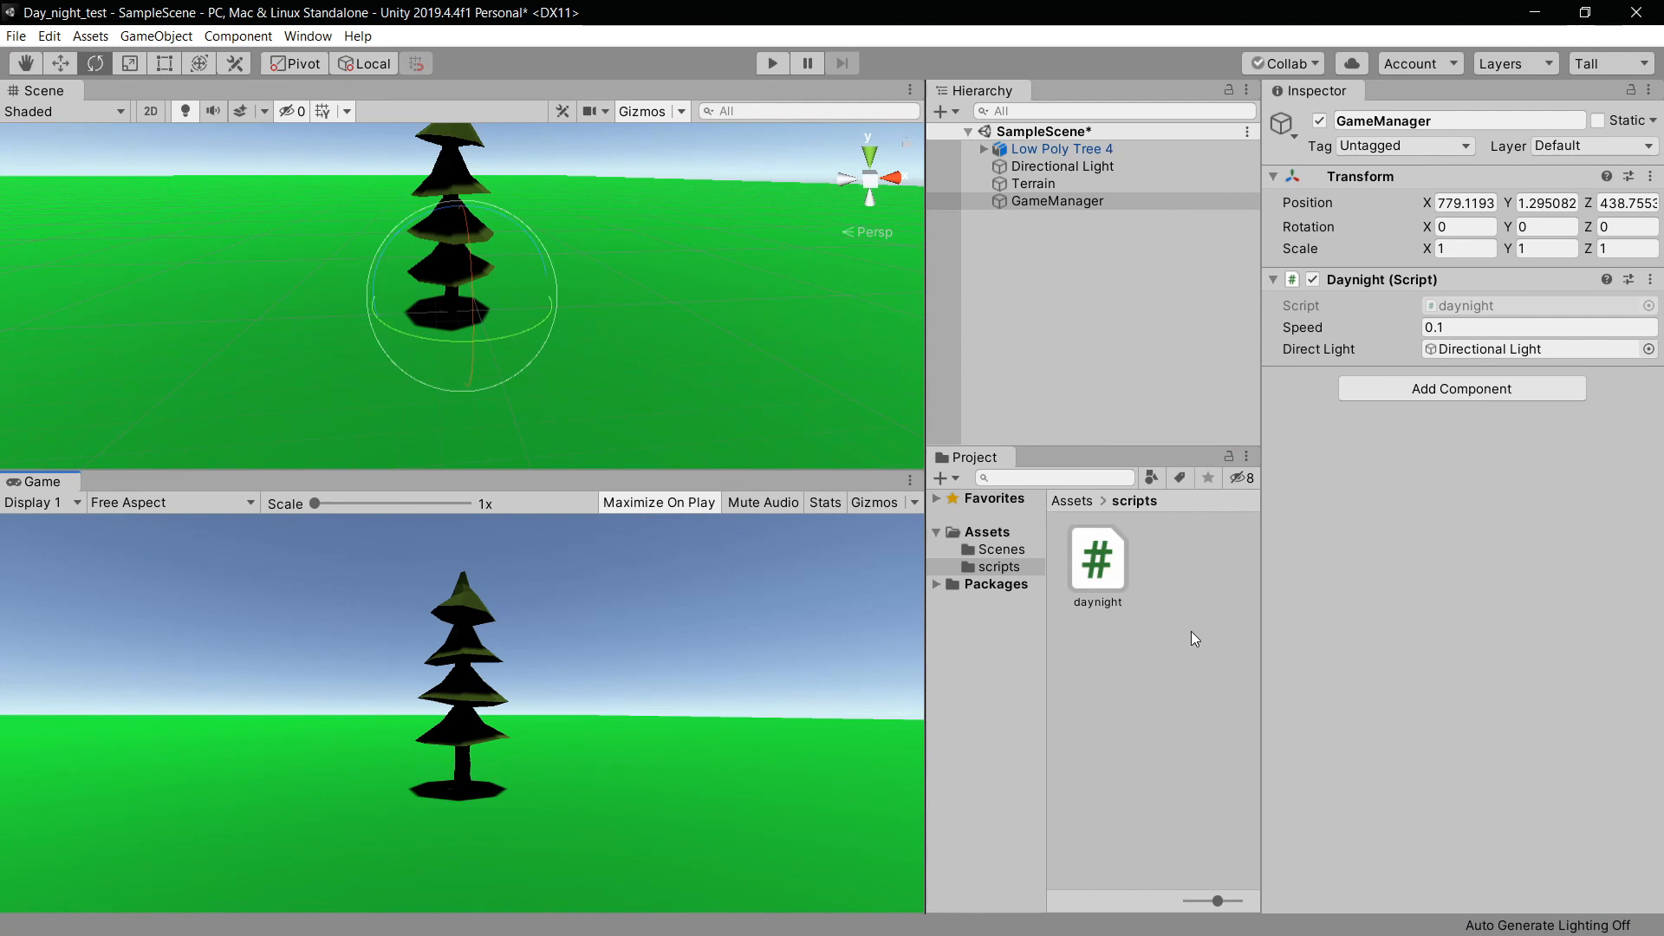
pyautogui.moveTo(1217, 612)
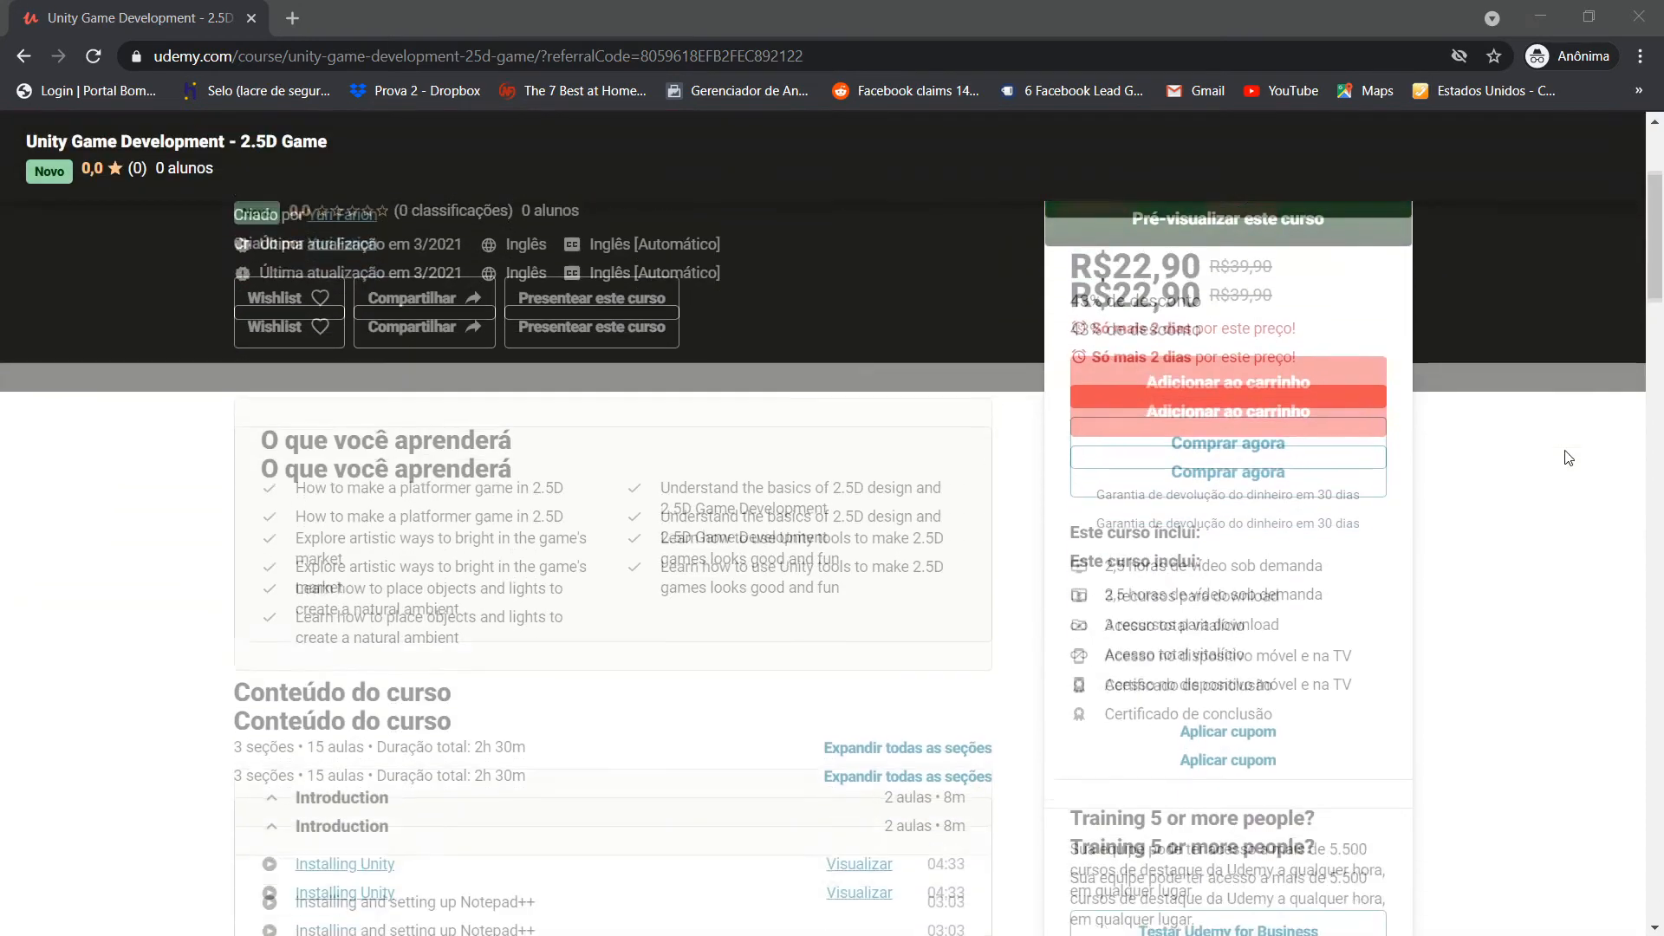
# - Scroll down the Udemy Unity Game Development - 2.5D Game course page to its curriculum and requirements
pyautogui.scroll(-3)
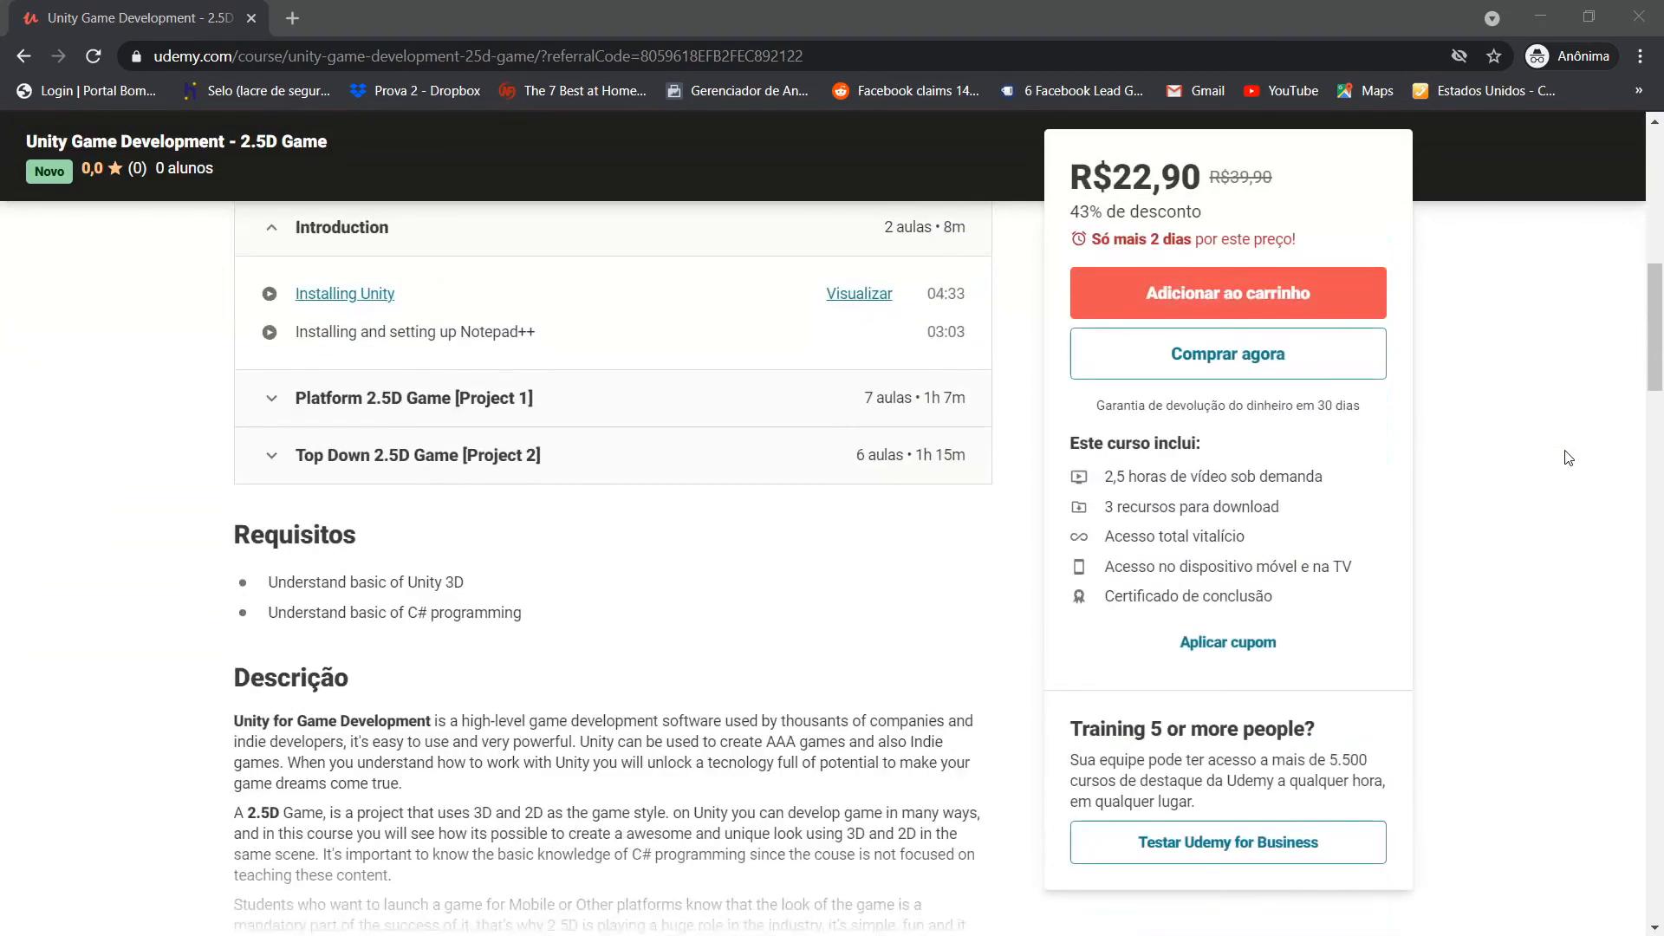
pyautogui.scroll(-3)
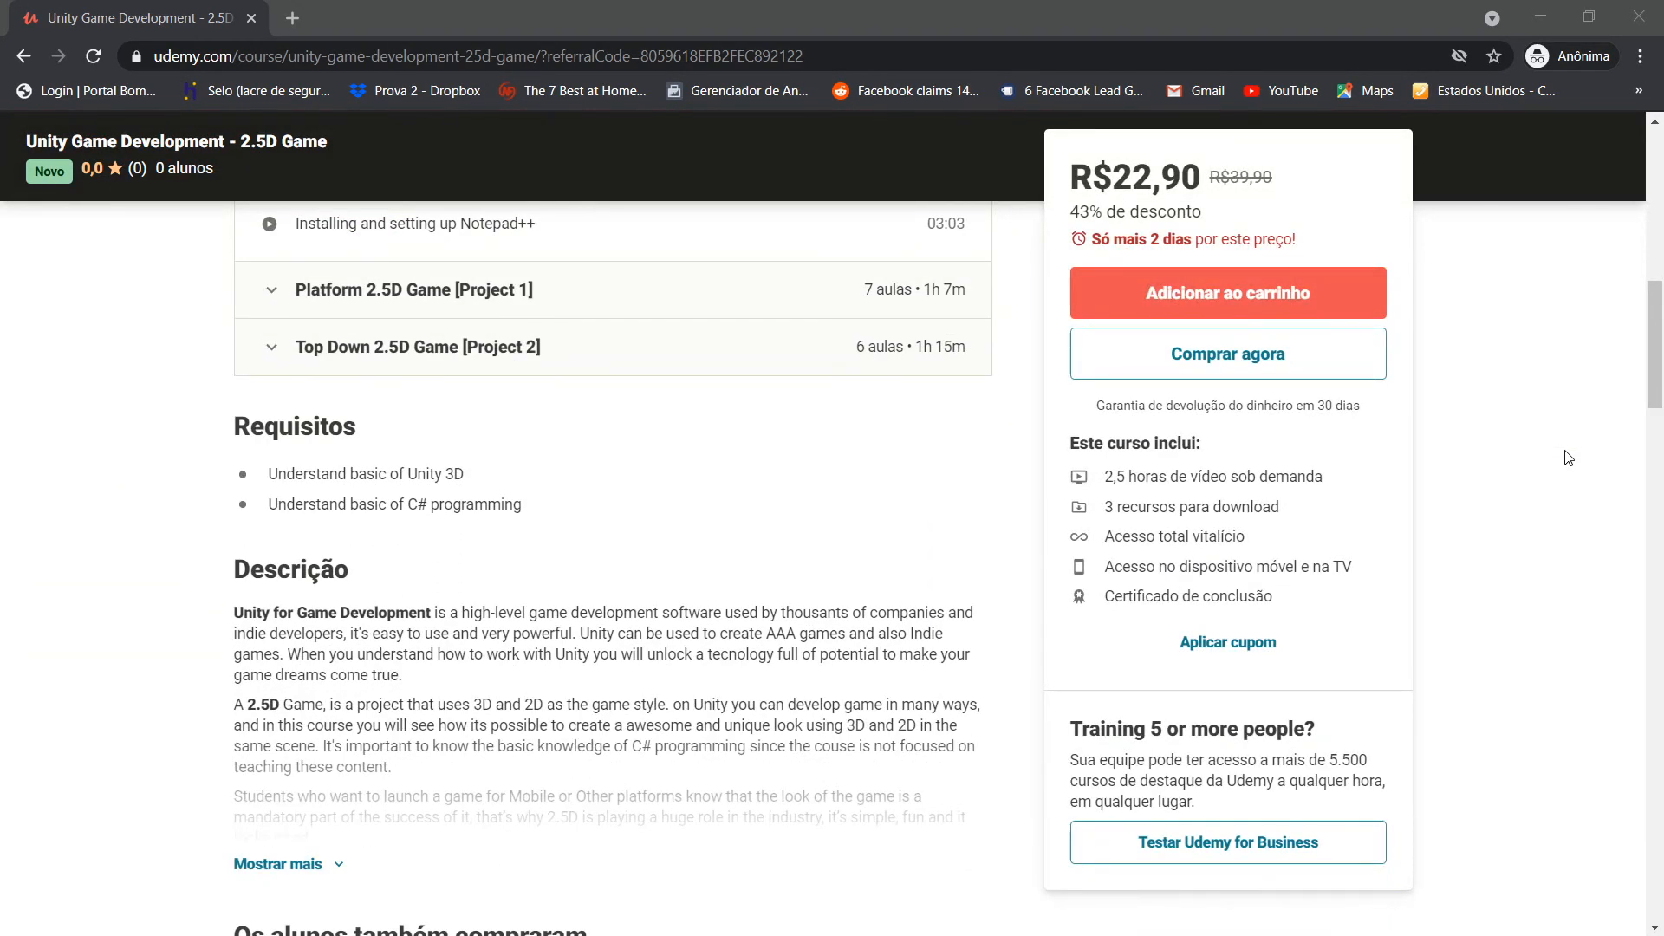